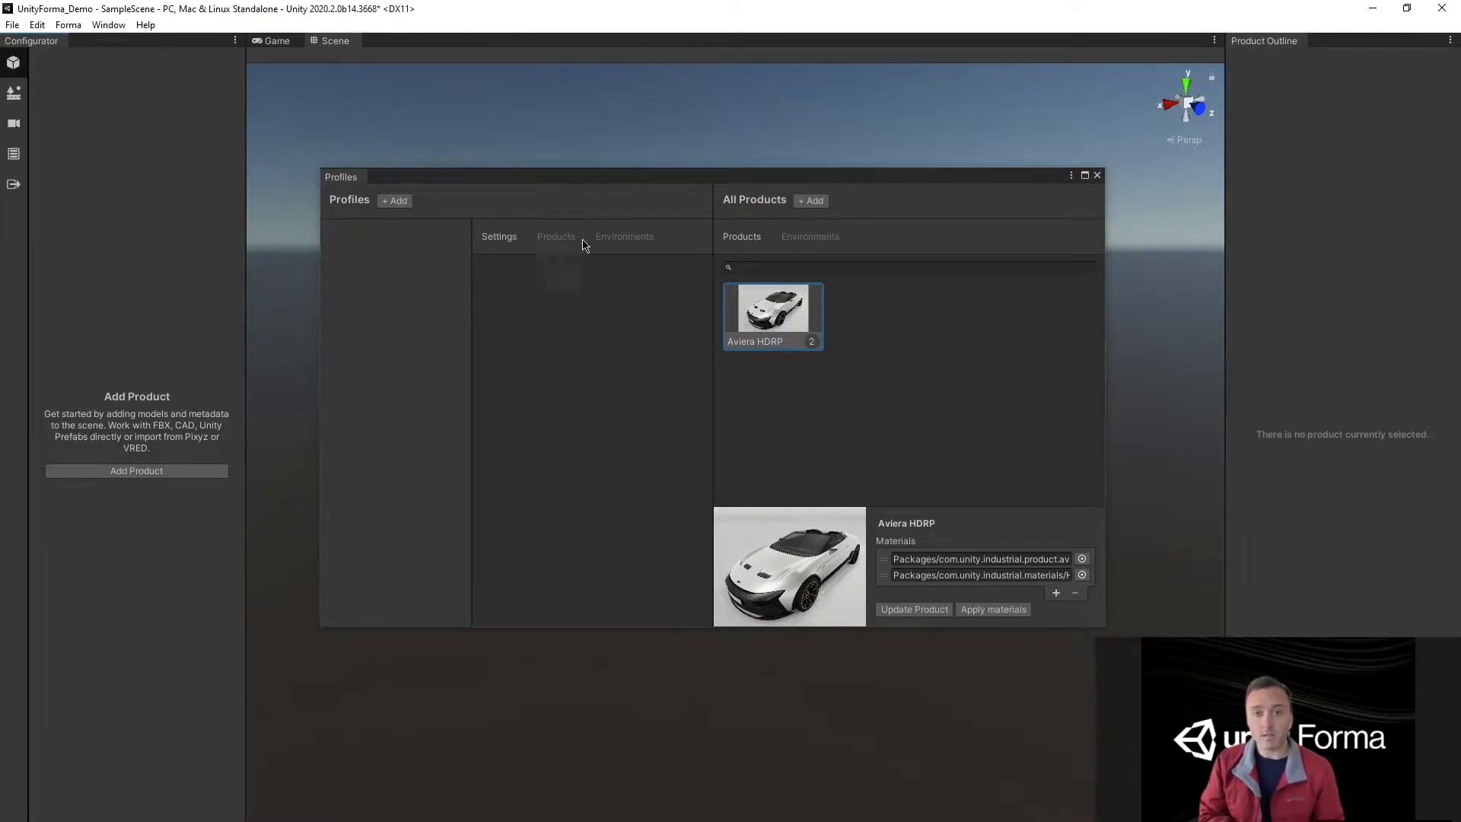
pyautogui.moveTo(396, 201)
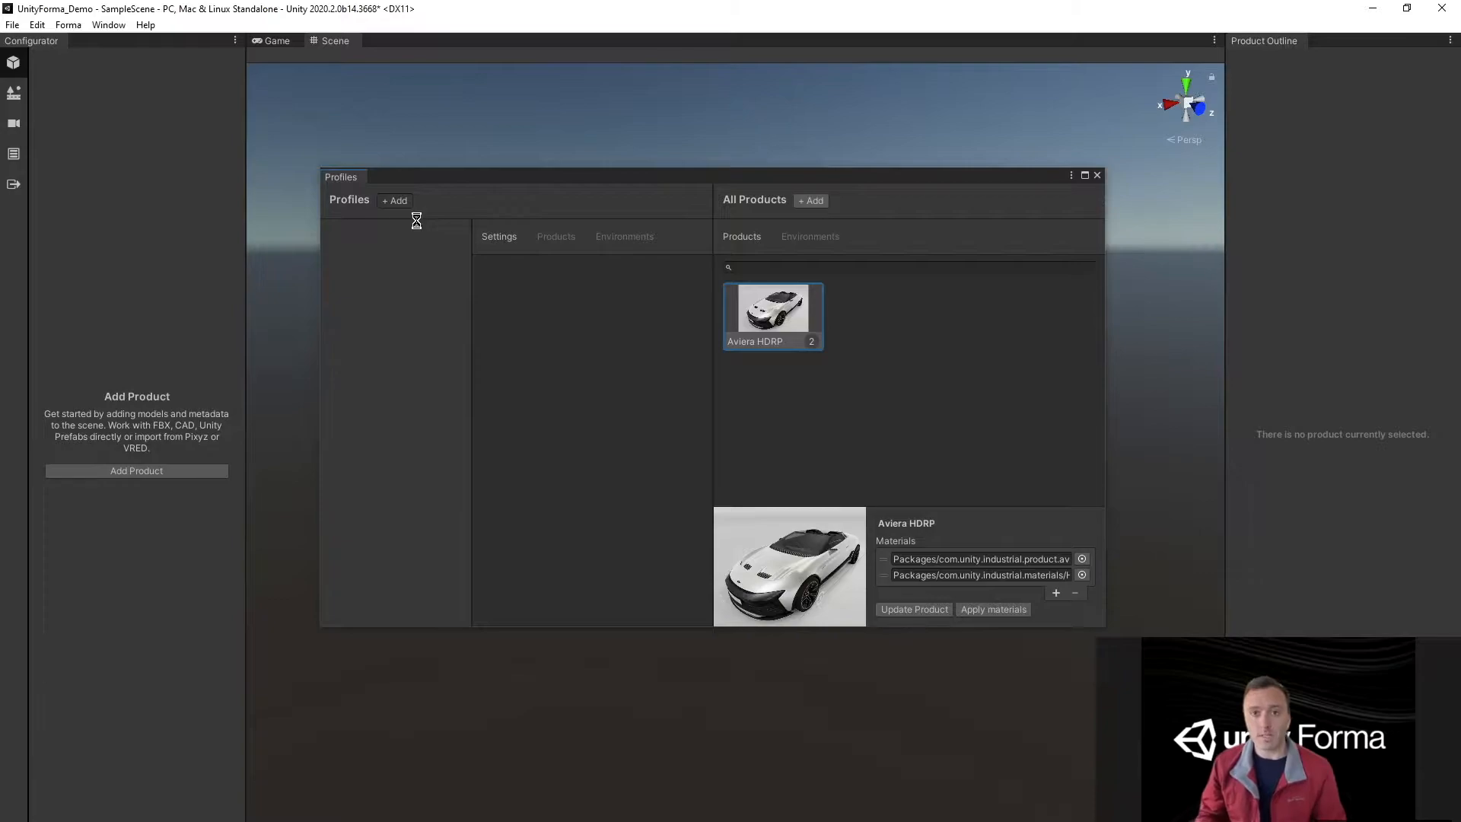
# - Add a new profile named InteriorDesign and bring up its product-adding choices
pyautogui.click(395, 201)
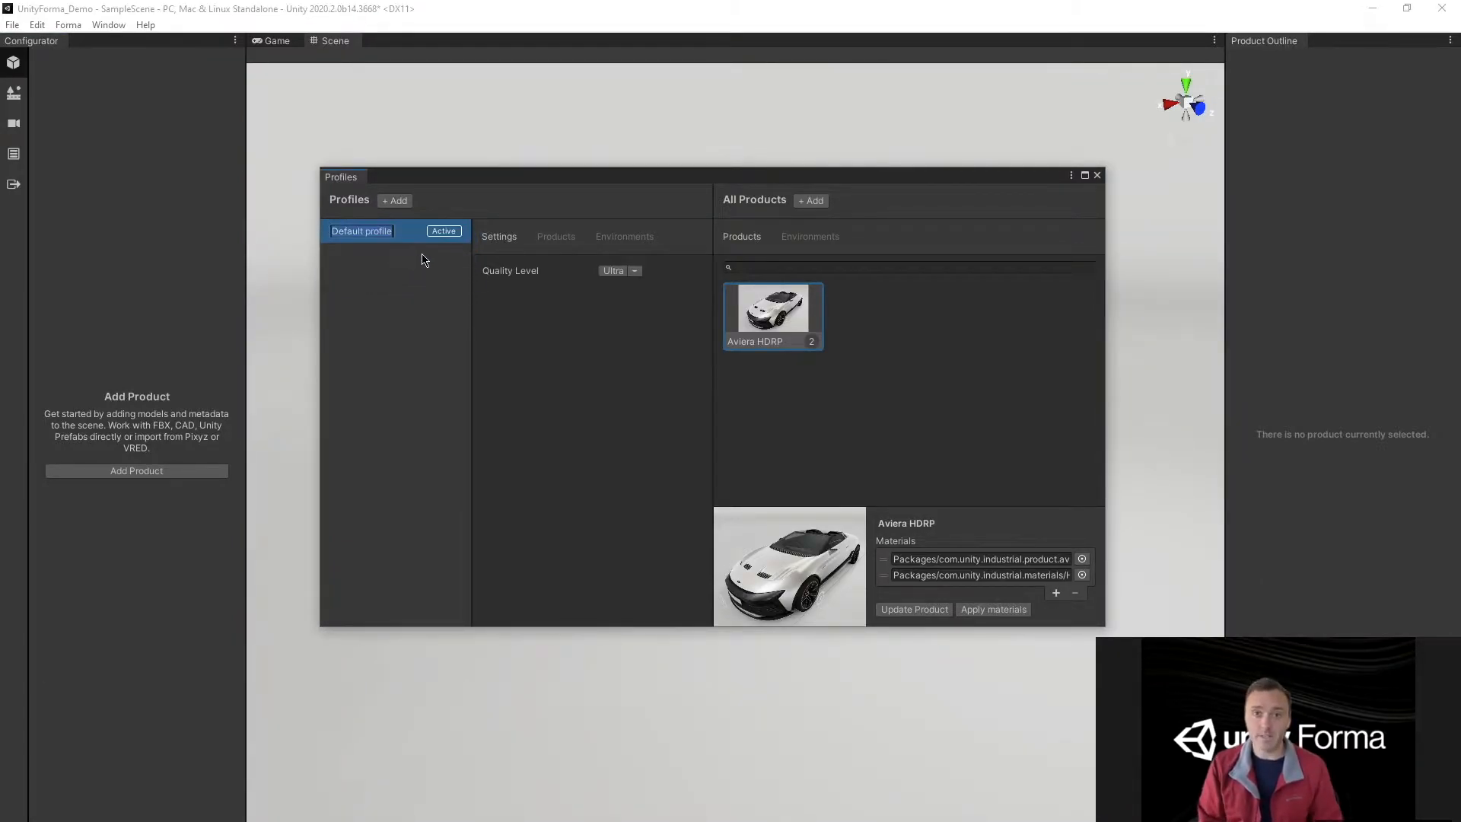
pyautogui.write('InteriorDesign')
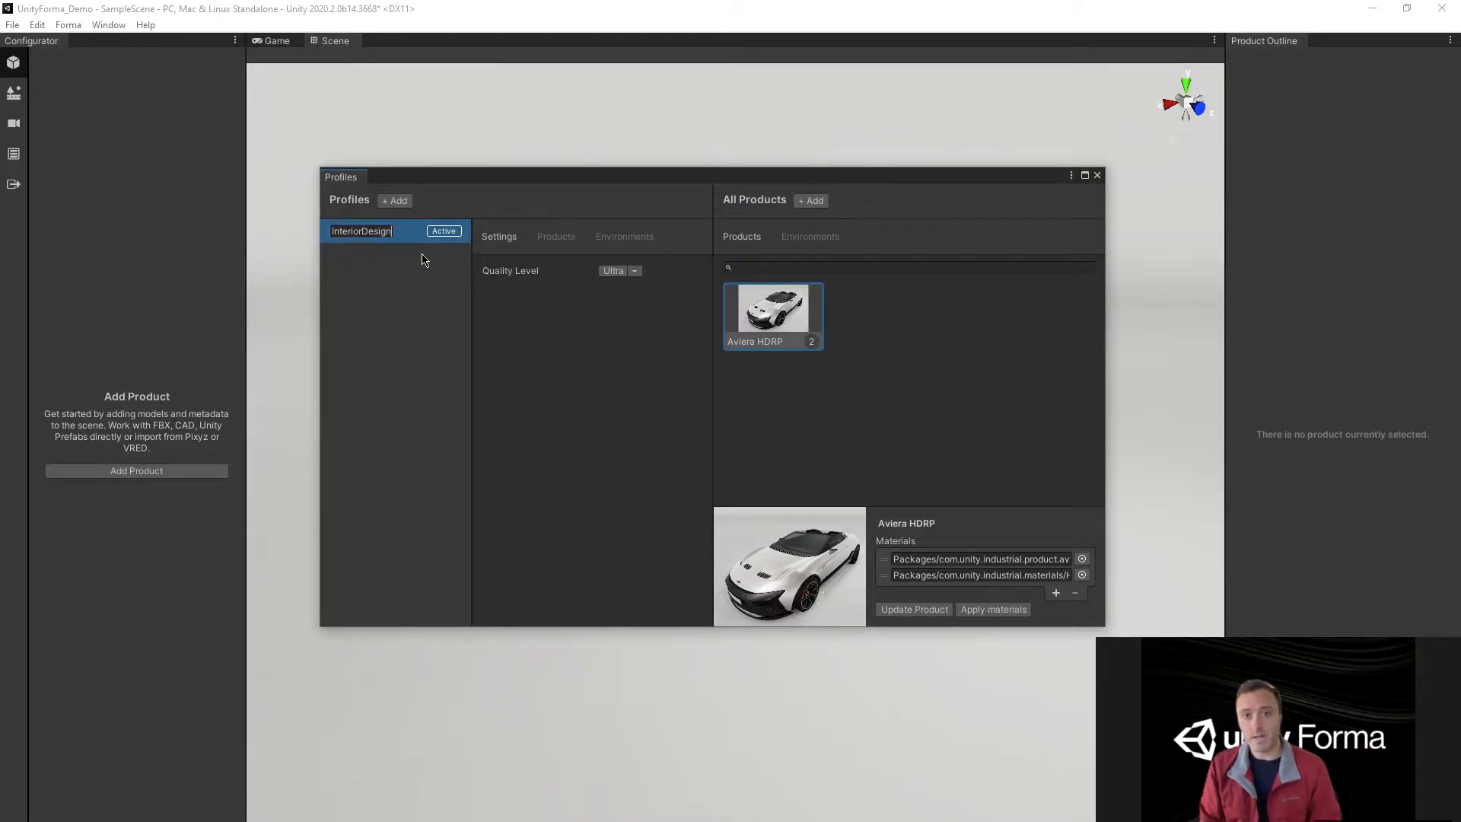
pyautogui.click(557, 235)
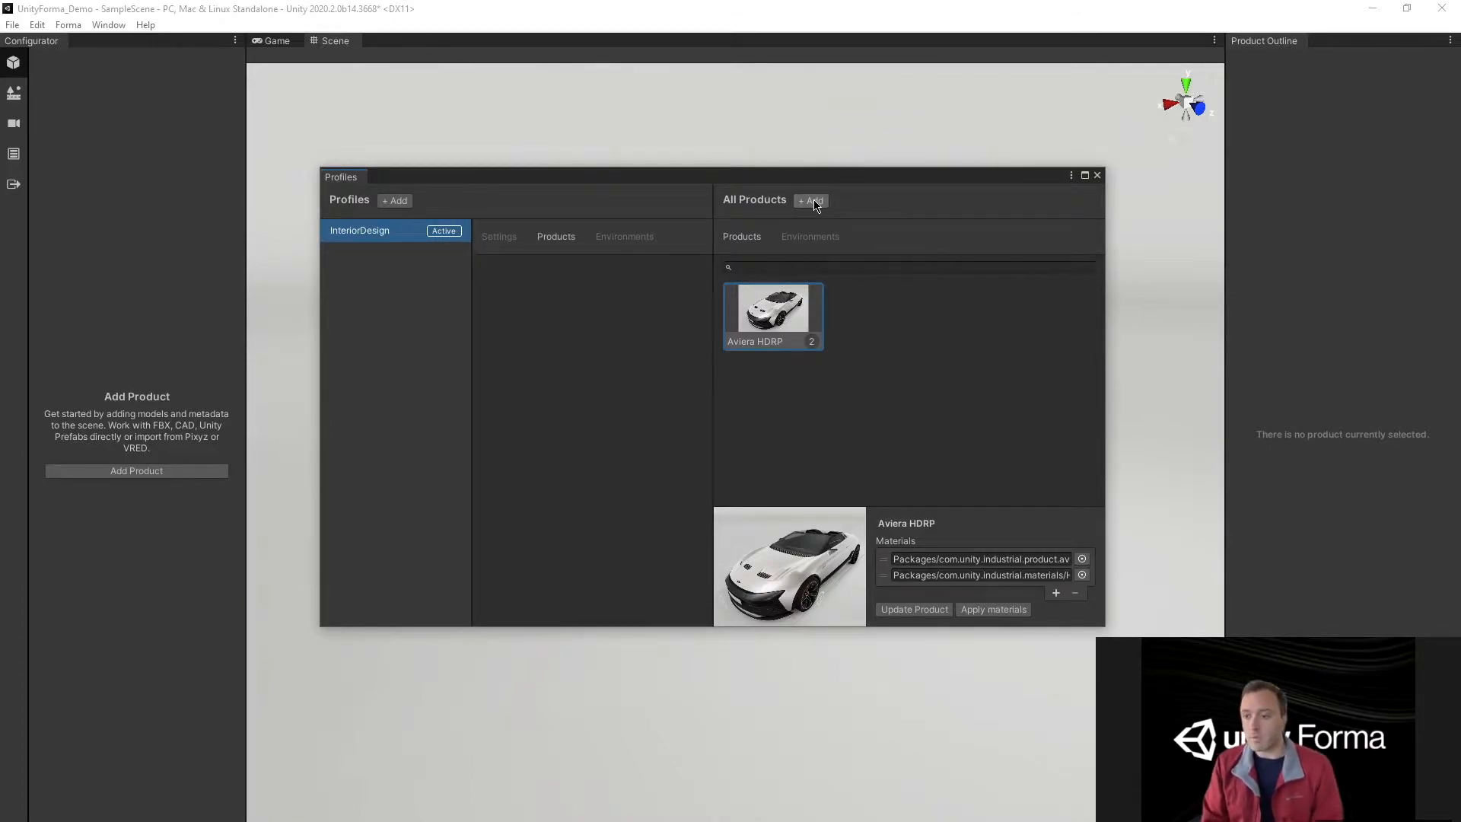
pyautogui.click(810, 199)
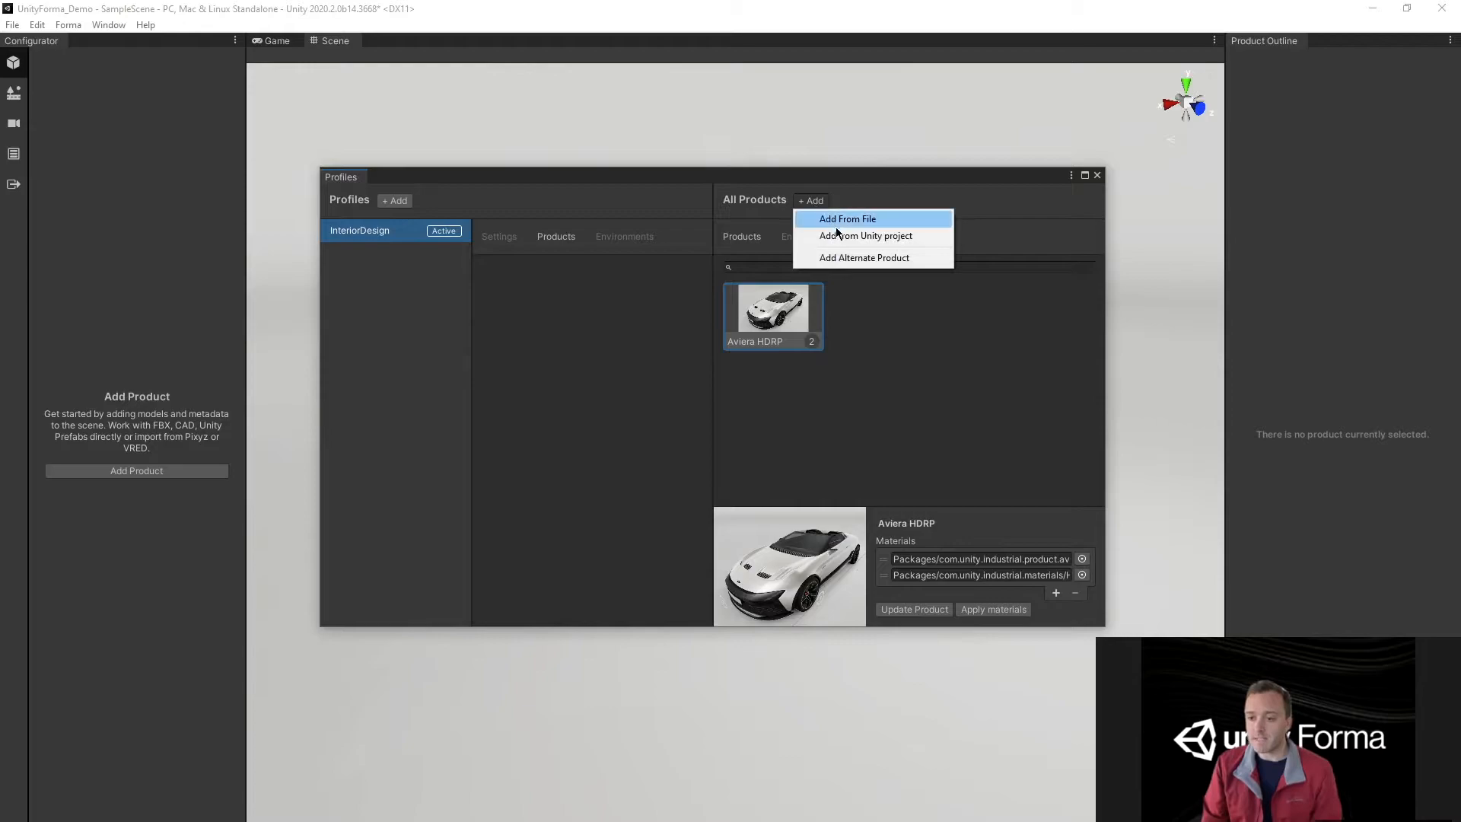
# - Add the Interior_Config prefab from the Unity project as the profile's product
pyautogui.click(864, 235)
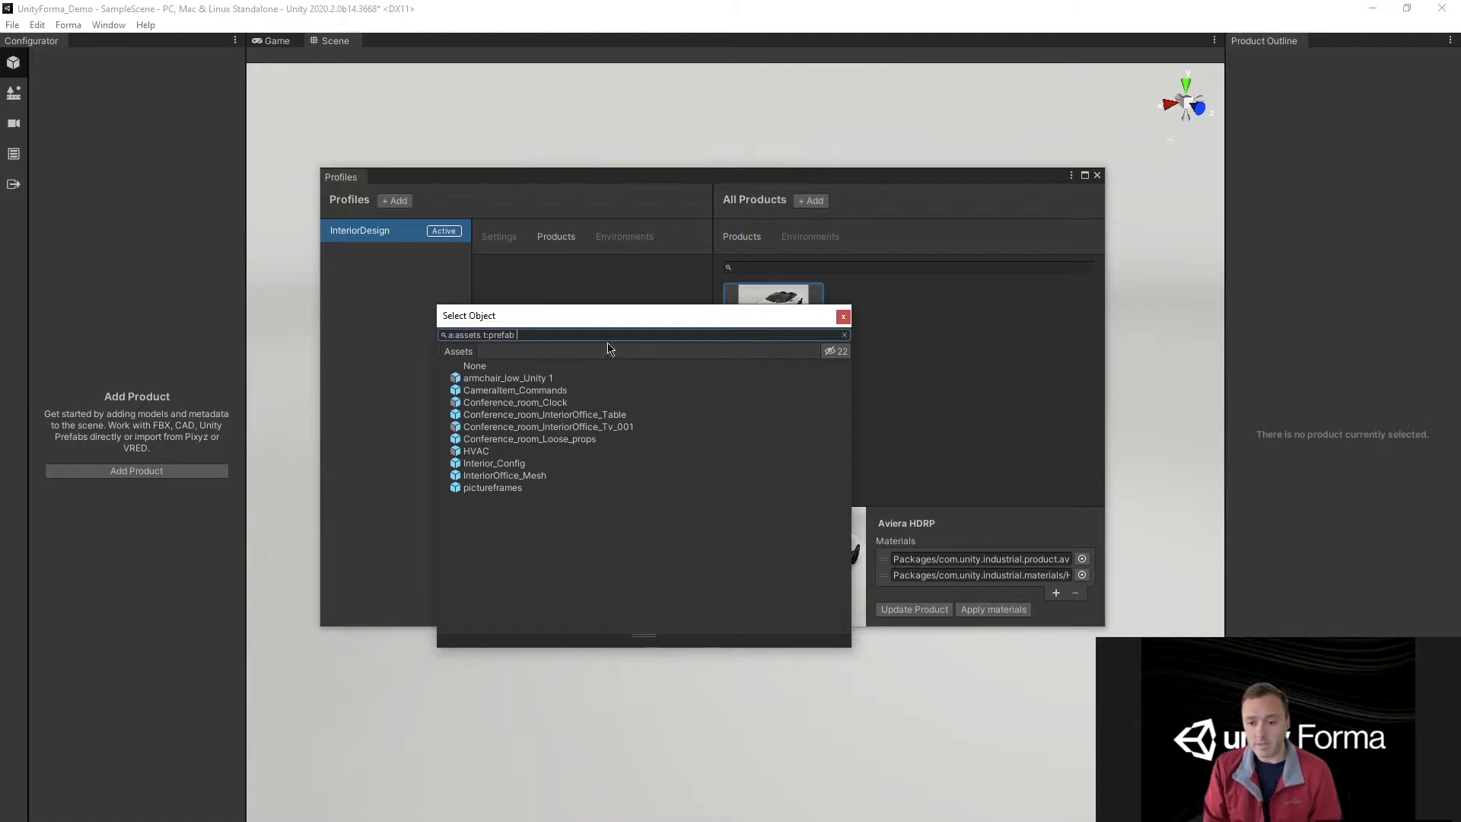
pyautogui.moveTo(483, 467)
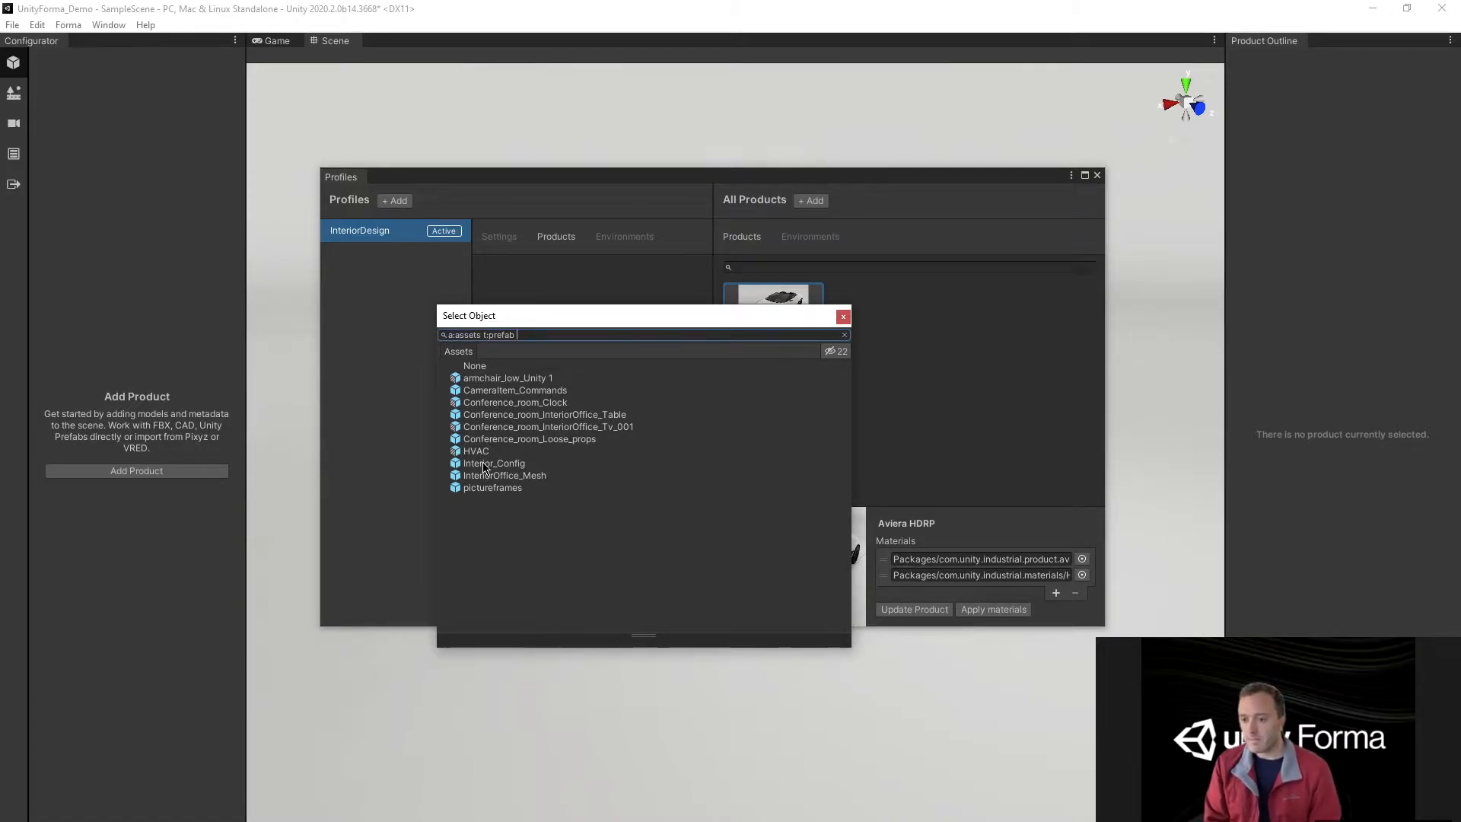
pyautogui.click(493, 463)
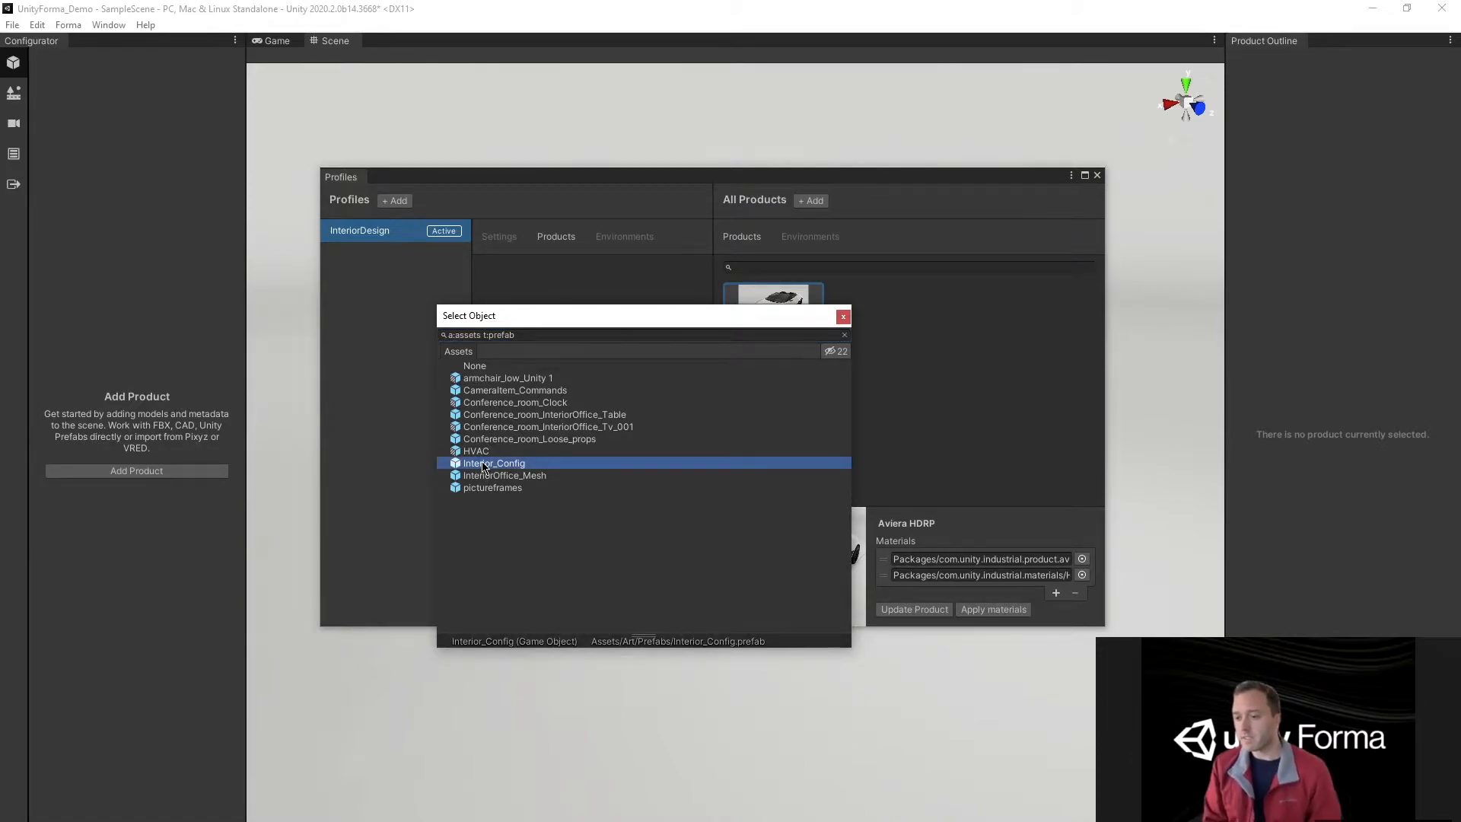
pyautogui.doubleClick(493, 462)
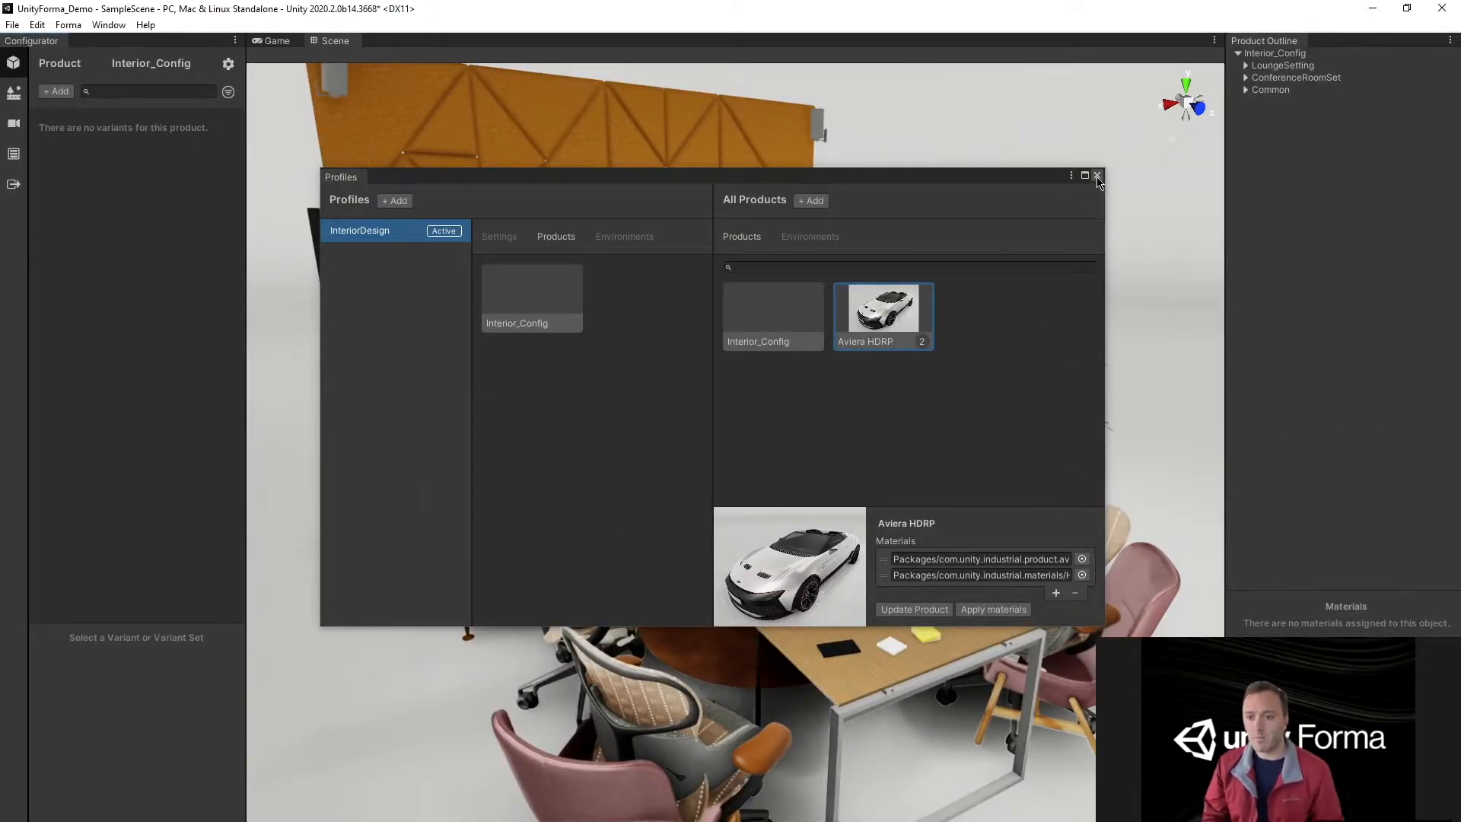
pyautogui.click(1097, 177)
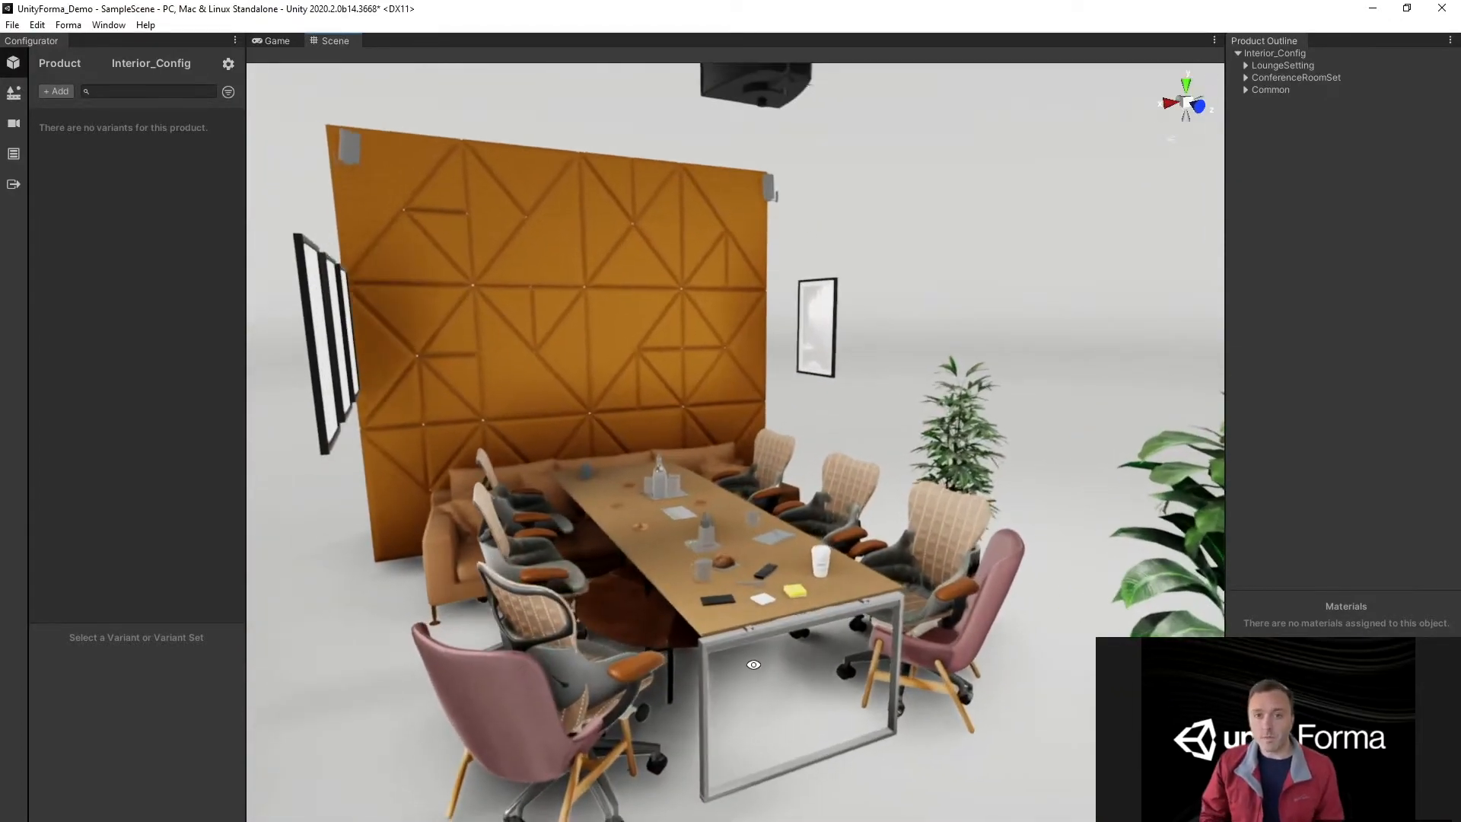
# - Show the InteriorDesign profile's environments list via Forma > Profile Settings
pyautogui.click(13, 90)
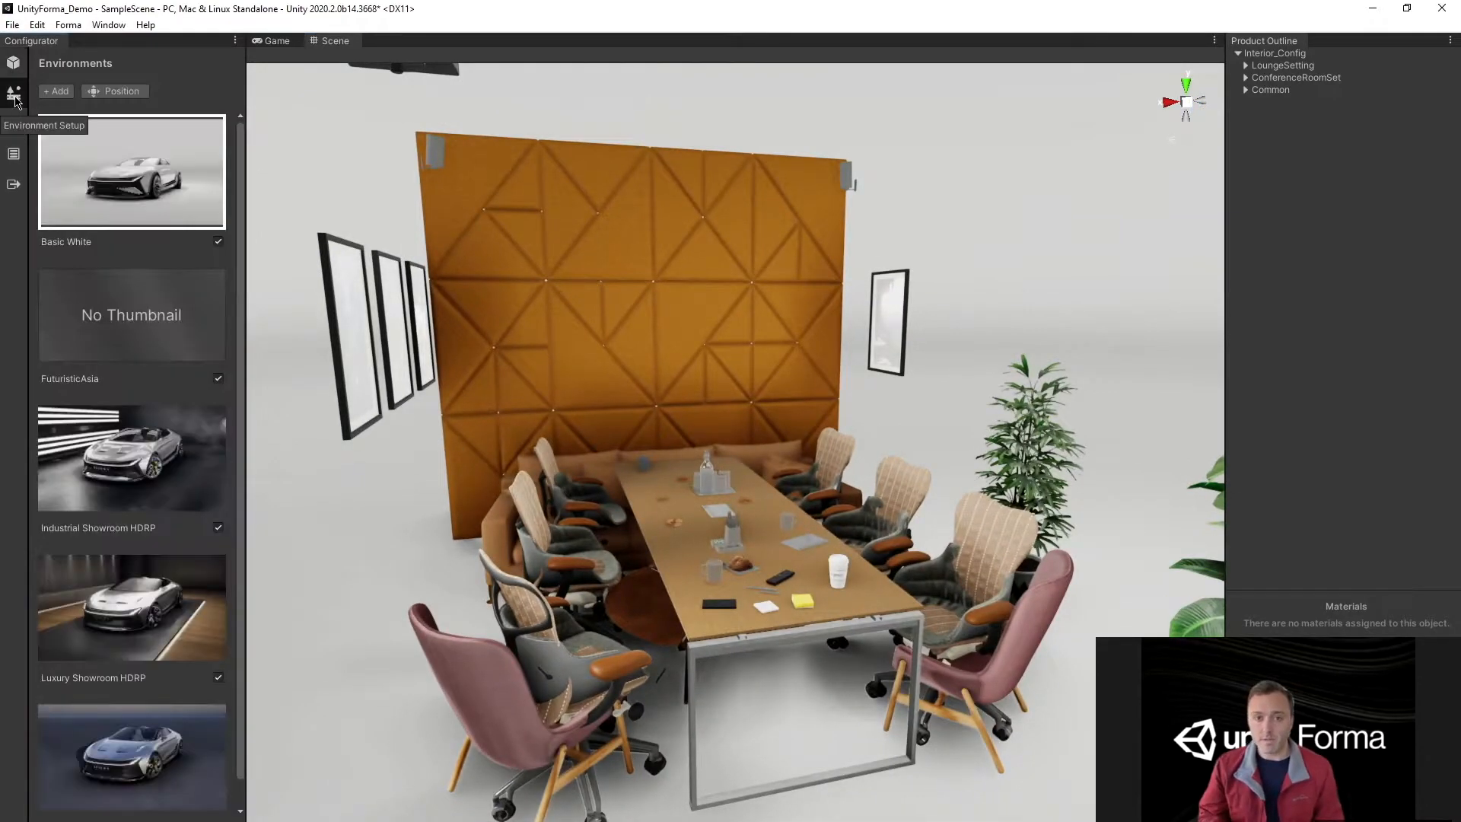
pyautogui.moveTo(67, 24)
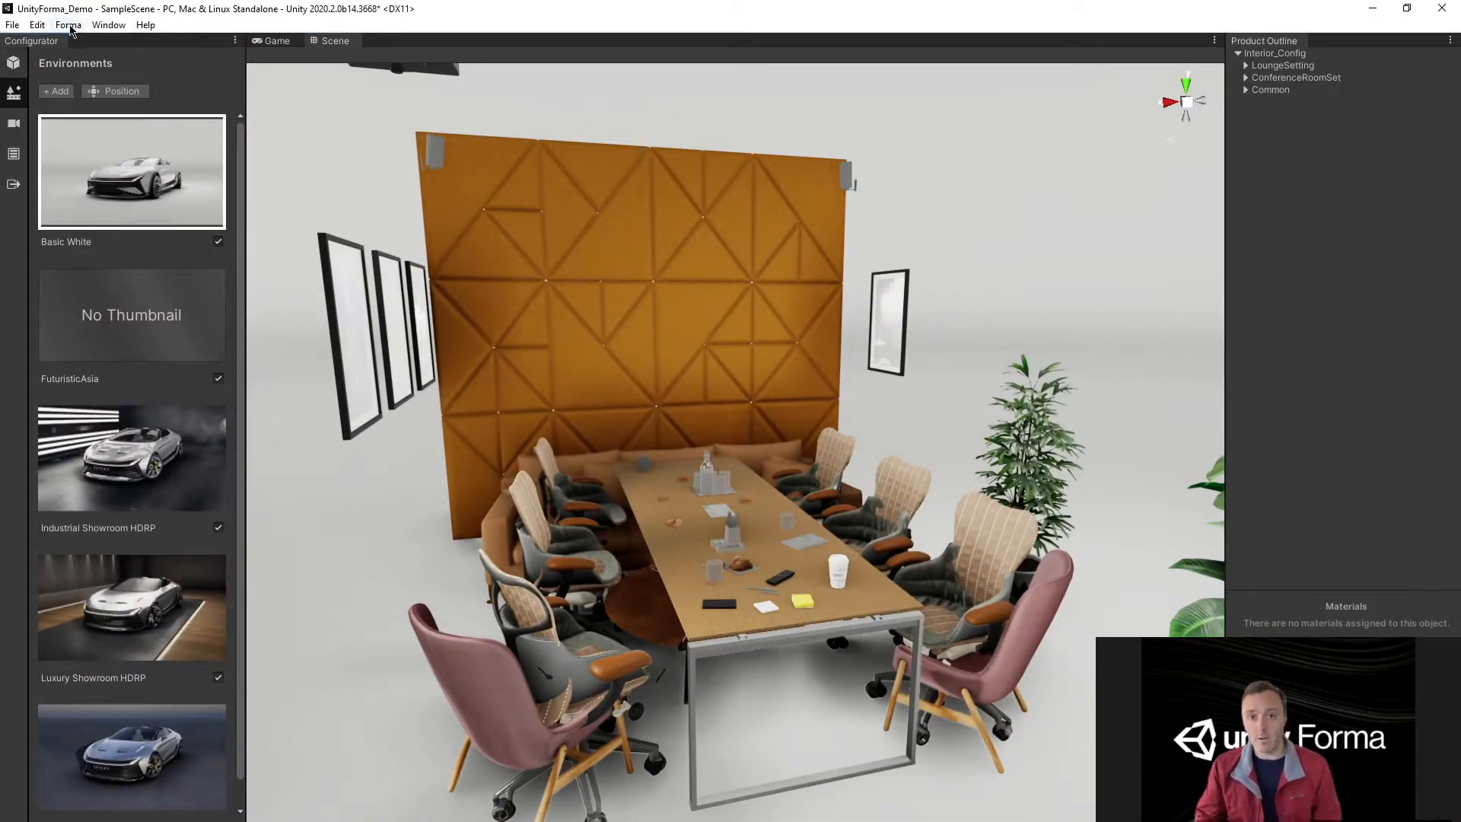
pyautogui.click(67, 24)
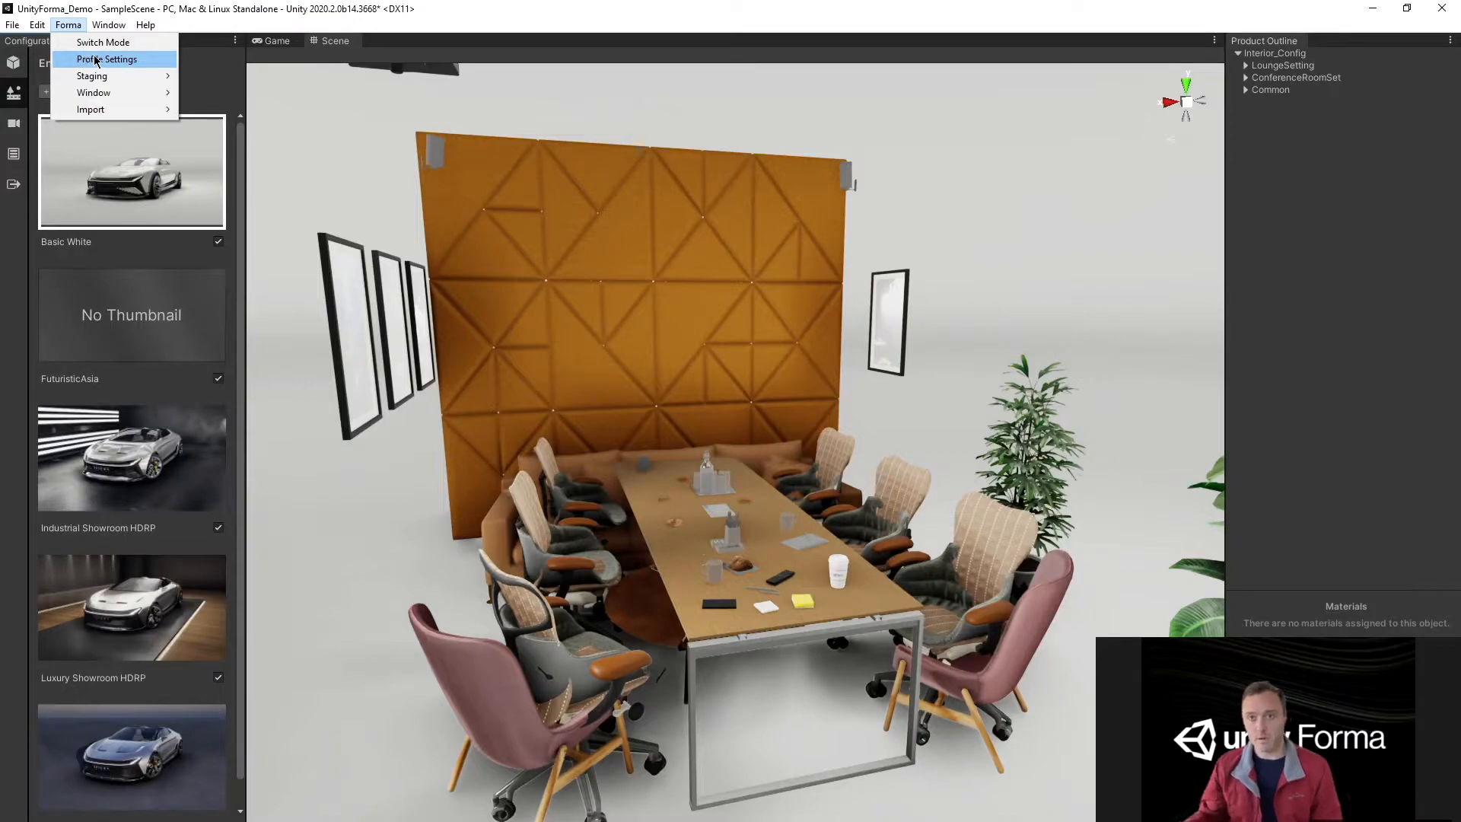
pyautogui.click(106, 59)
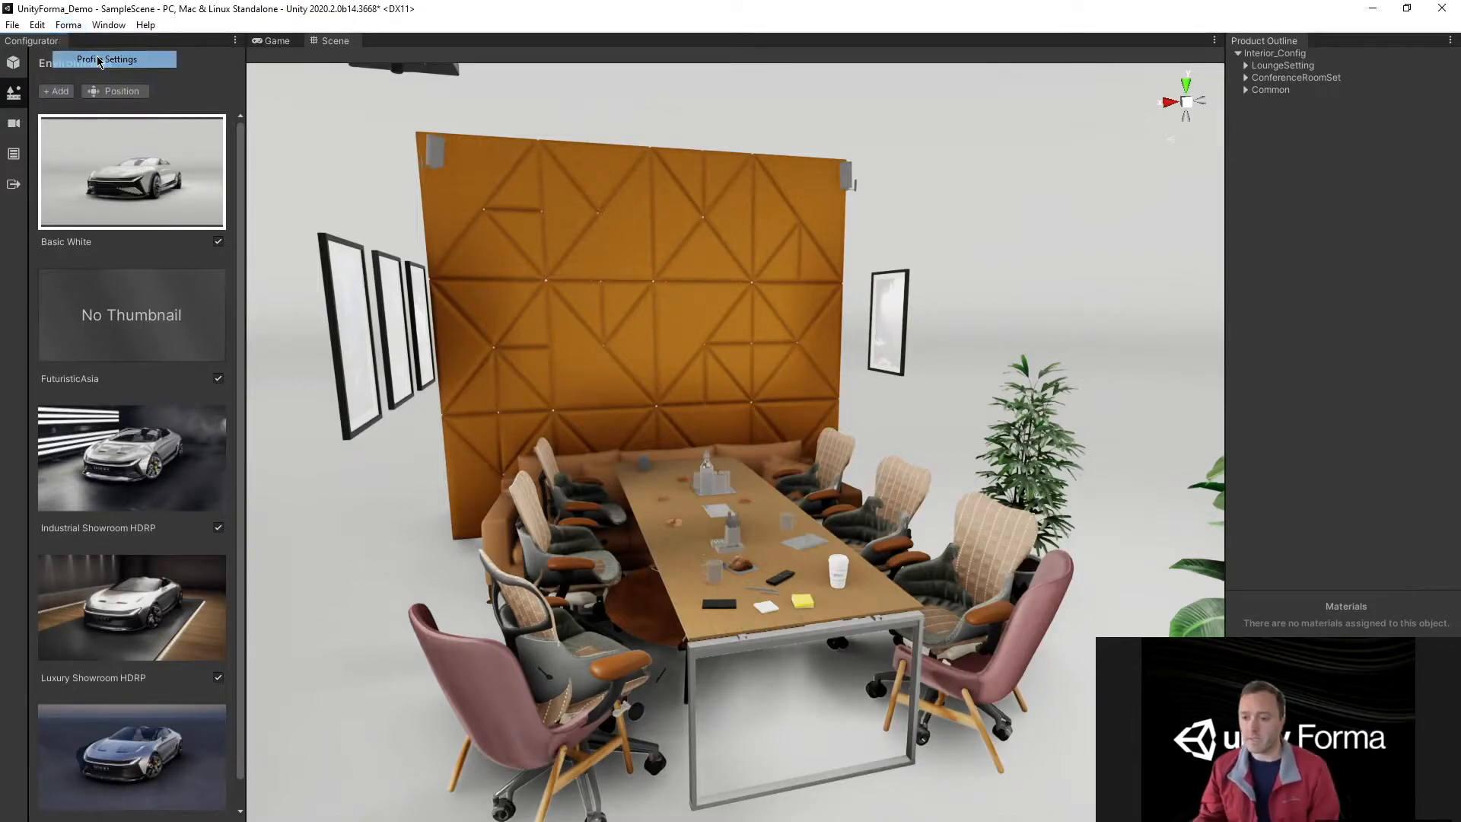
pyautogui.click(108, 59)
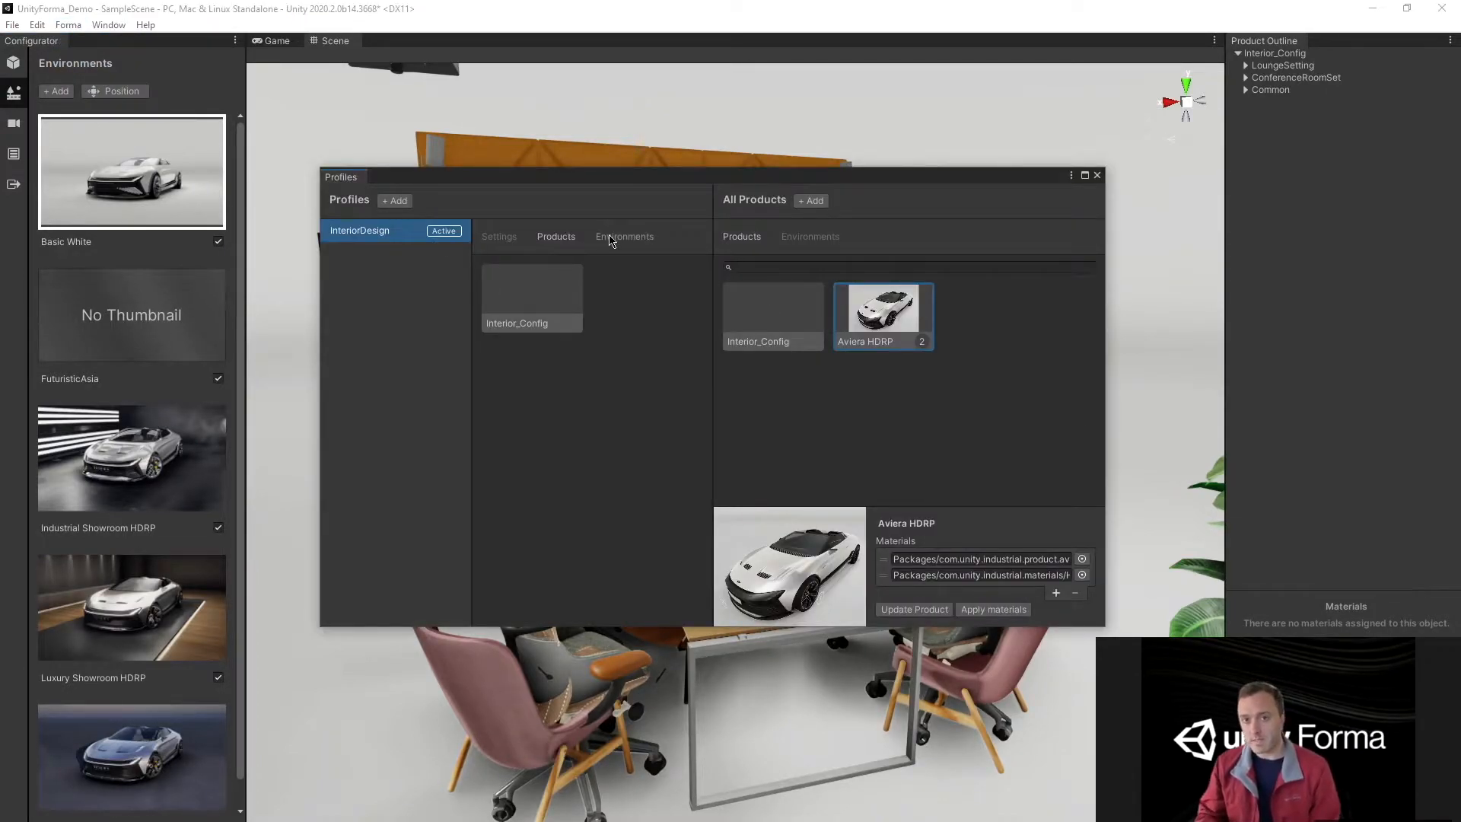
pyautogui.click(624, 236)
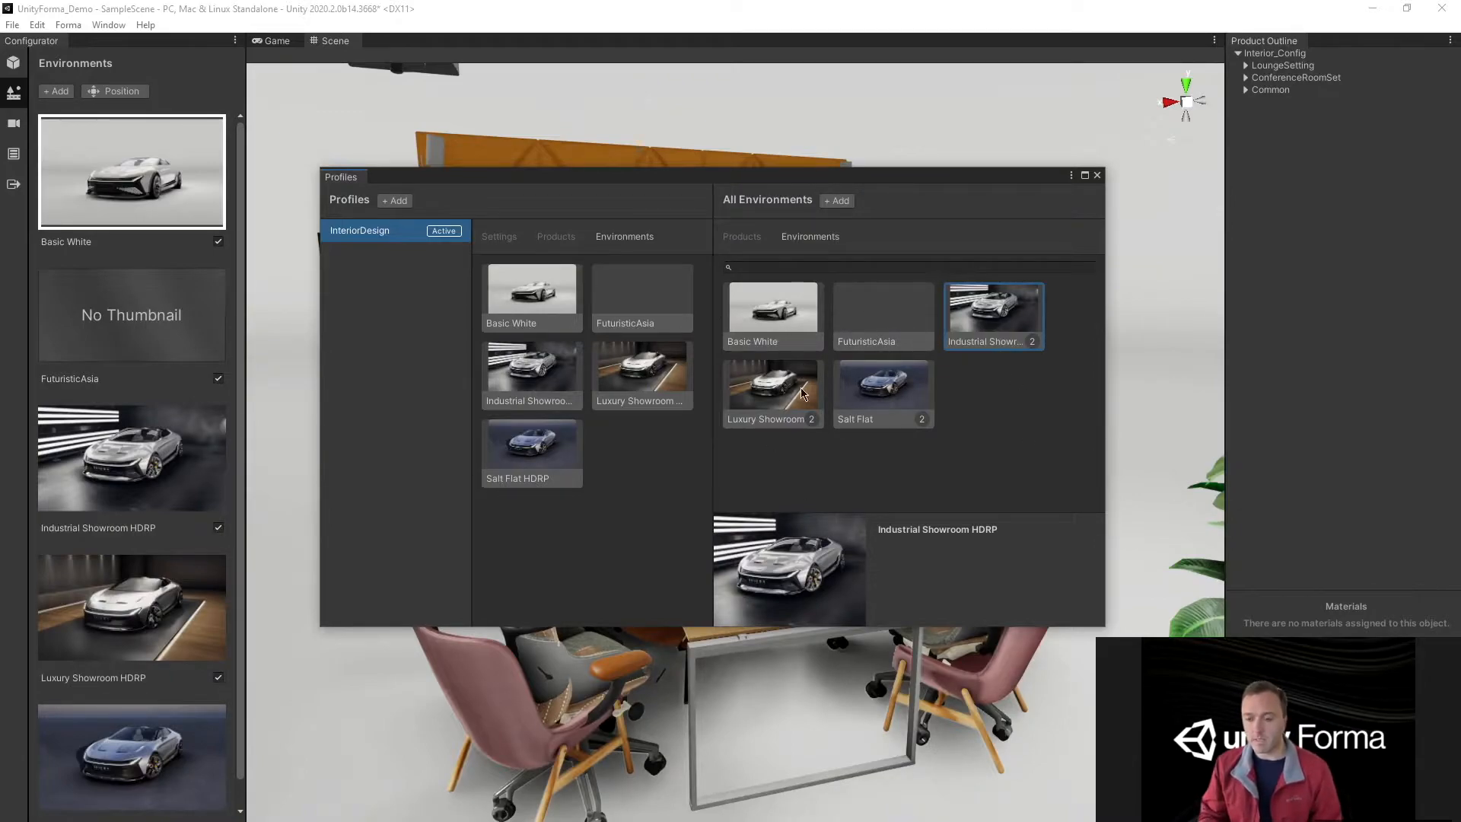
pyautogui.moveTo(781, 399)
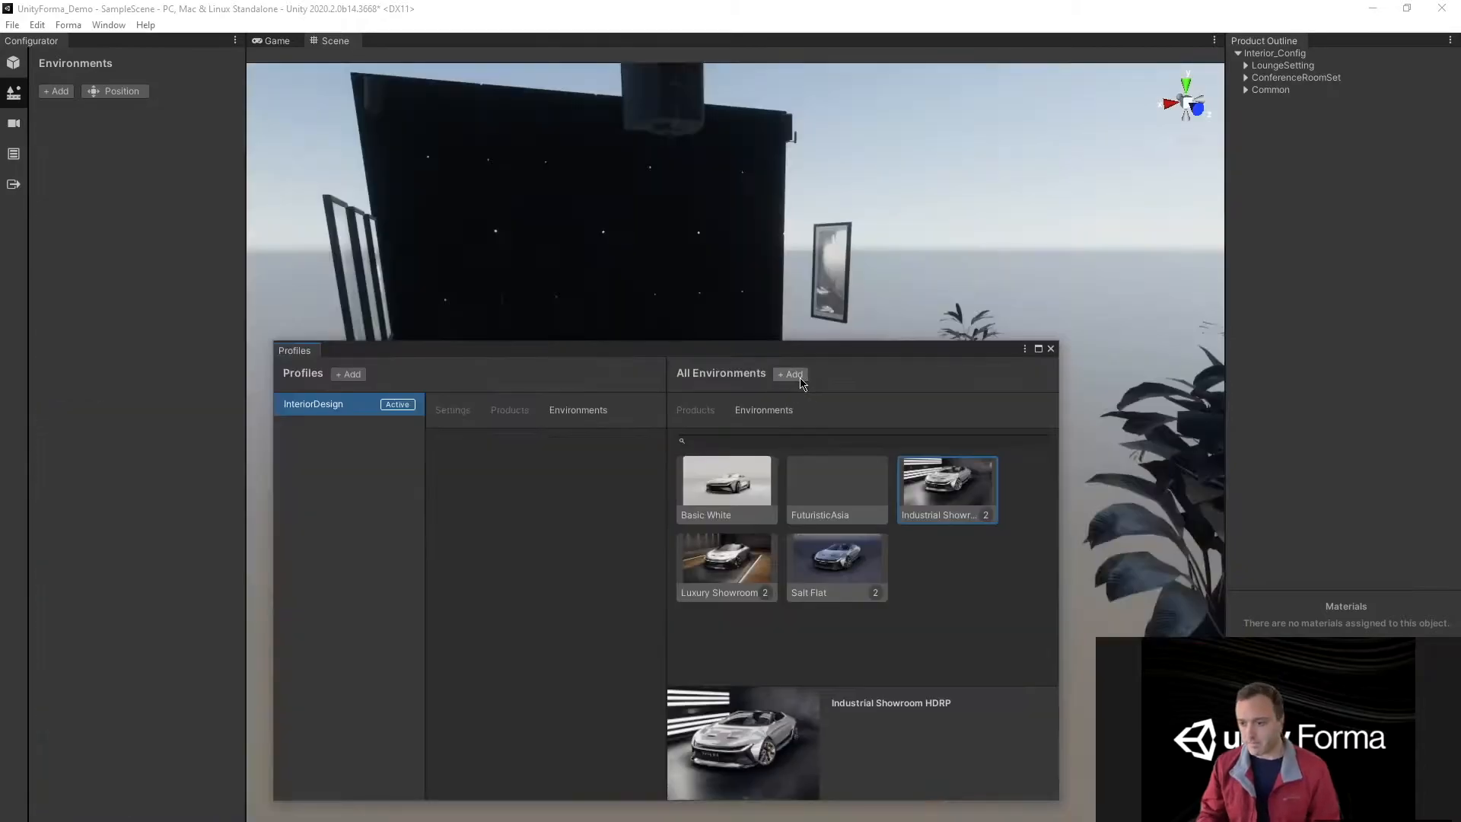
# - Add Interior_OfficeSpace from the open Unity scene as the profile's environment
pyautogui.click(789, 375)
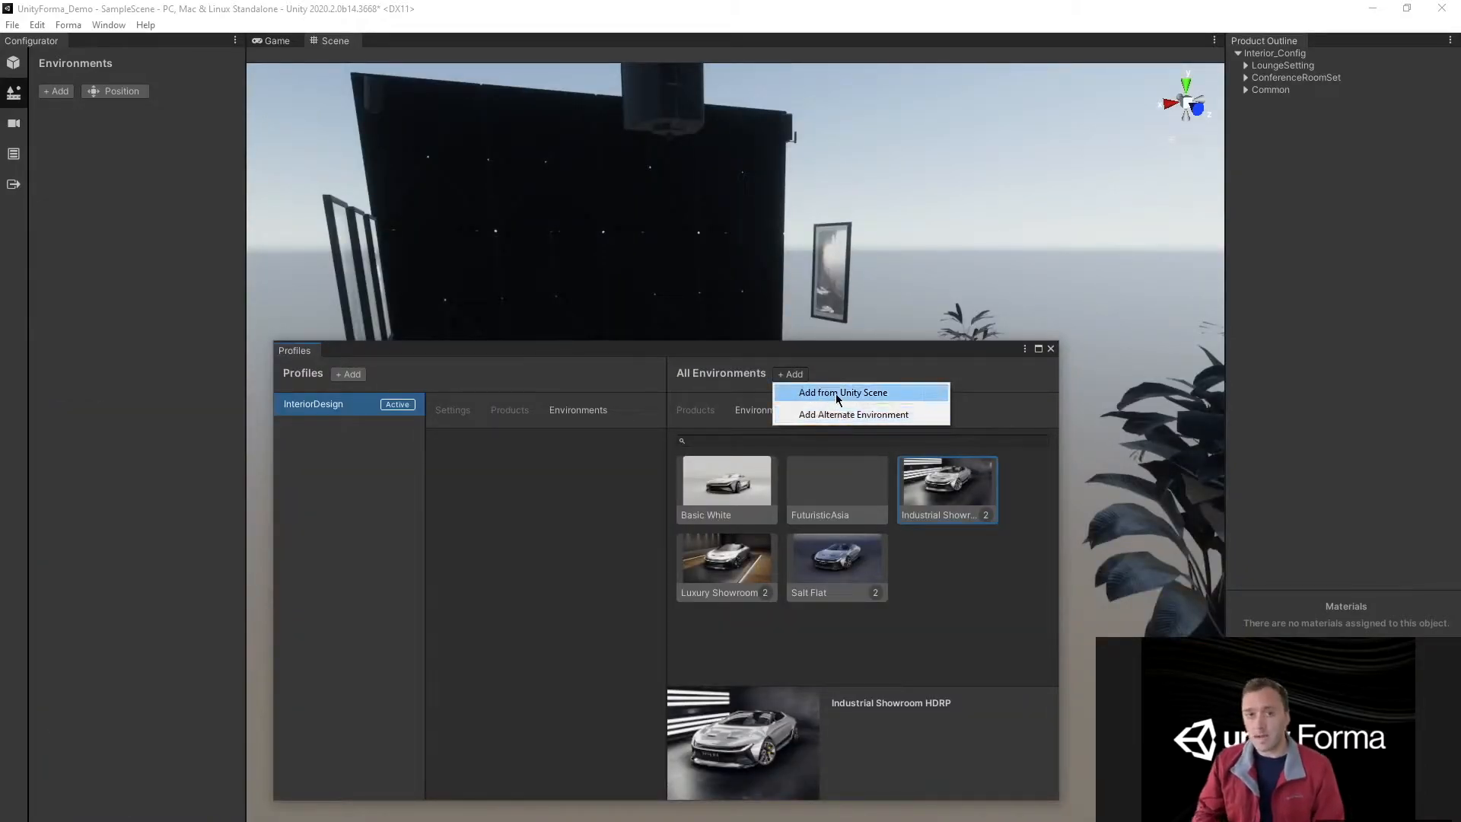
pyautogui.click(842, 391)
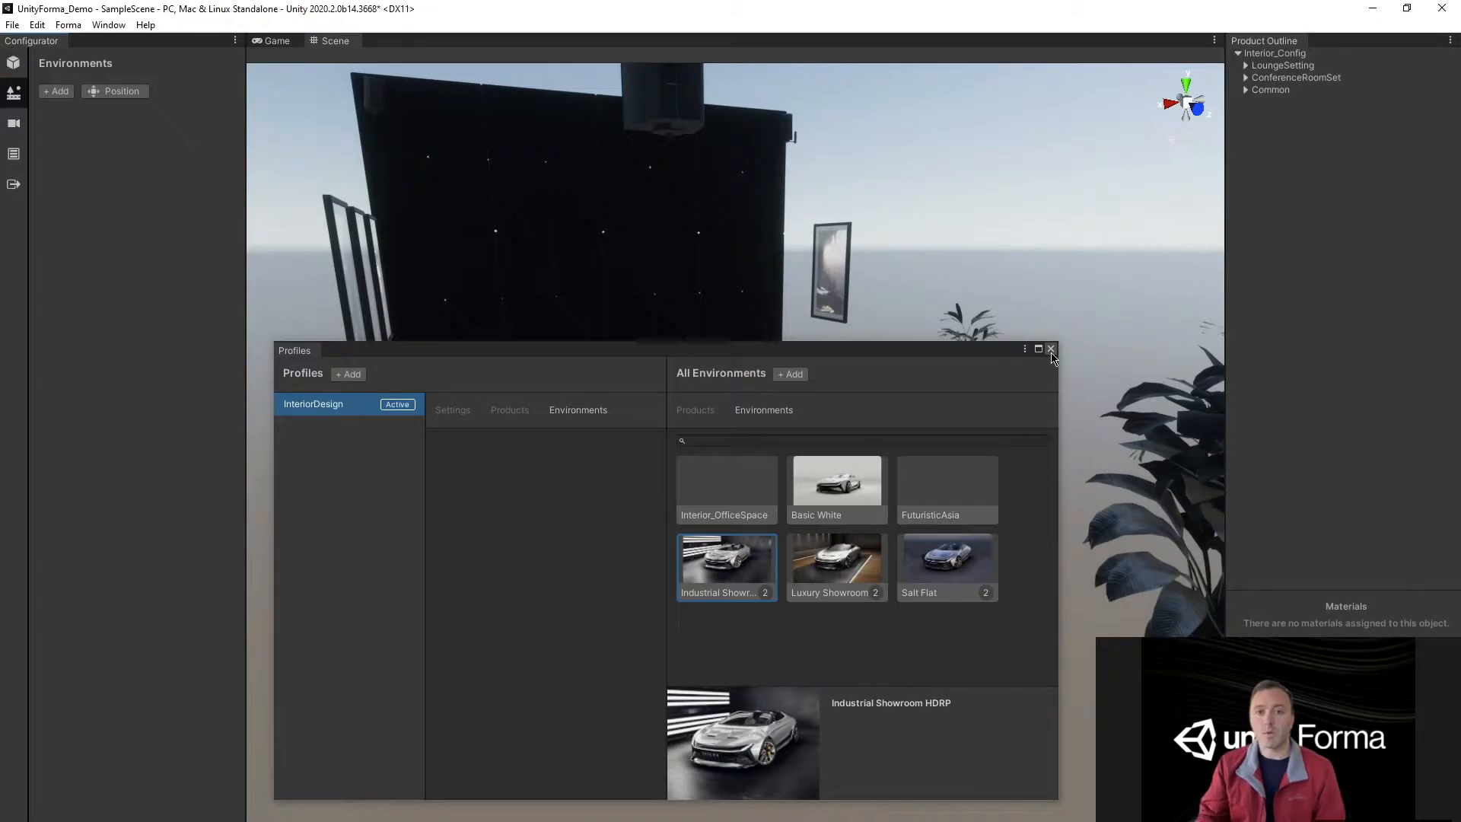
pyautogui.moveTo(731, 485)
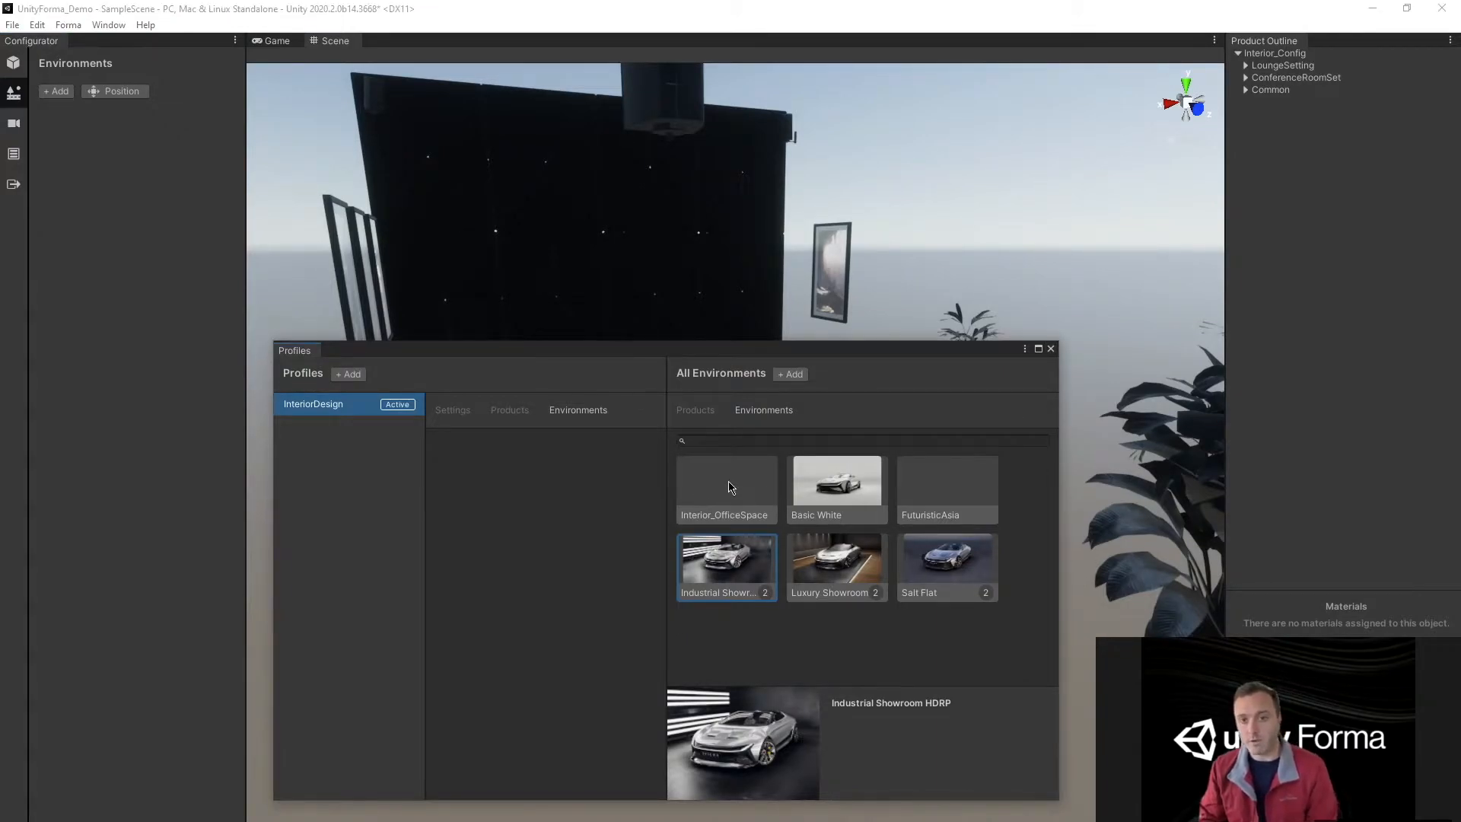
pyautogui.click(724, 481)
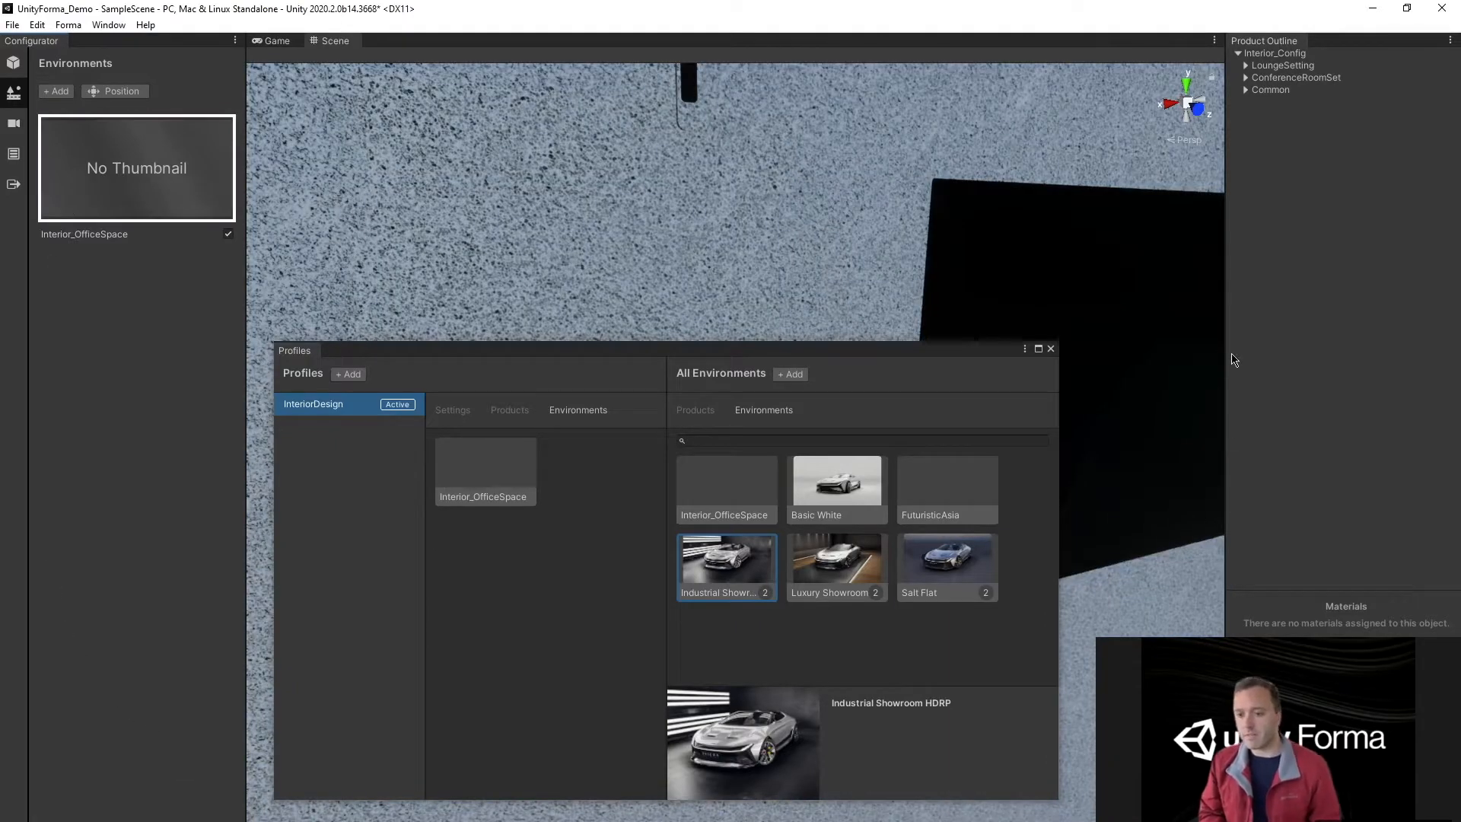
pyautogui.click(1049, 346)
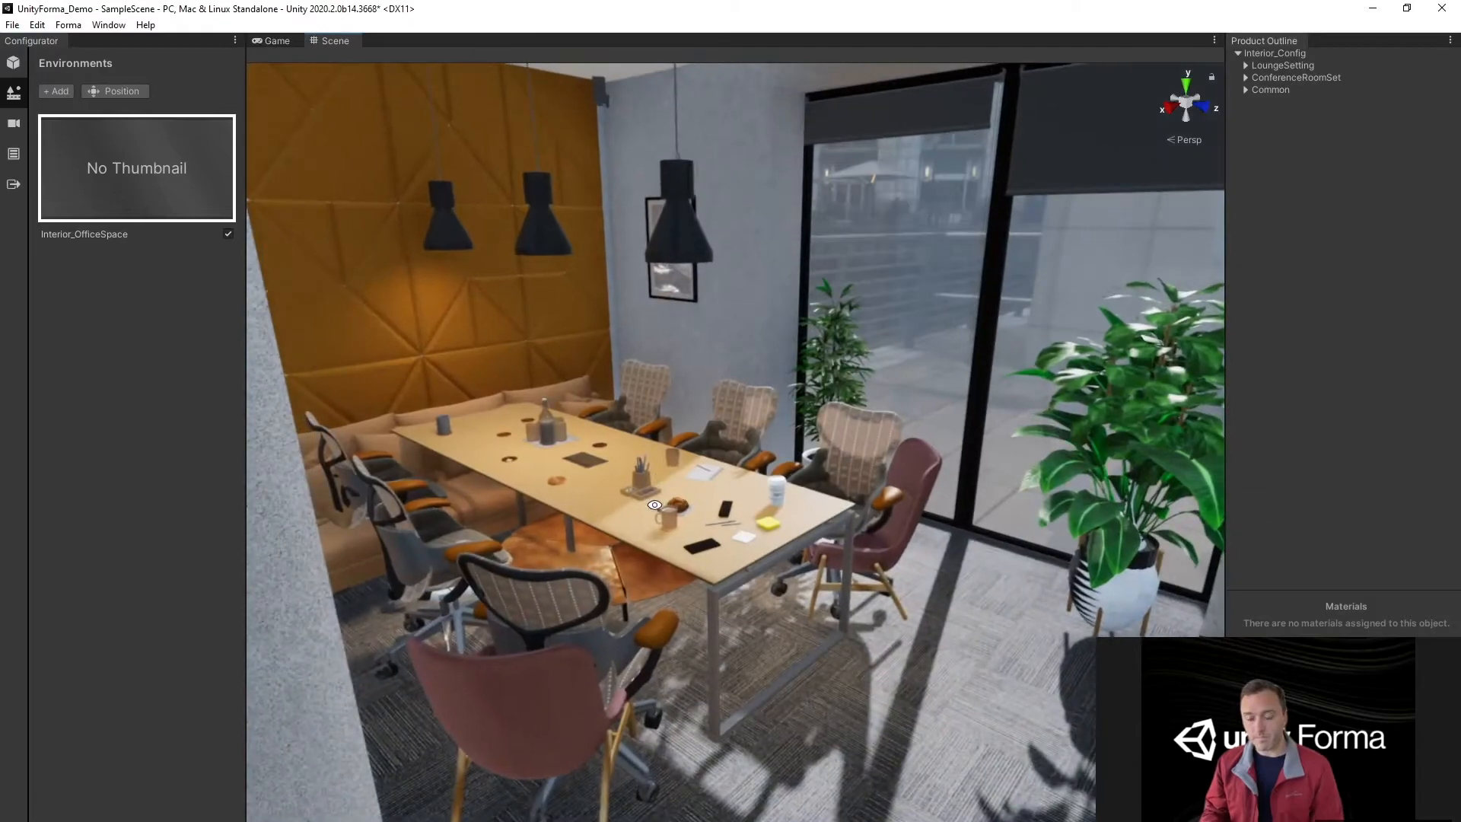
# - Start moving the Interior_Config product within the office environment
pyautogui.click(114, 90)
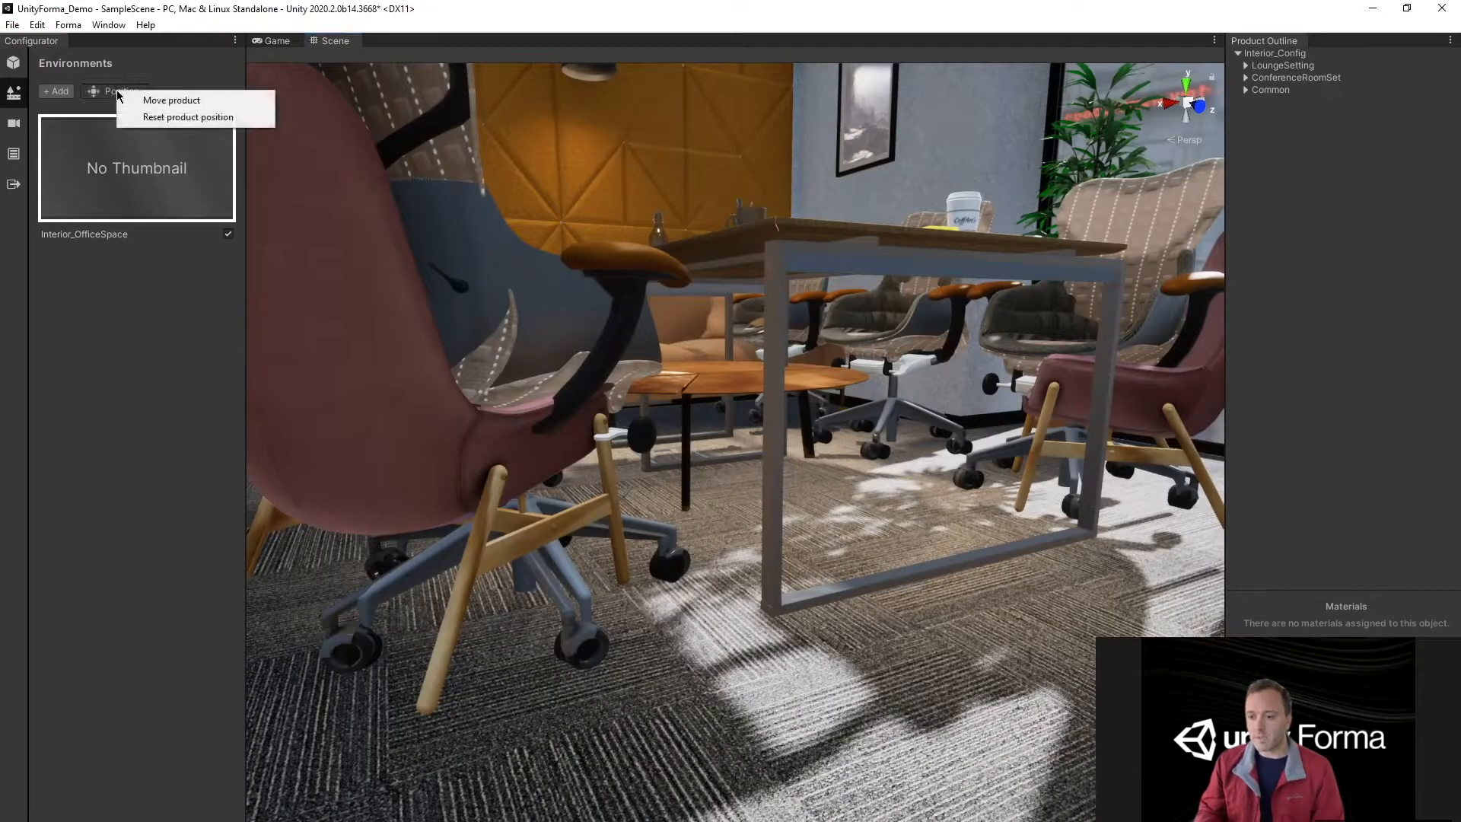
pyautogui.moveTo(172, 101)
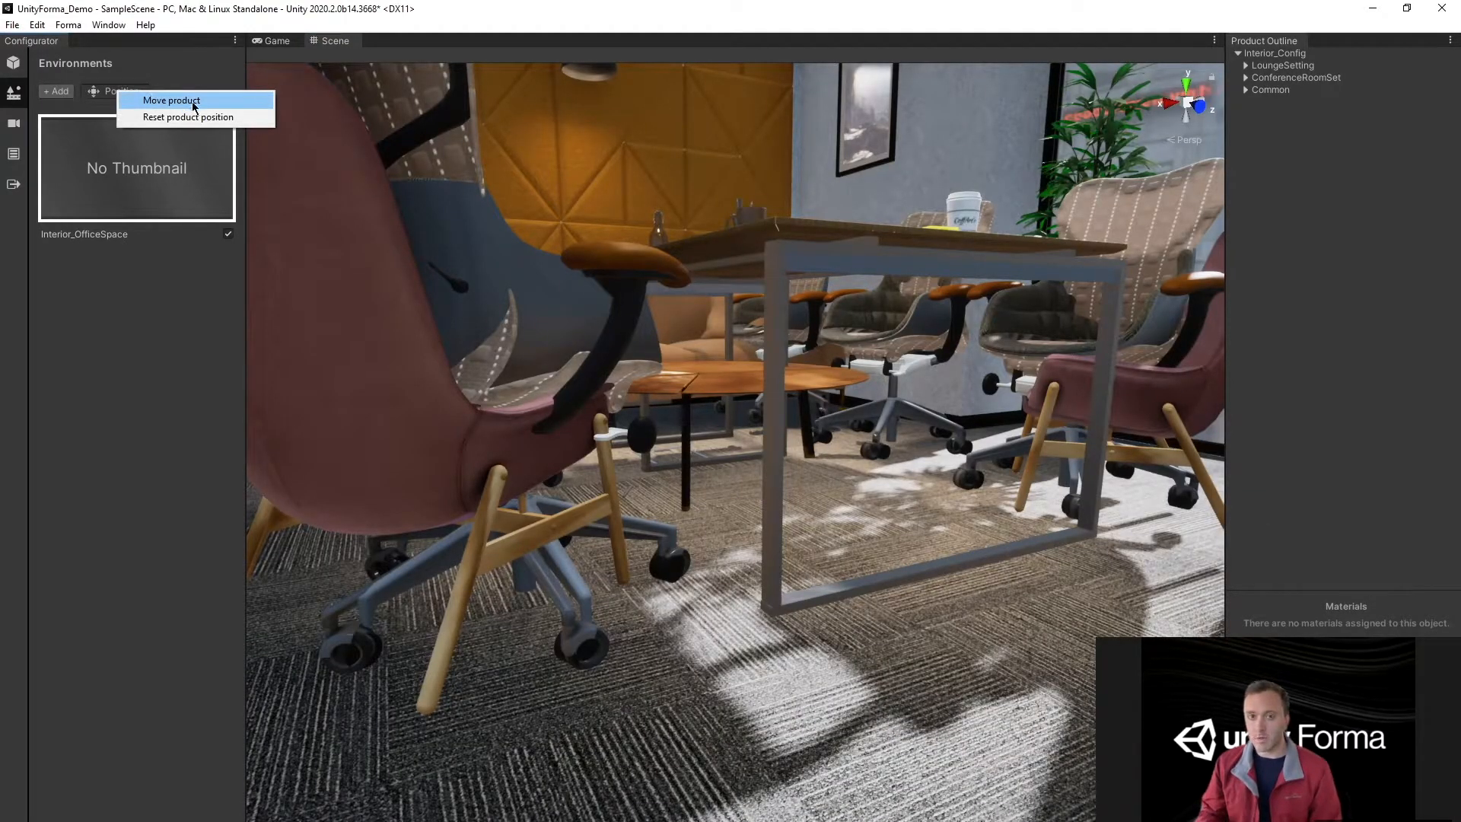
pyautogui.click(172, 101)
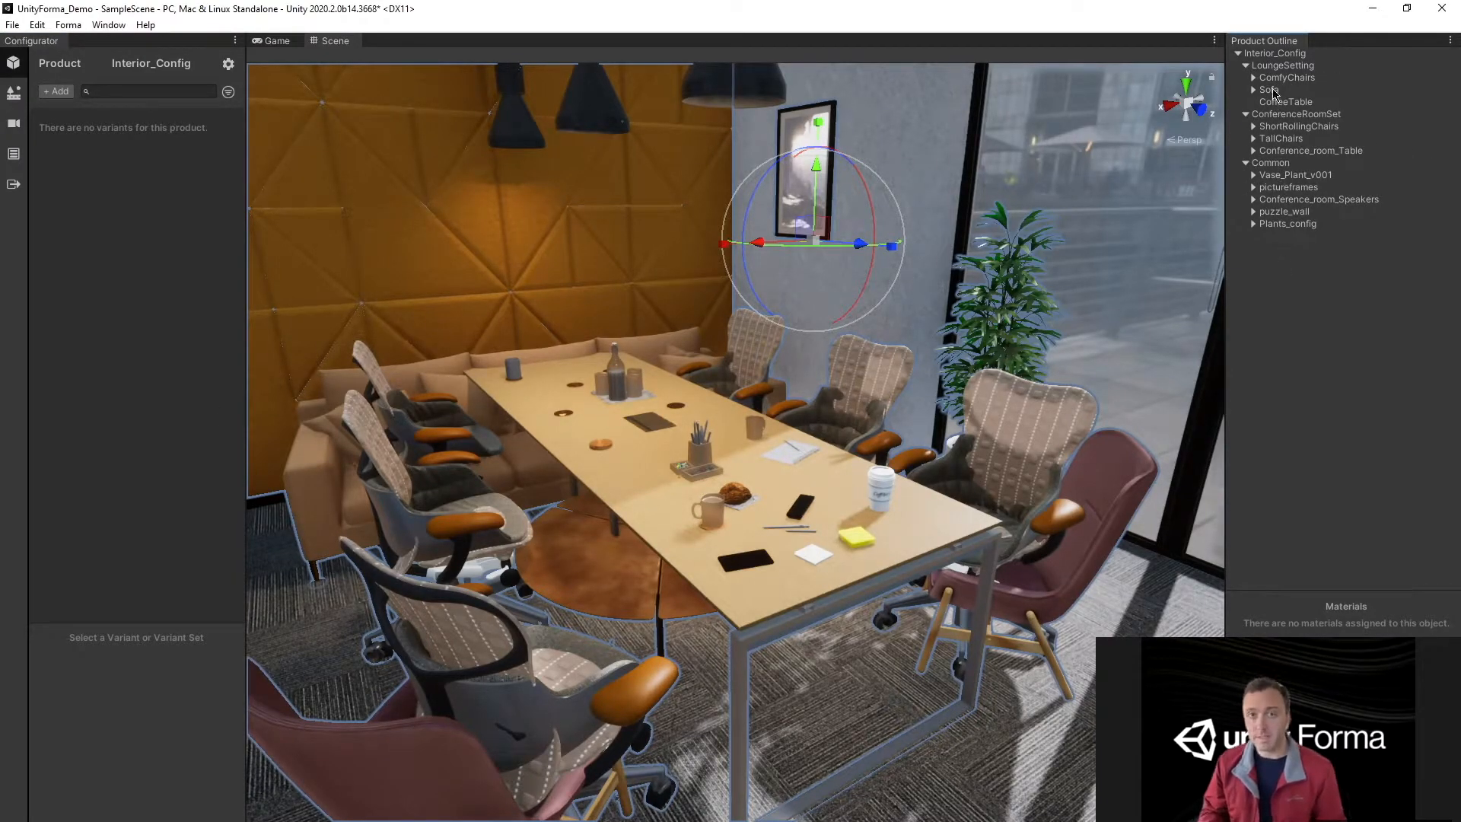
# - Make a visibility set with LoungeSetting and ConferenceRoomSet variants and preview LoungeSetting
pyautogui.click(1269, 162)
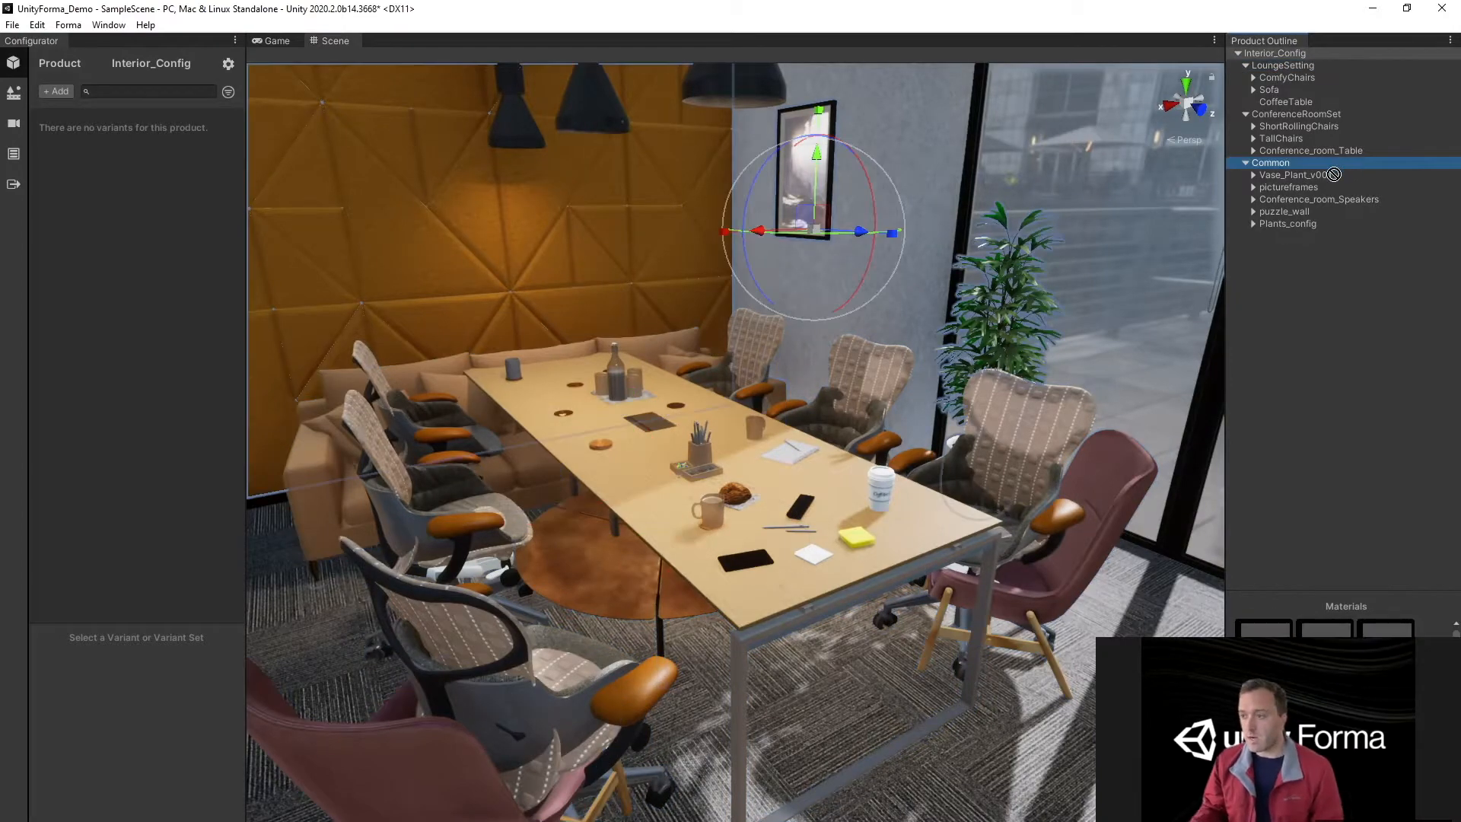
pyautogui.click(1284, 66)
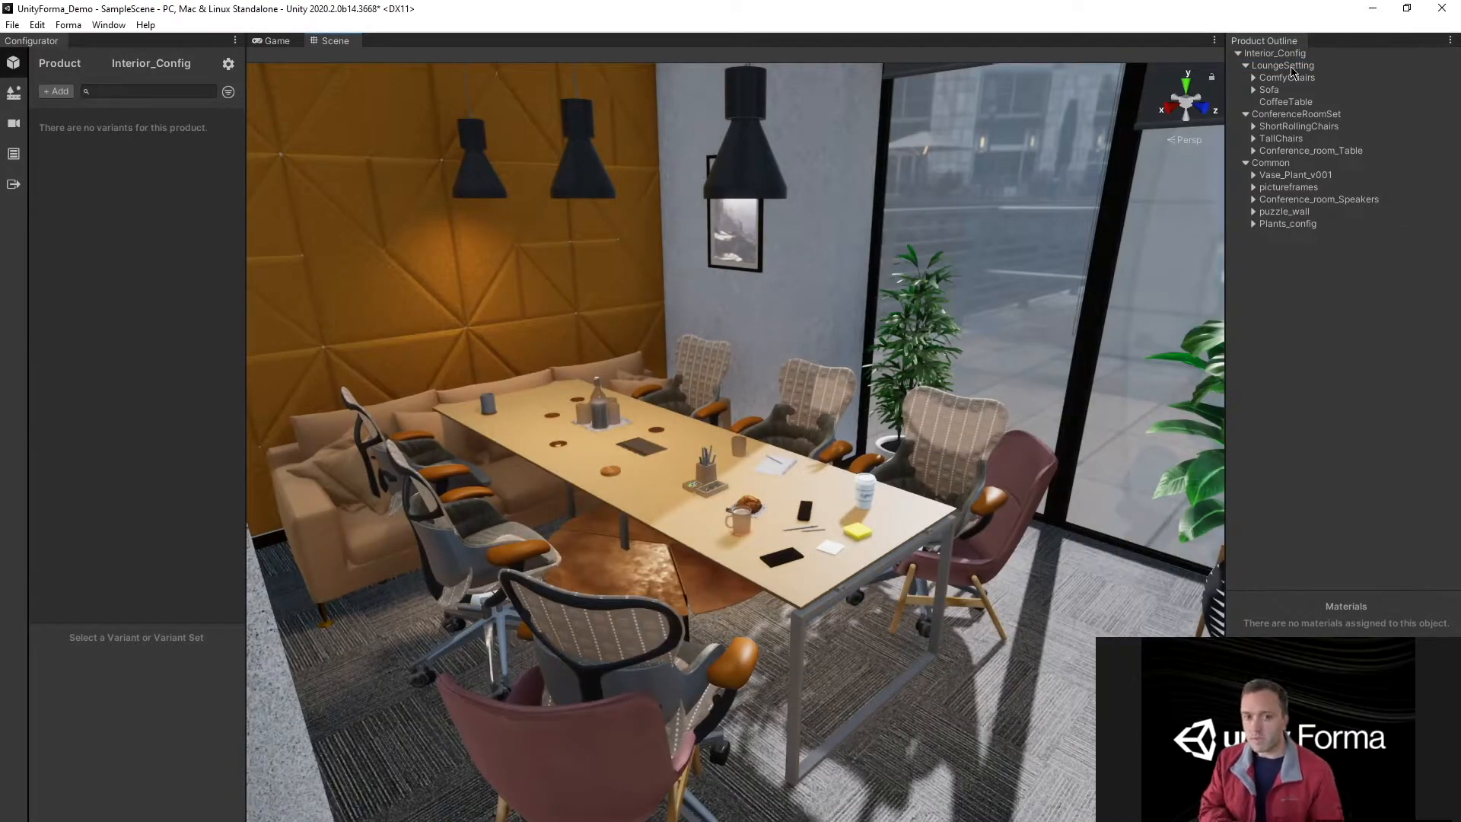
pyautogui.click(1284, 65)
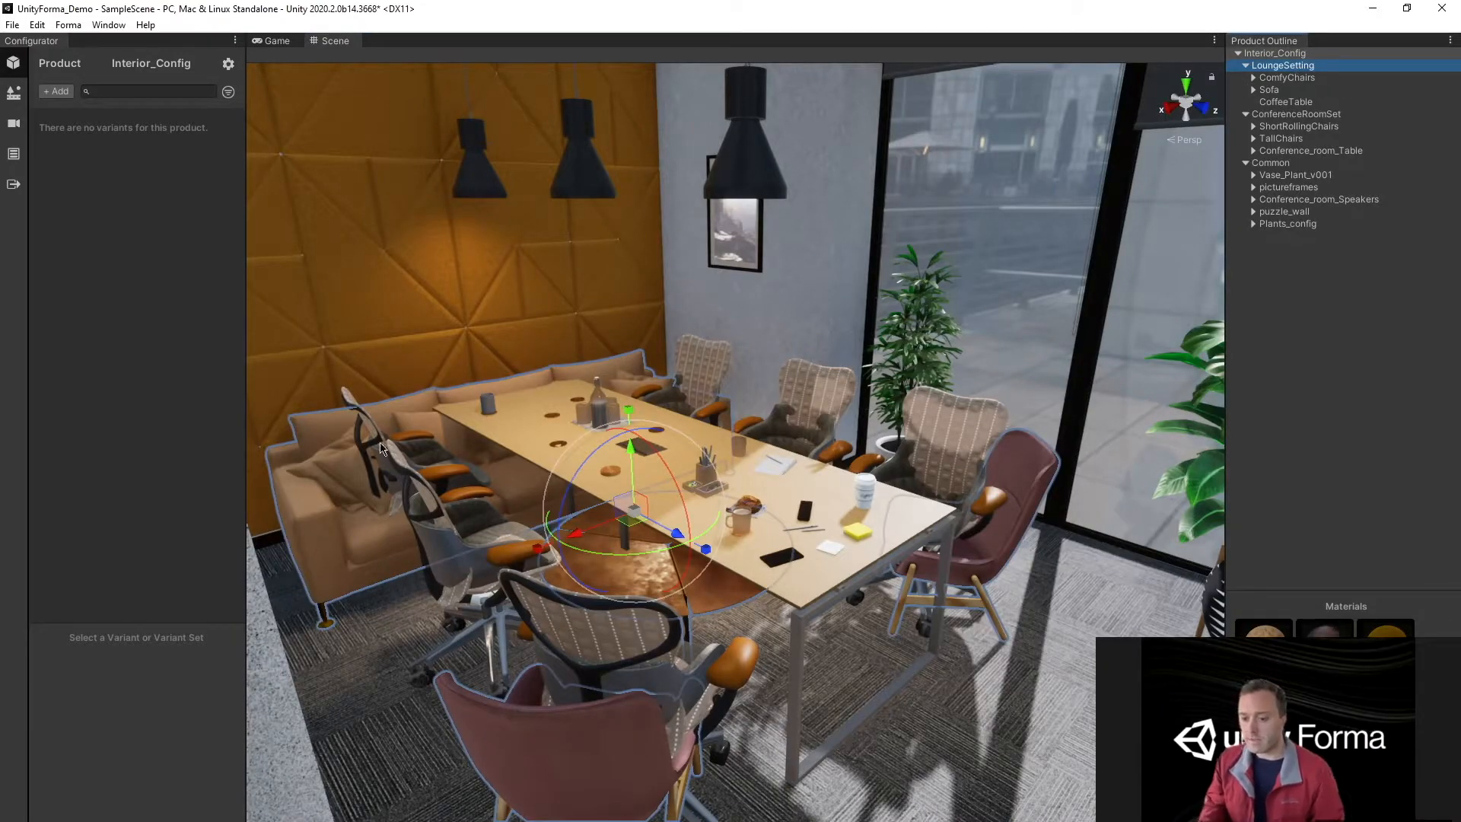
pyautogui.moveTo(1119, 309)
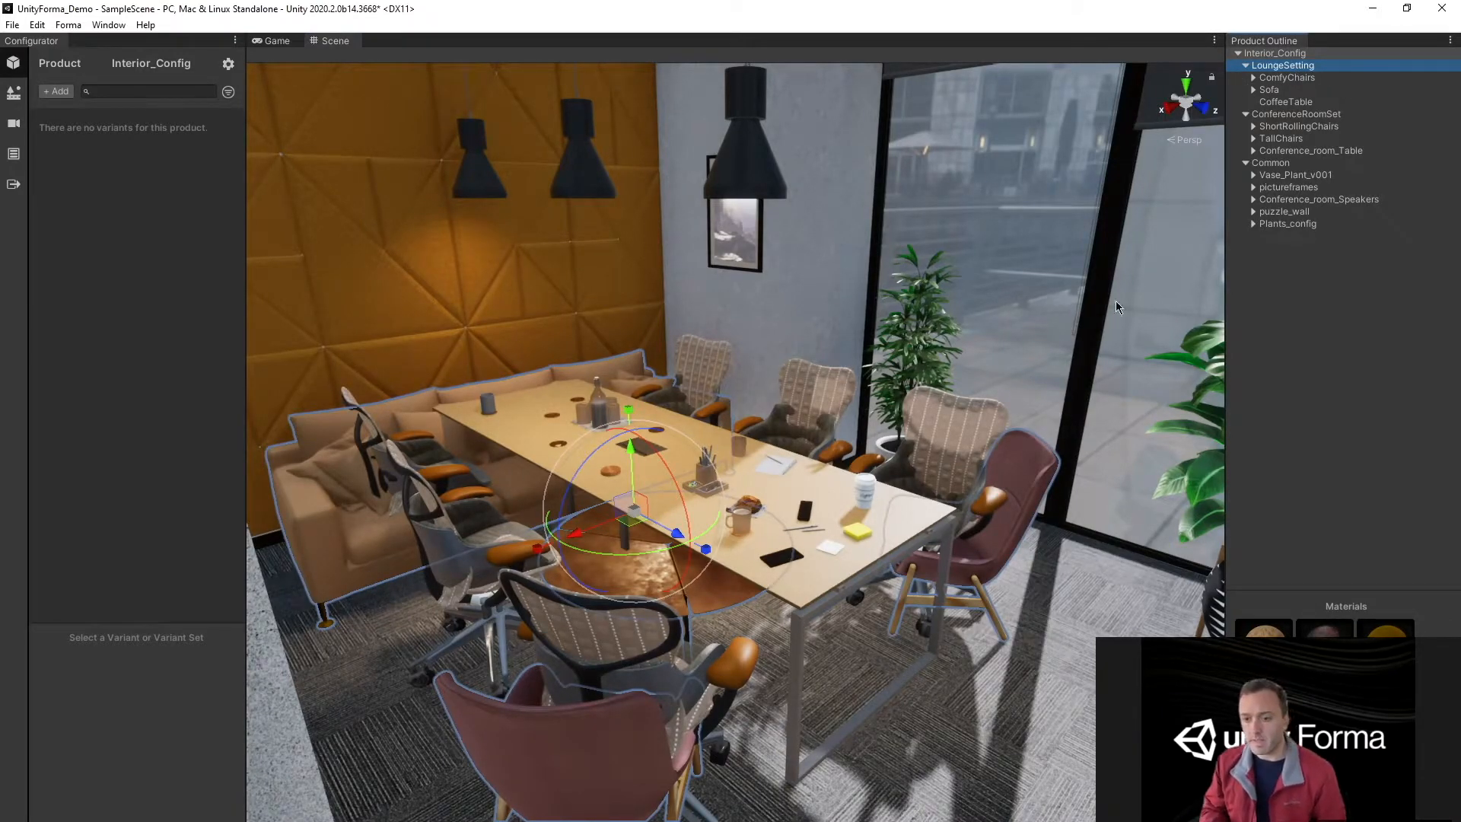
pyautogui.click(1296, 114)
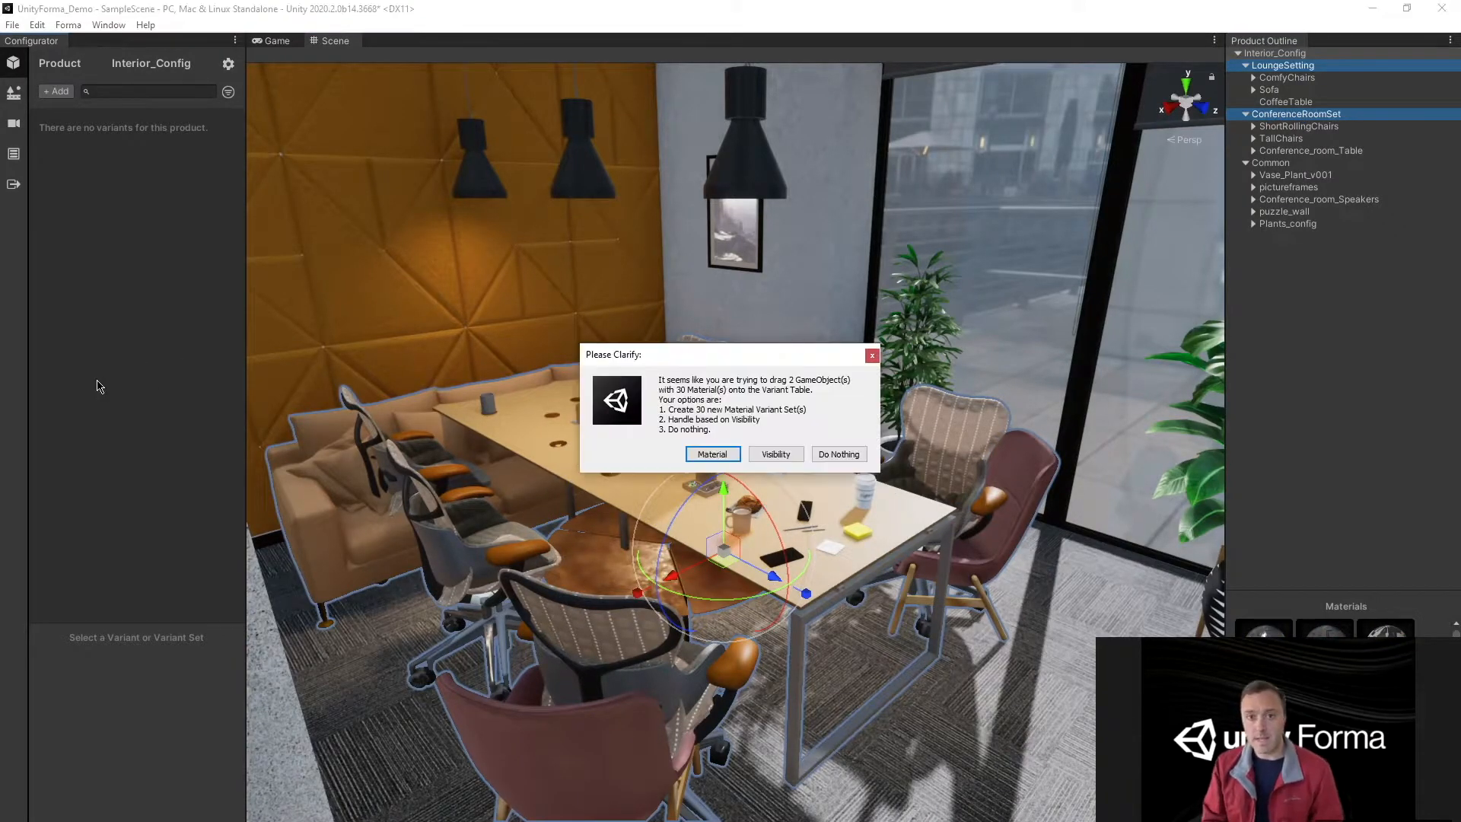
pyautogui.click(775, 454)
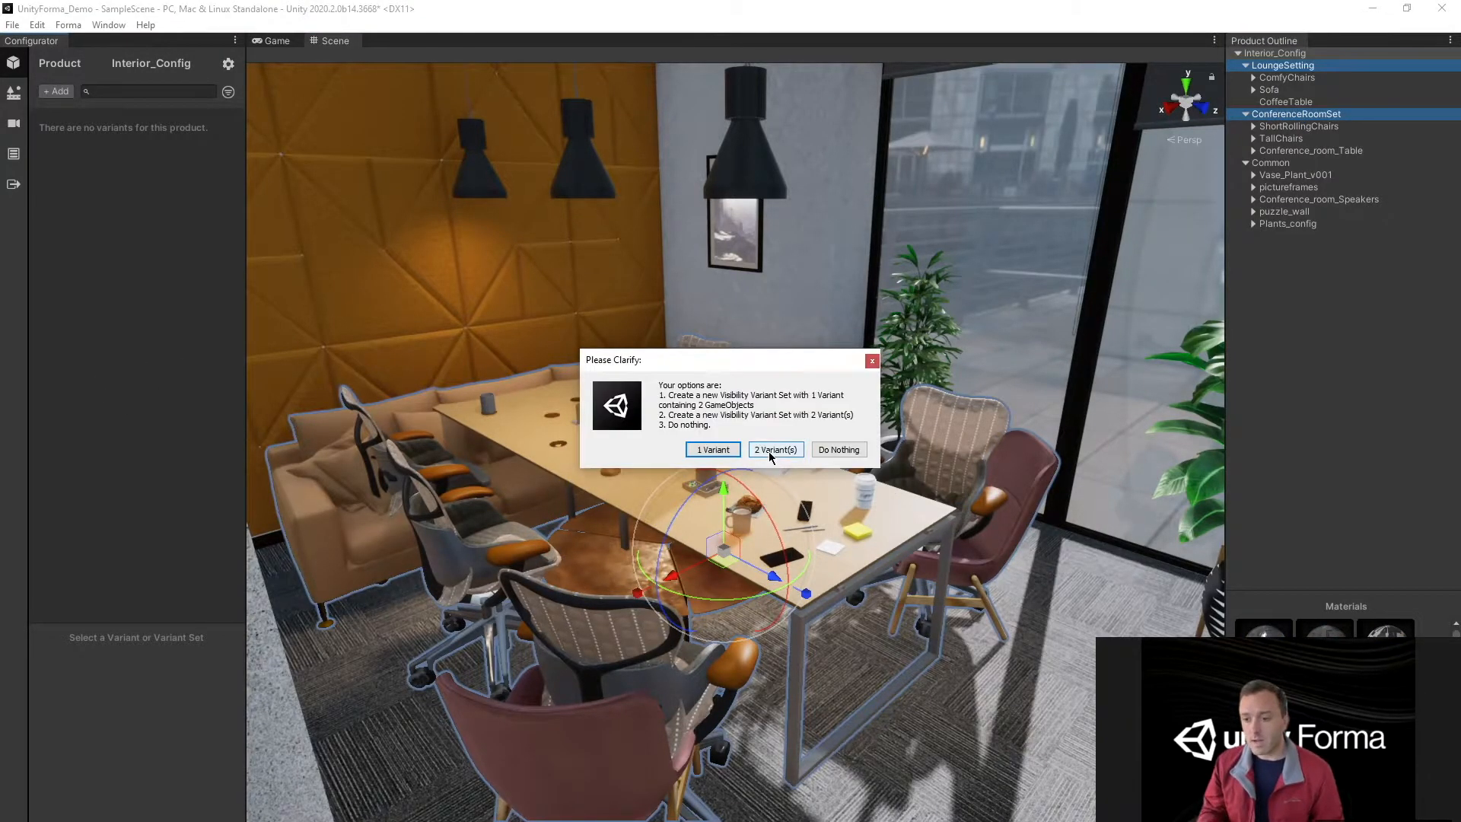
pyautogui.click(774, 449)
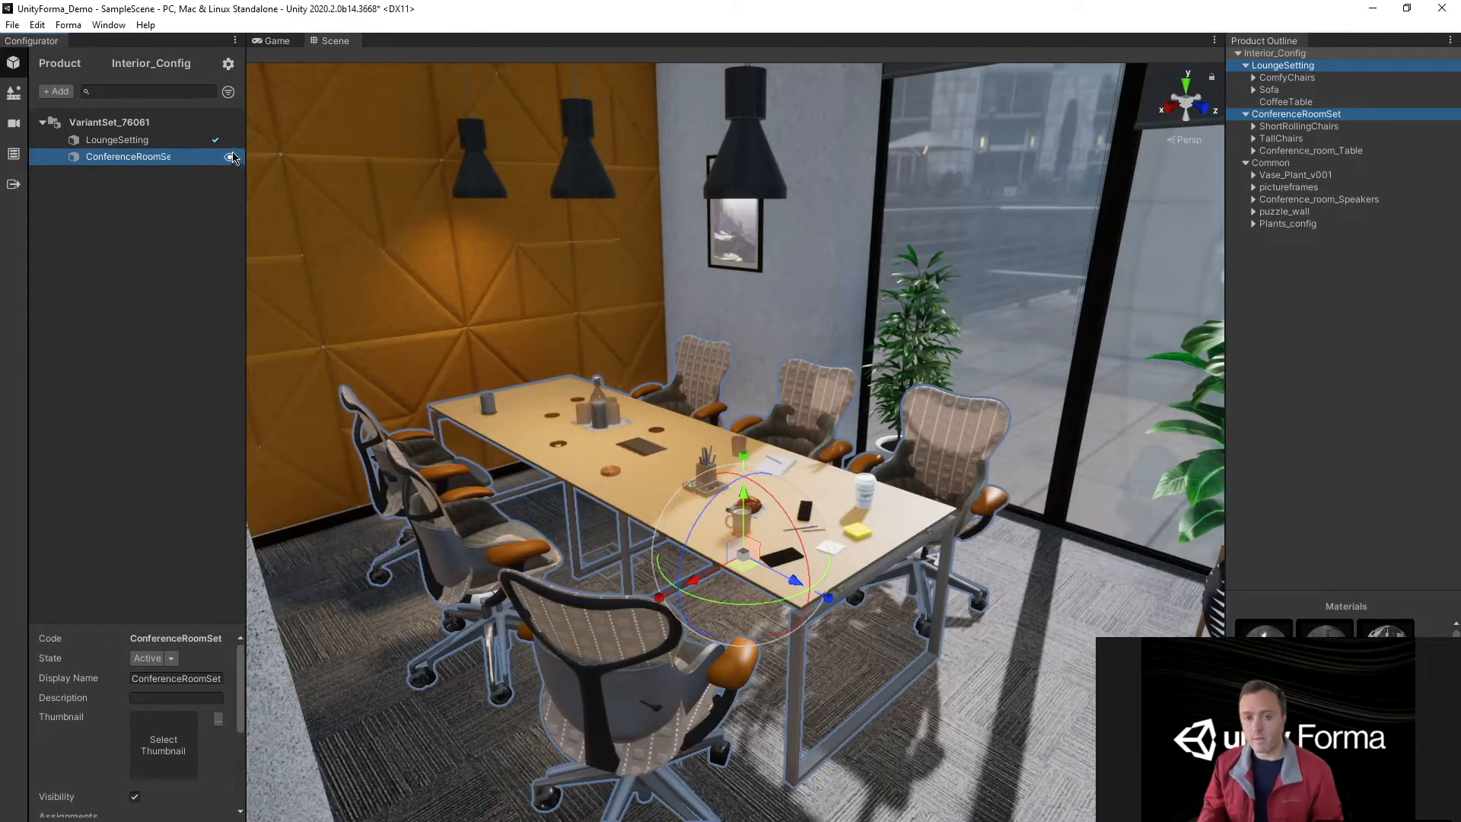
pyautogui.click(230, 156)
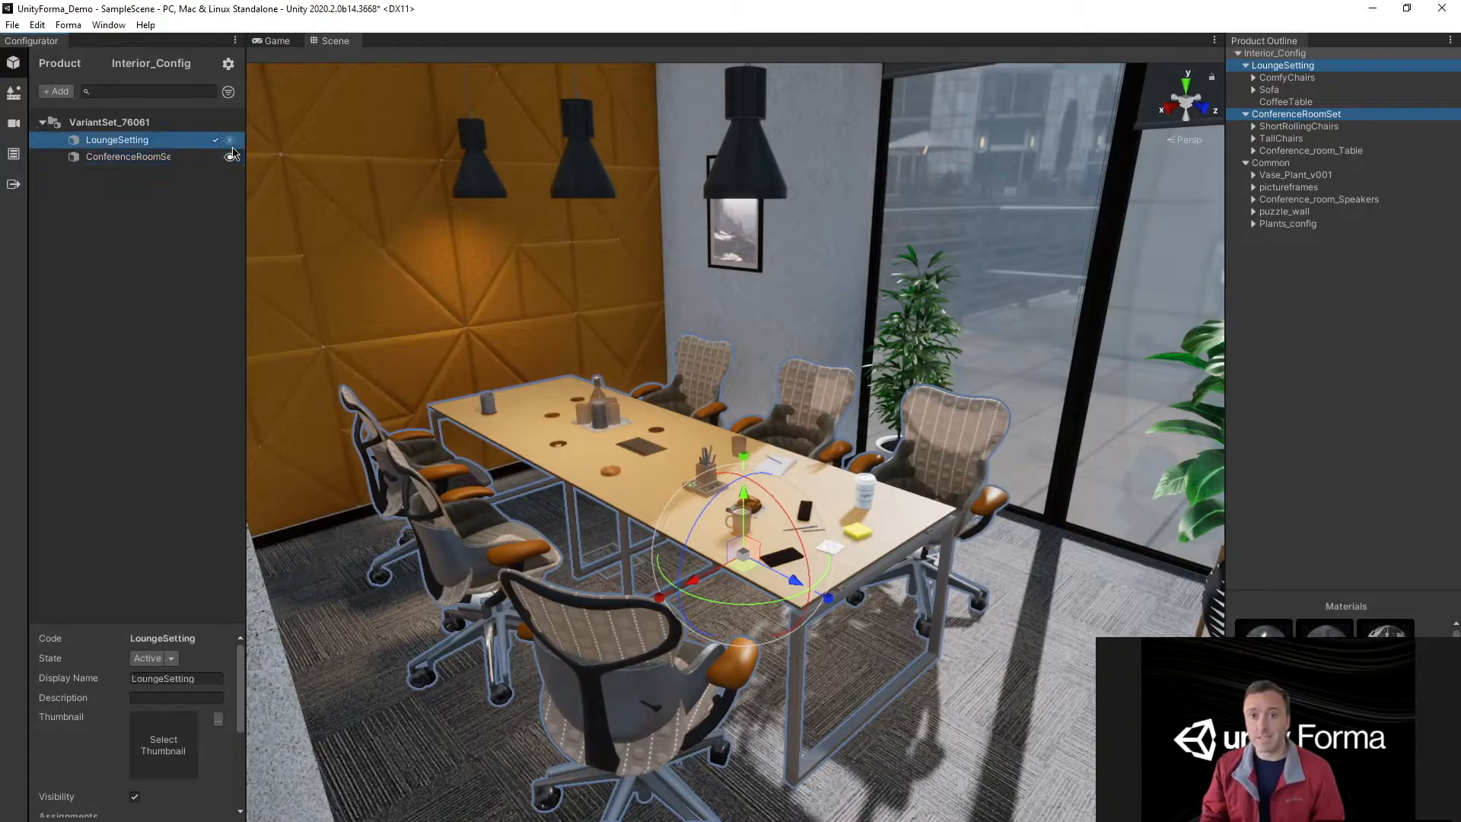
pyautogui.click(230, 140)
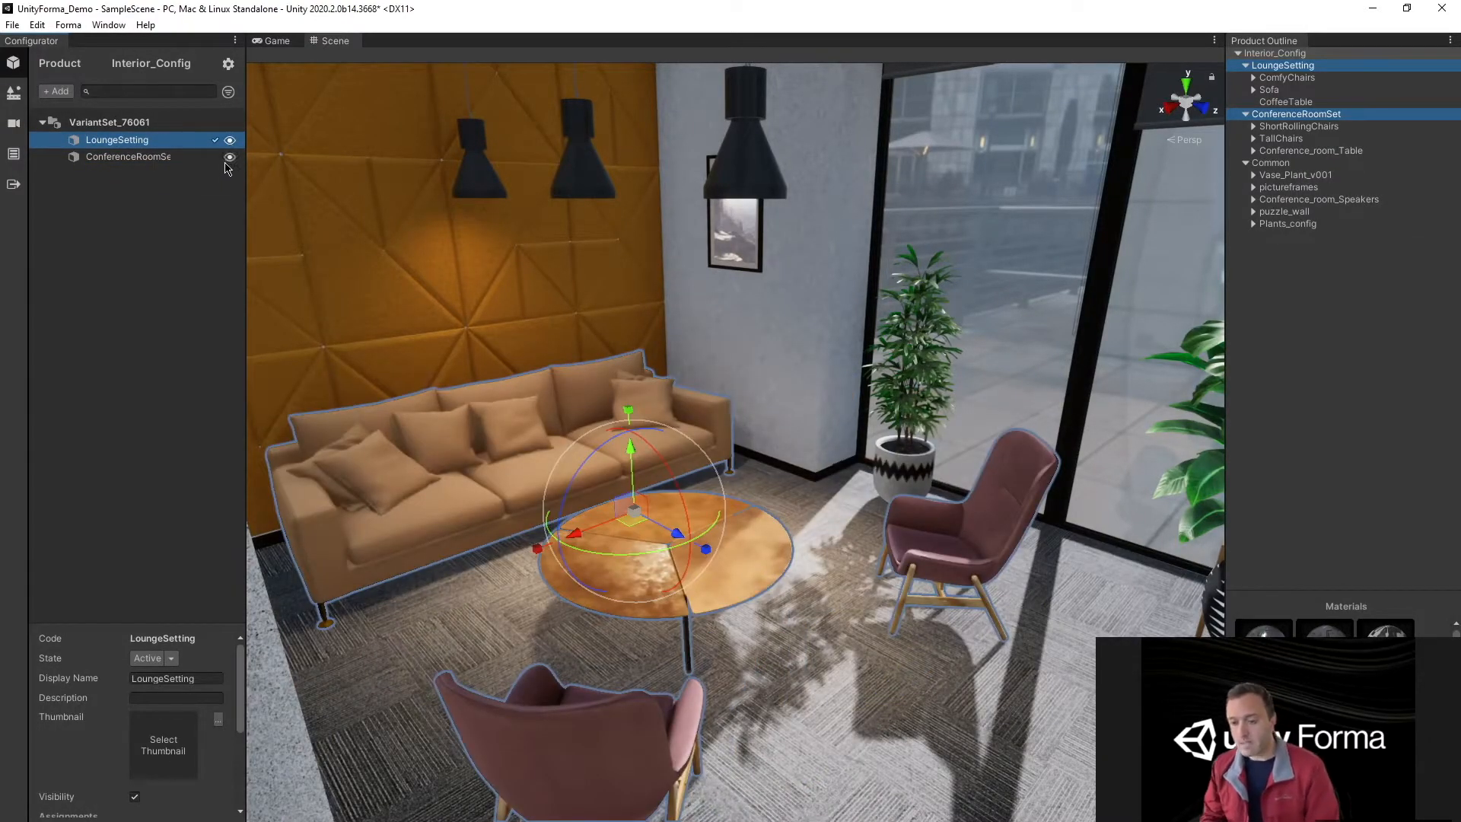
pyautogui.moveTo(229, 157)
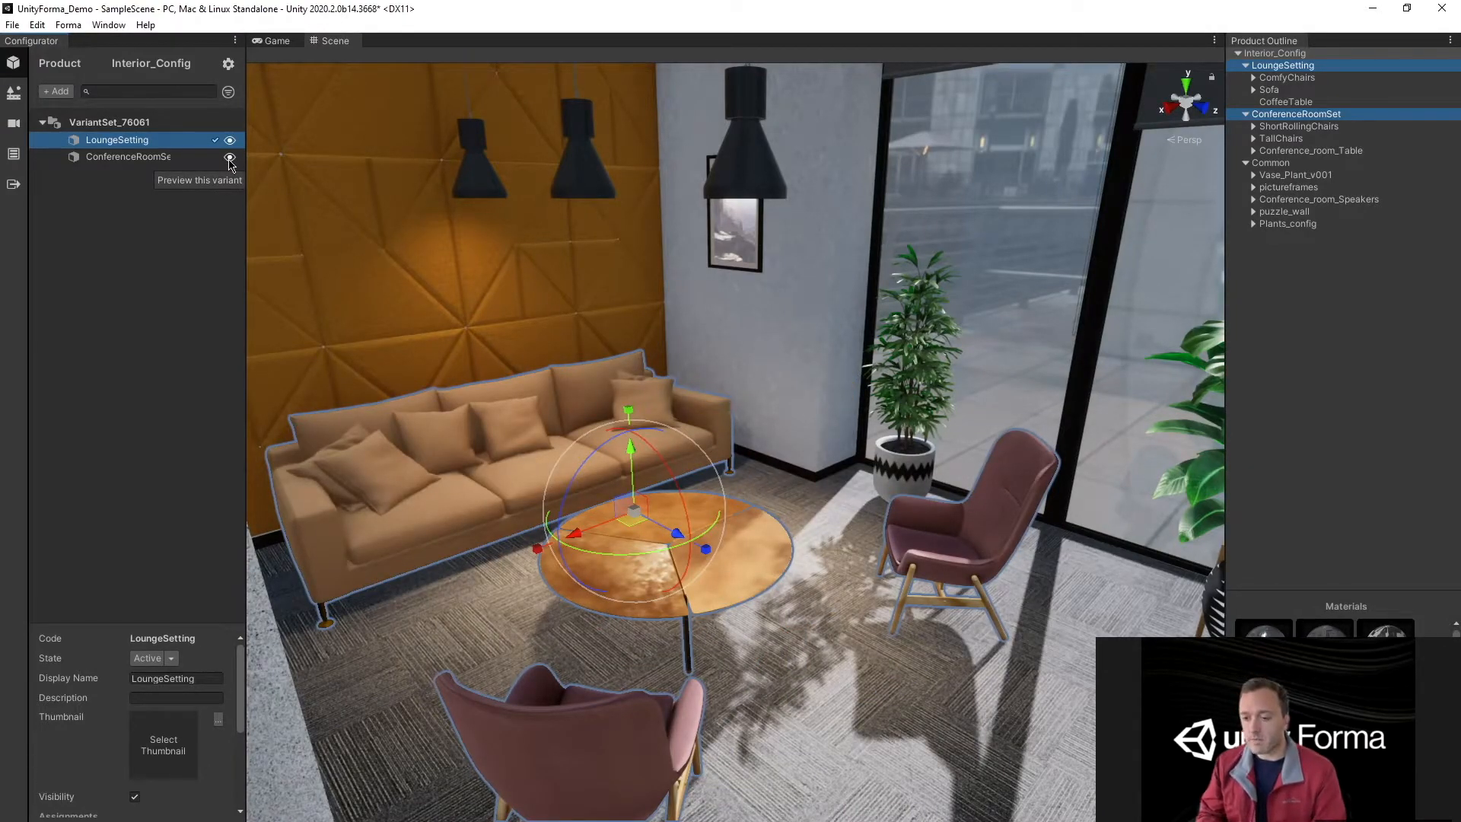
# - Create separate ShortRollingChairs and TallChairs variants, preview the short chairs, and begin renaming the first set
pyautogui.click(229, 156)
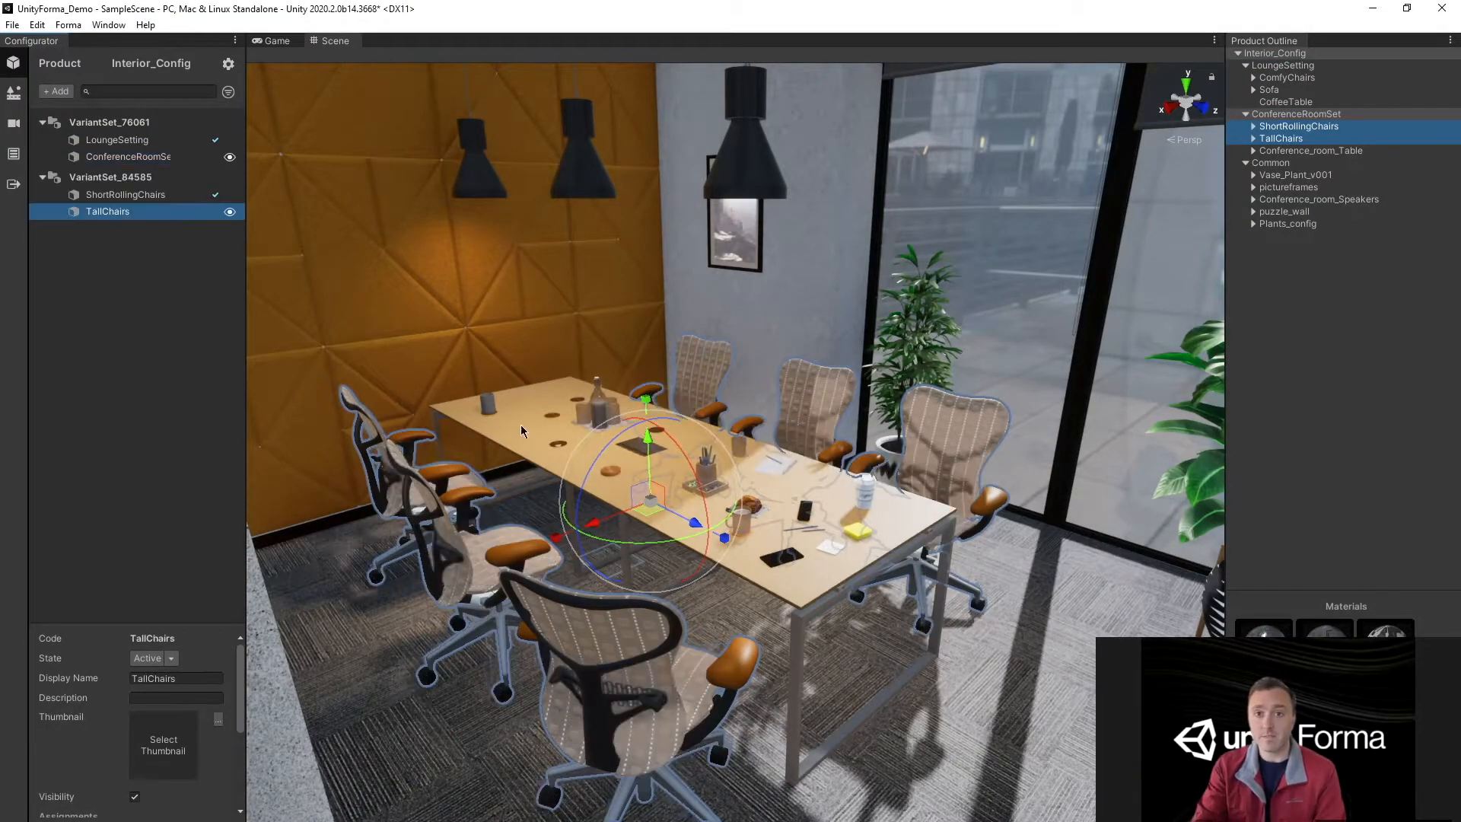
pyautogui.click(230, 195)
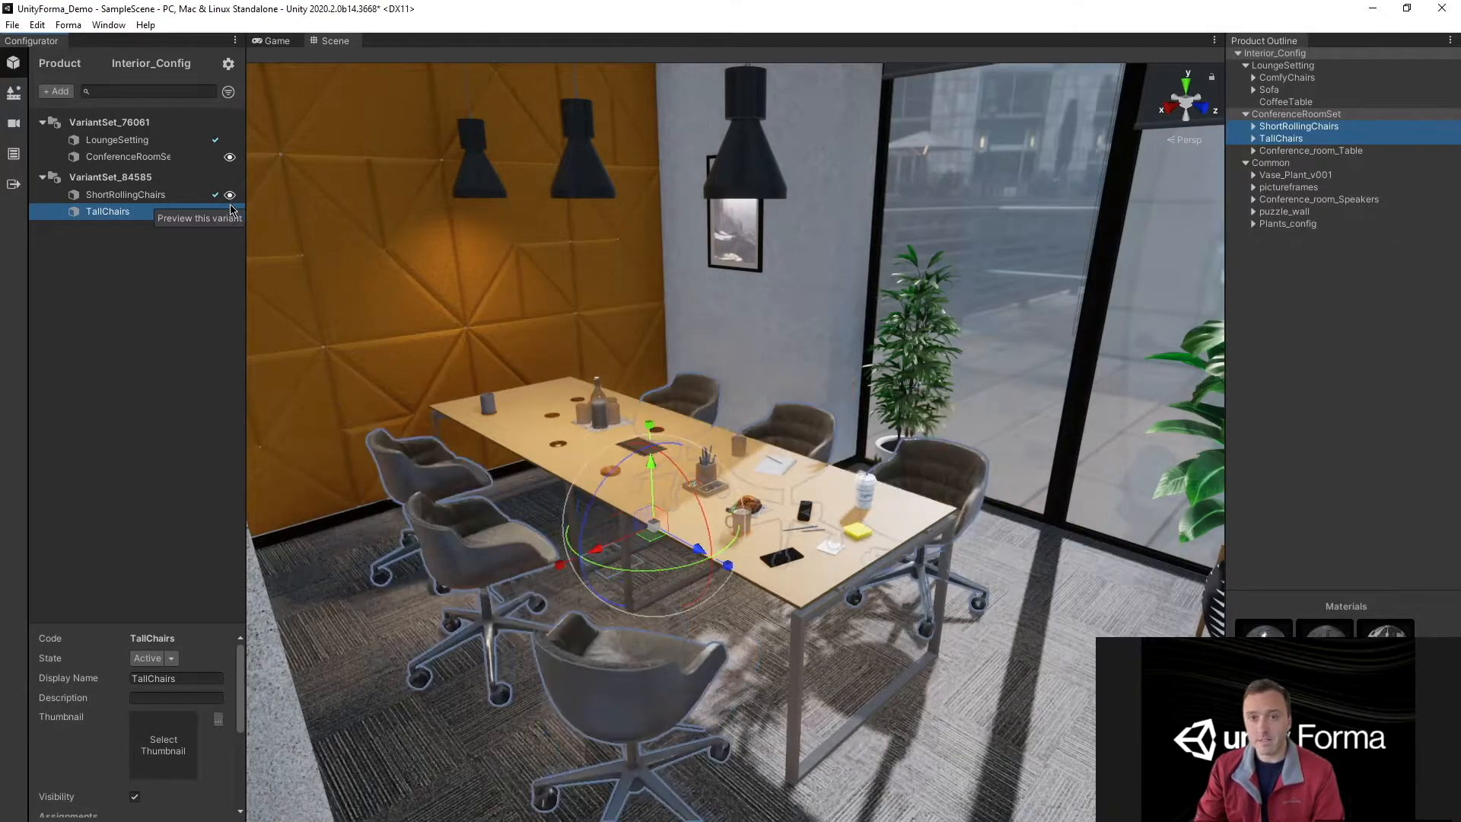
pyautogui.click(109, 122)
pyautogui.write('RoomSetup')
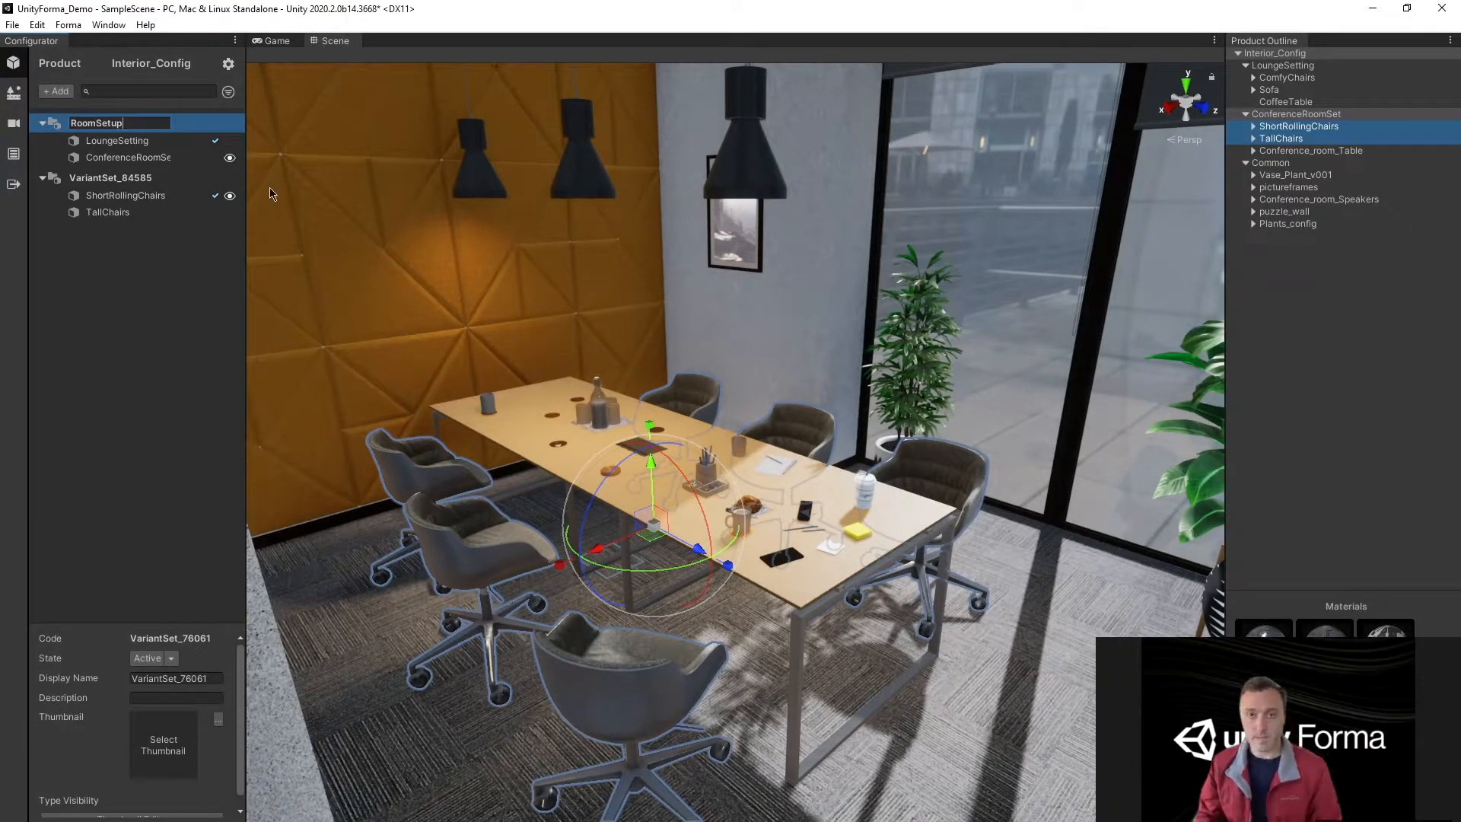
# - Rename the second variant set to ConferenceSeats
pyautogui.rightClick(109, 177)
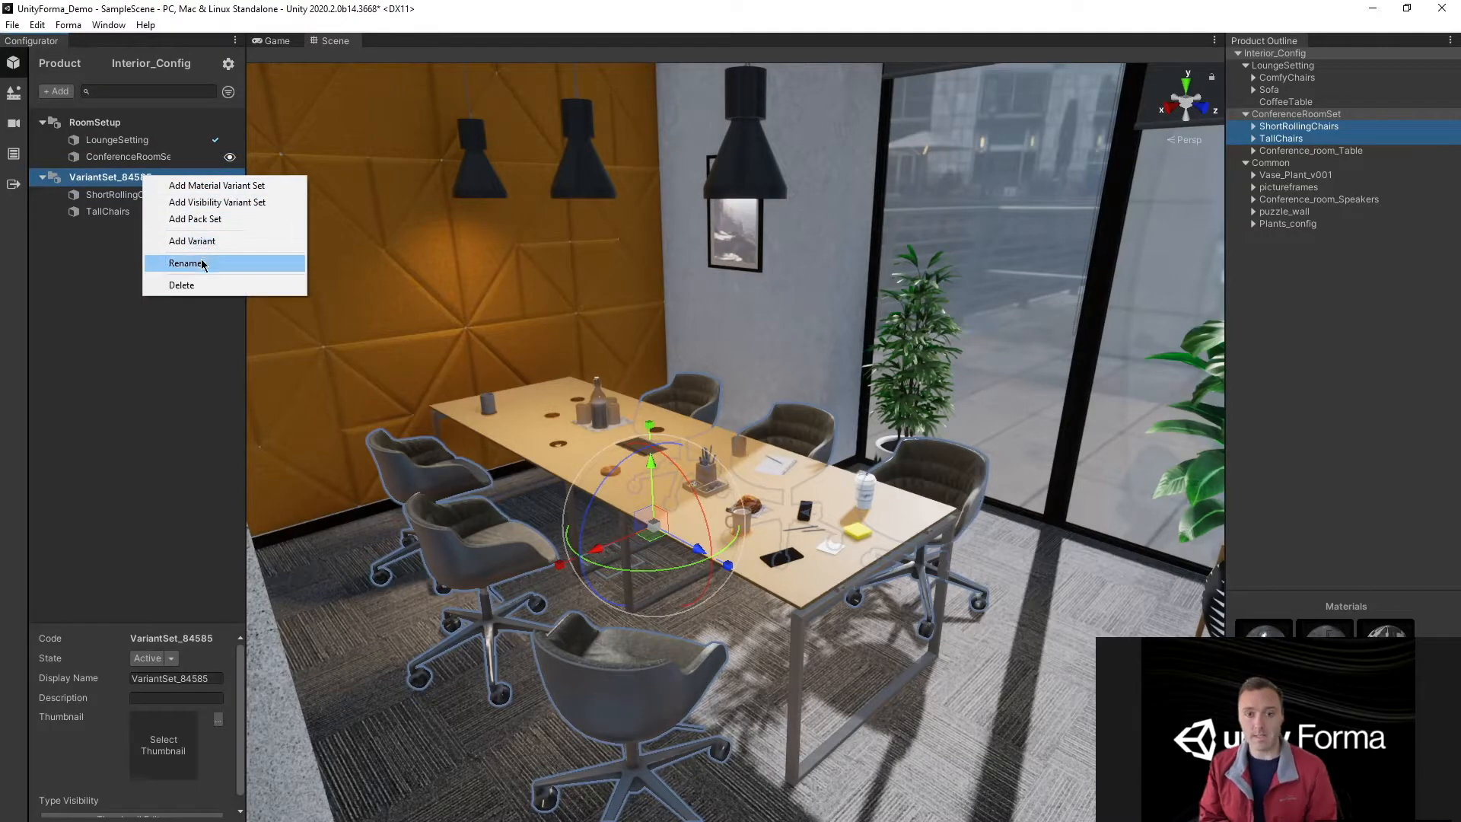
pyautogui.click(187, 263)
pyautogui.write('ConferenceSeats')
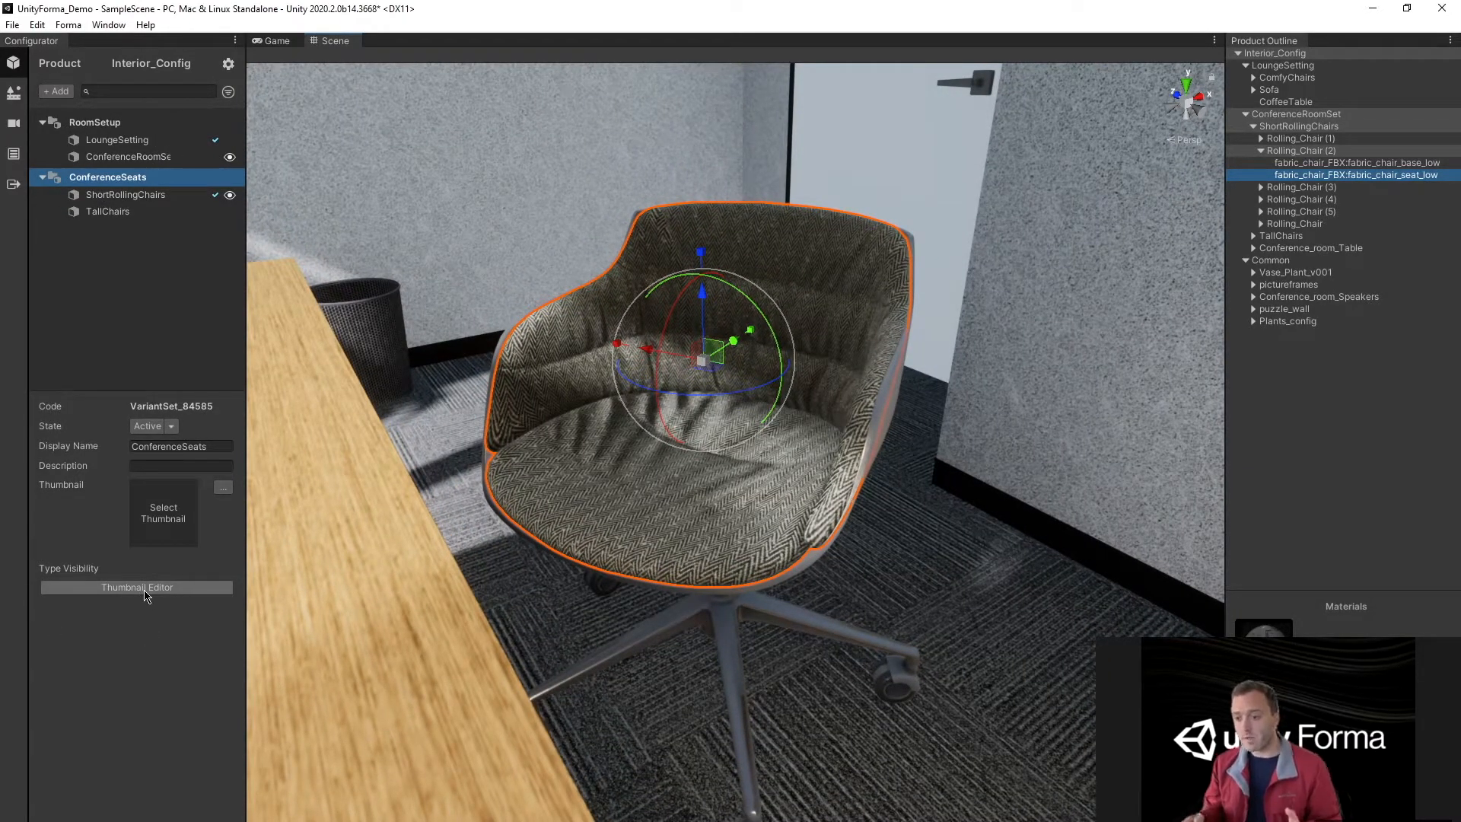
# - Populate ConferenceSeats thumbnails from the chair close-up and check both variants
pyautogui.click(136, 587)
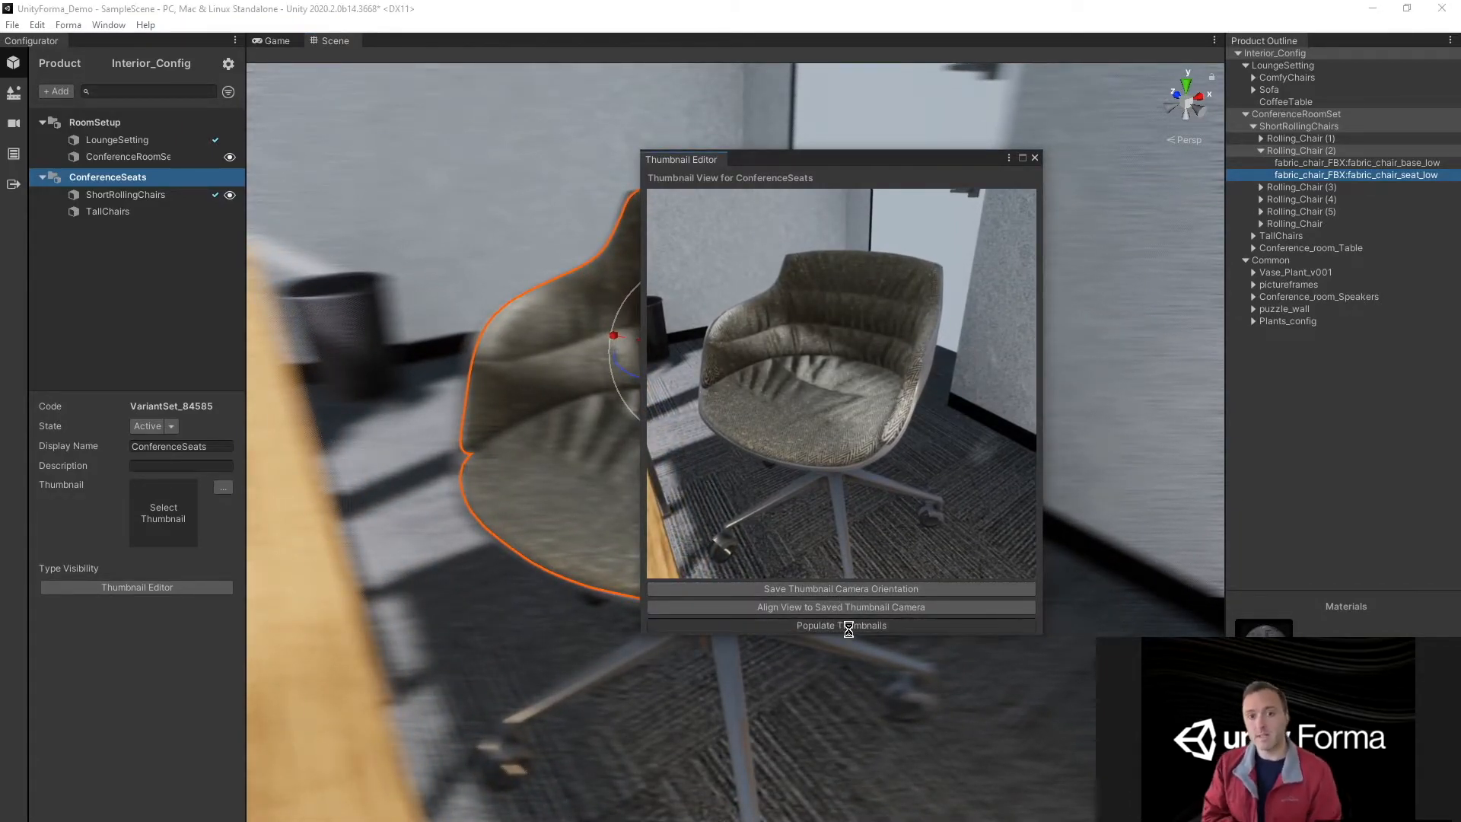
pyautogui.click(840, 625)
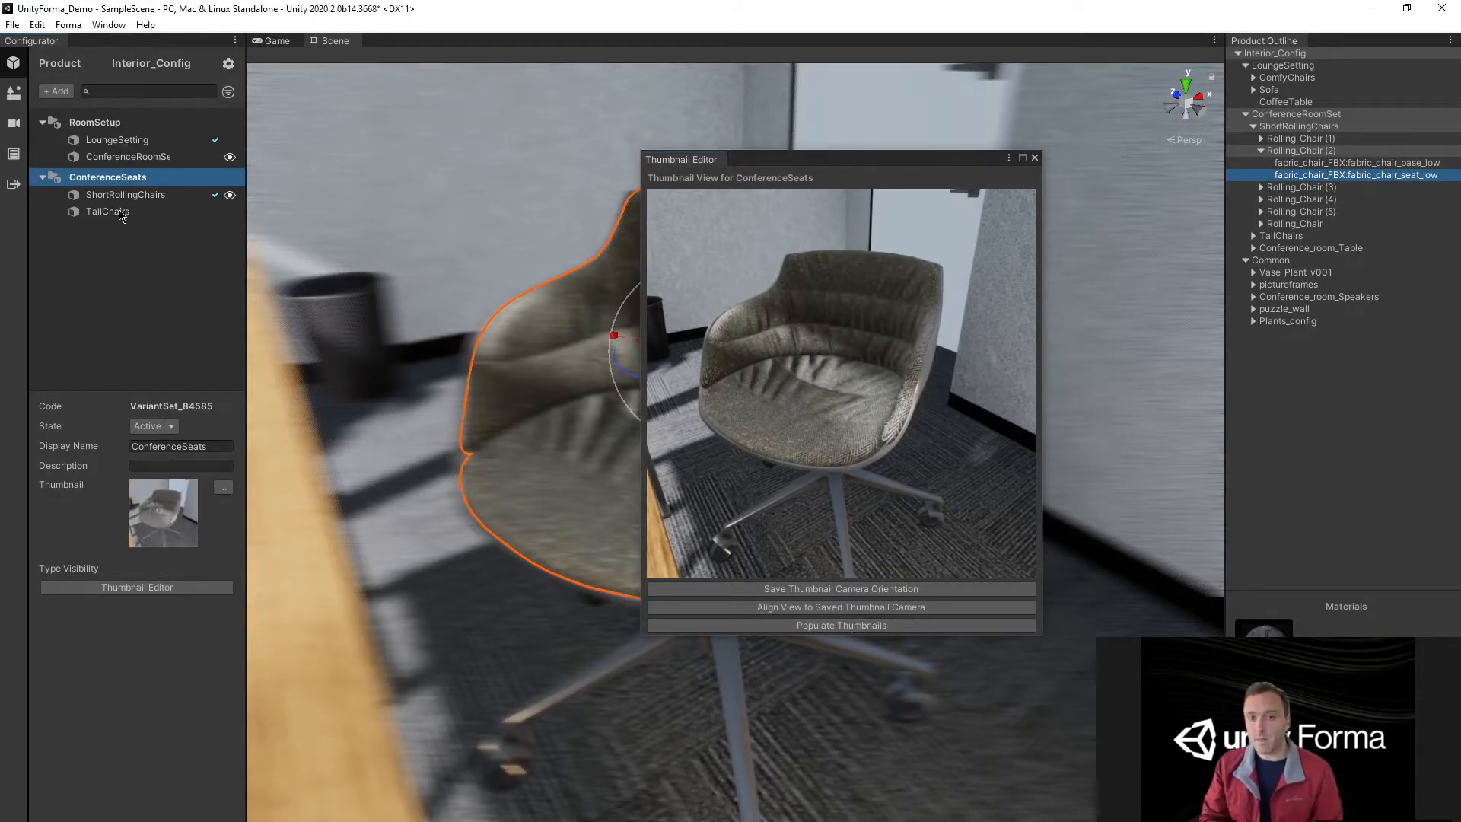
pyautogui.click(125, 193)
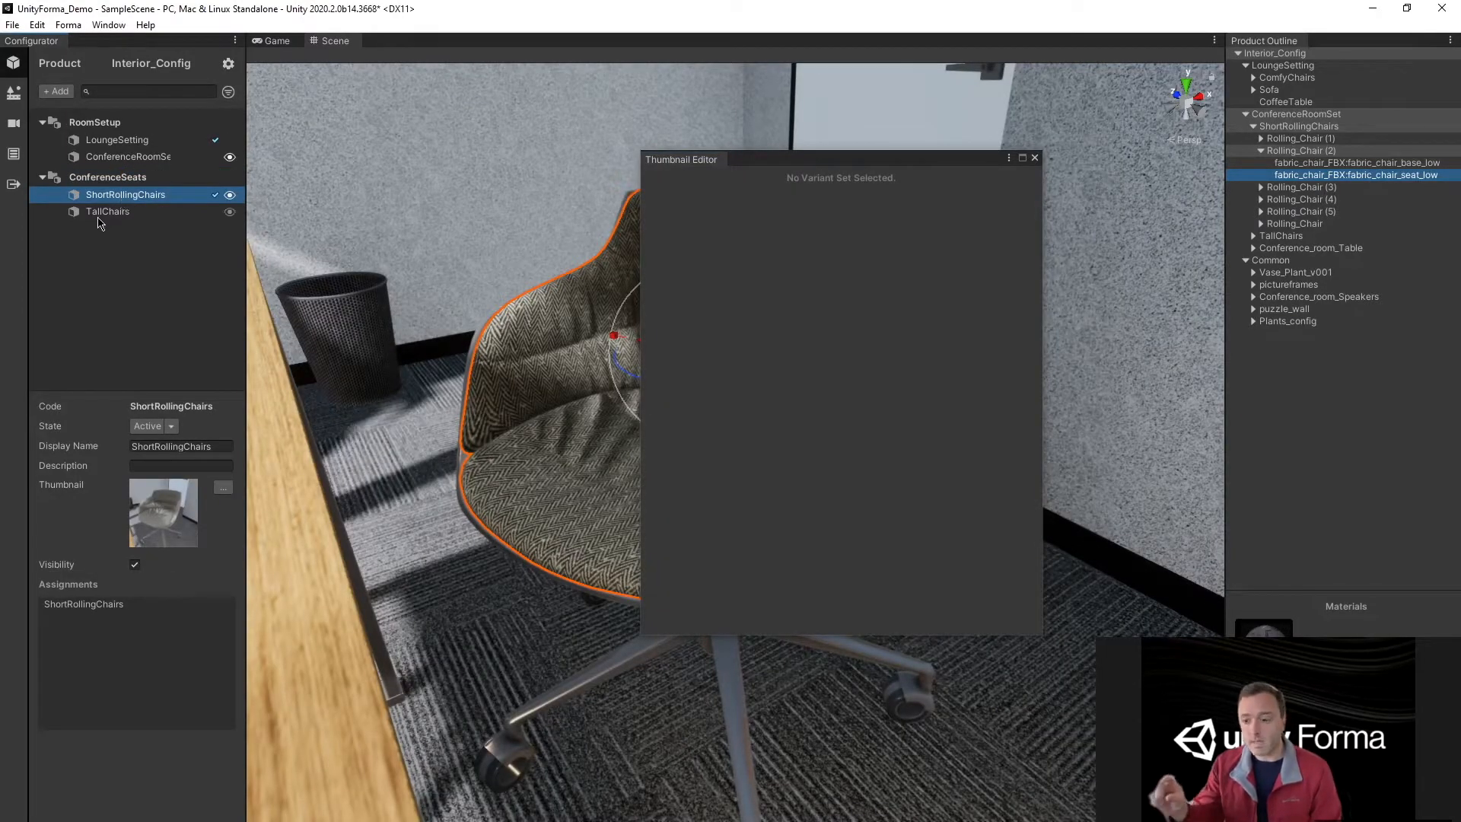
pyautogui.click(106, 210)
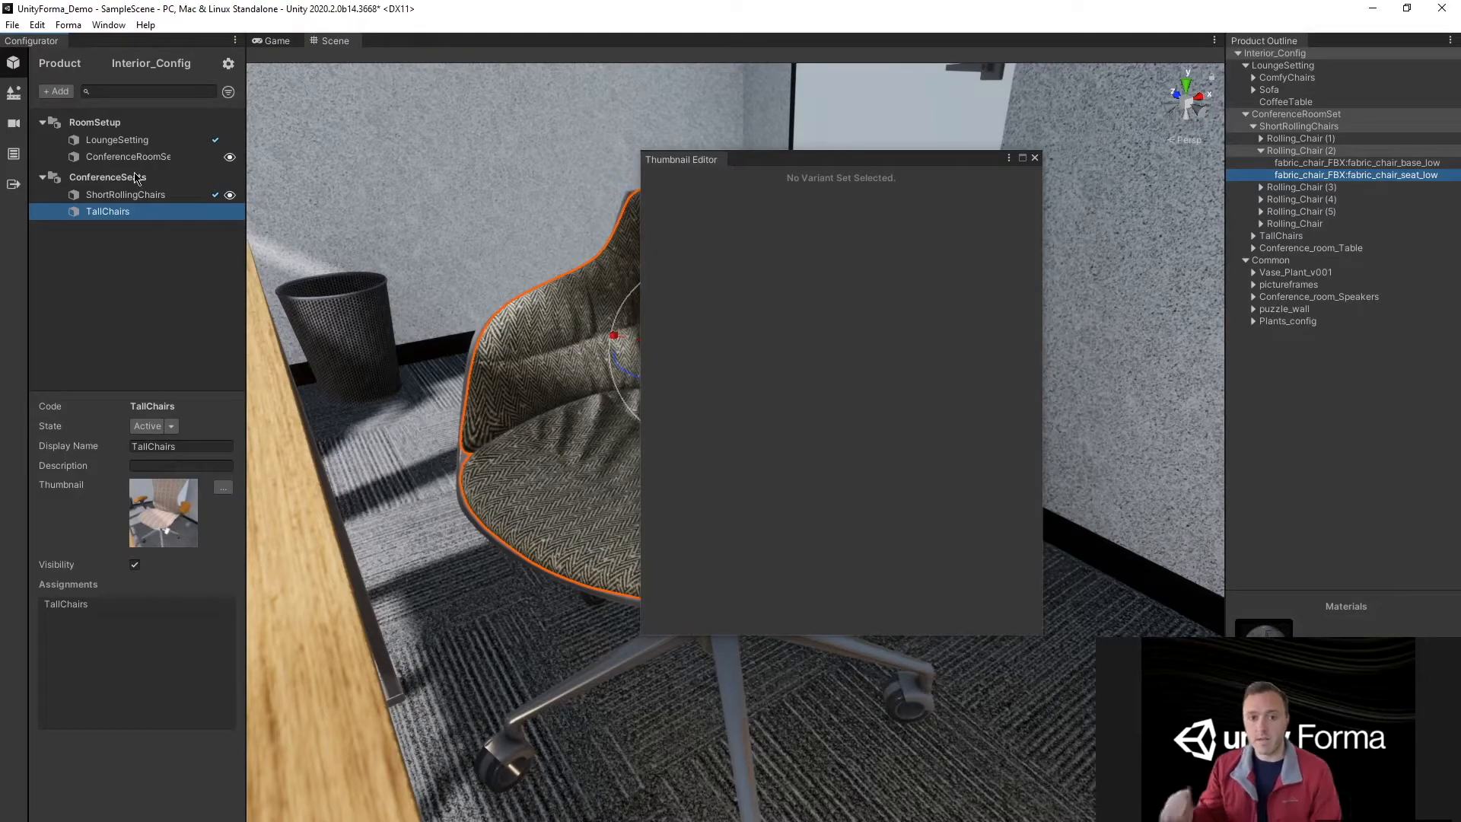
# - Save the thumbnail camera for RoomSetup, populate its thumbnails, and preview LoungeSetting
pyautogui.click(95, 122)
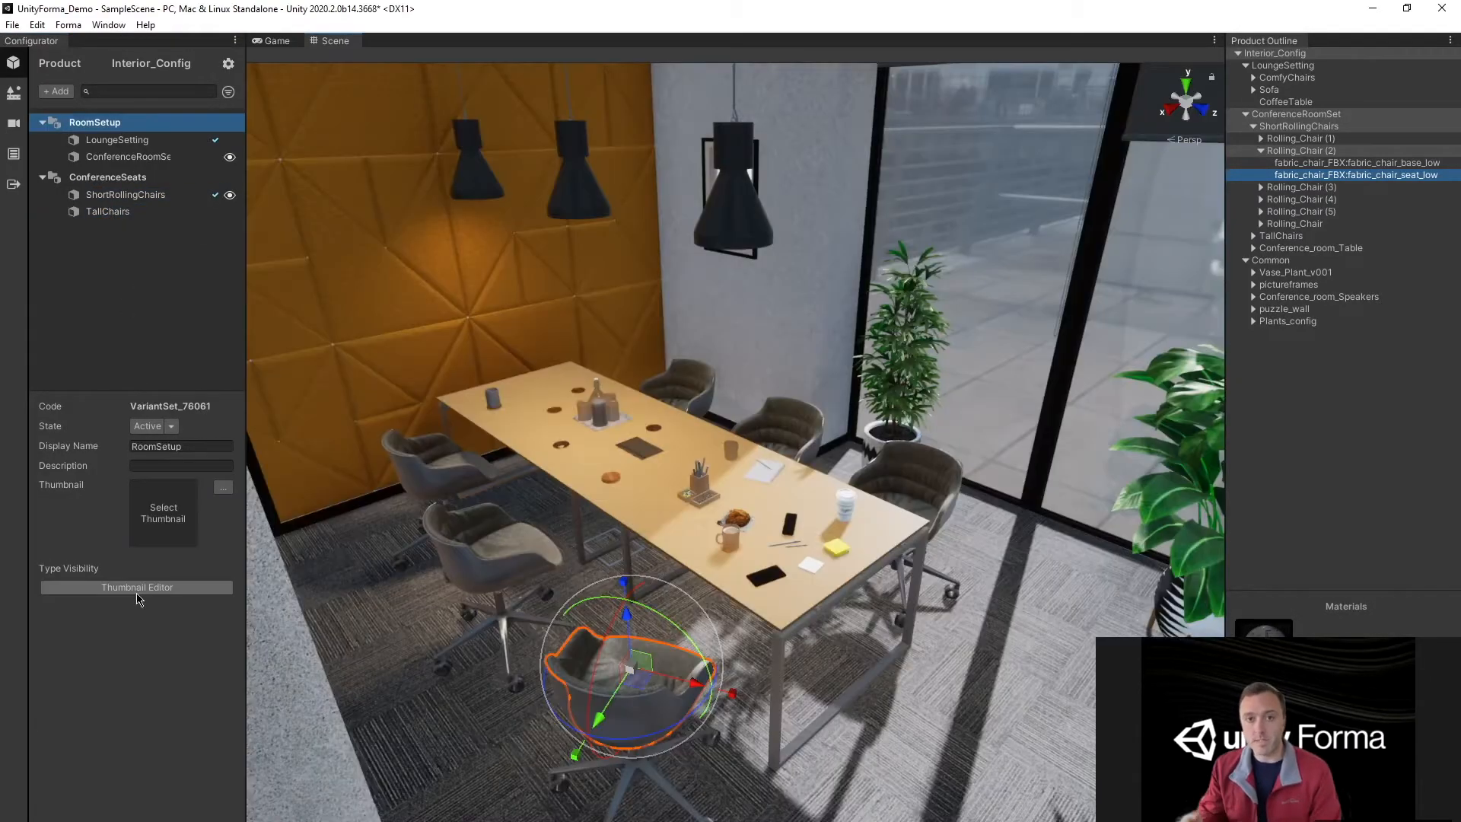
pyautogui.click(136, 588)
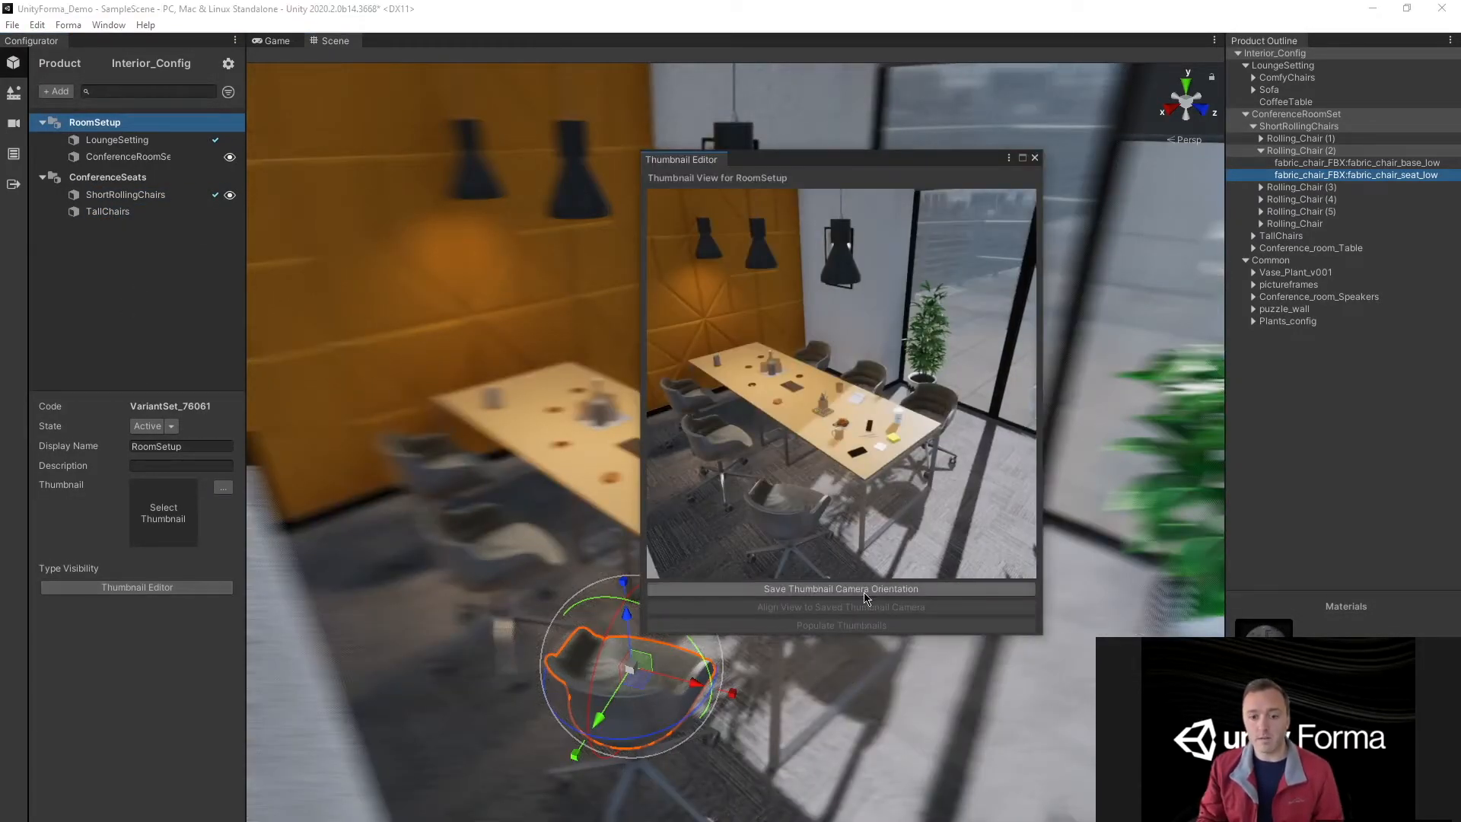
pyautogui.click(840, 587)
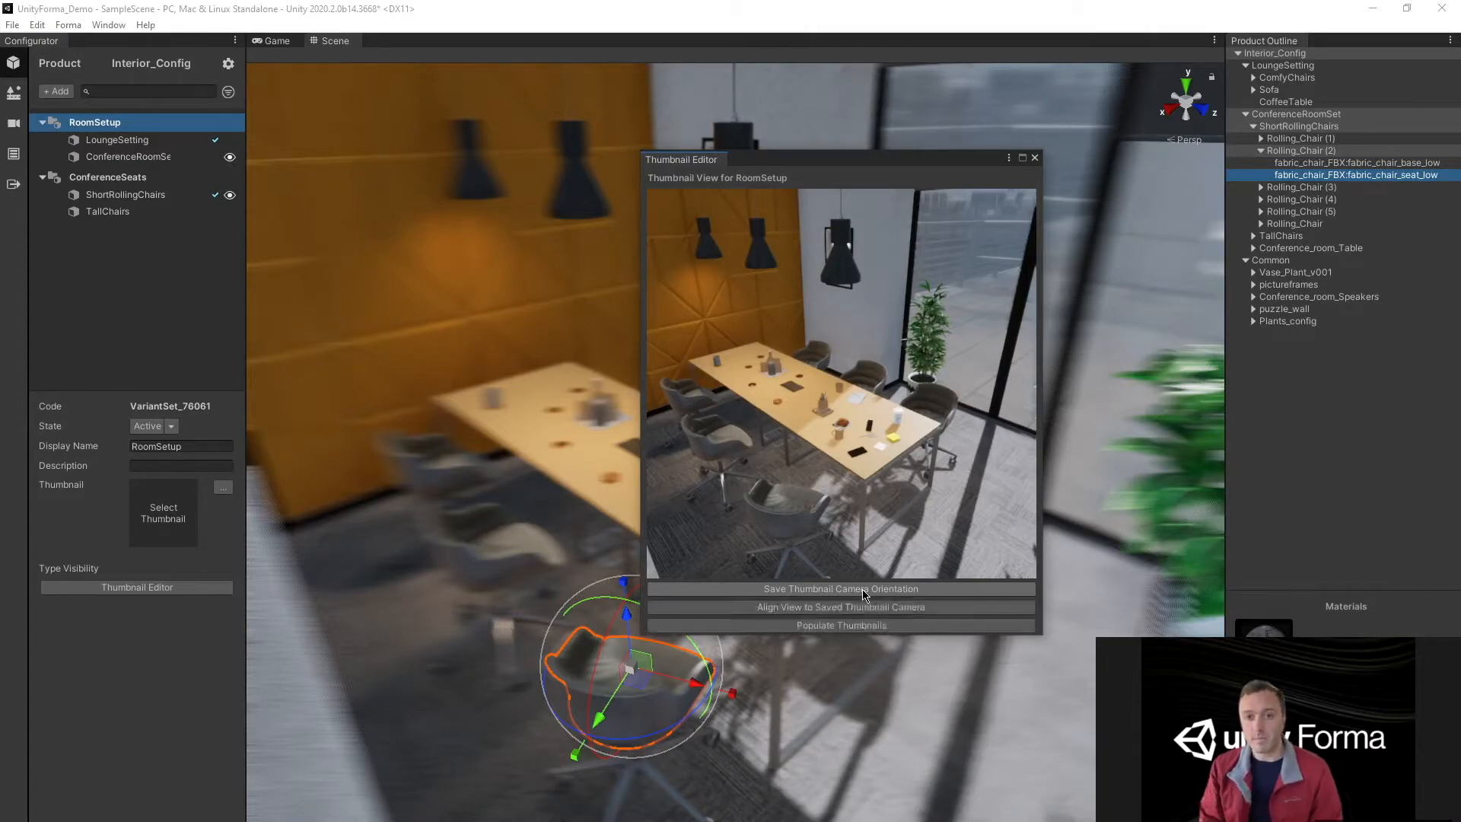
pyautogui.click(840, 625)
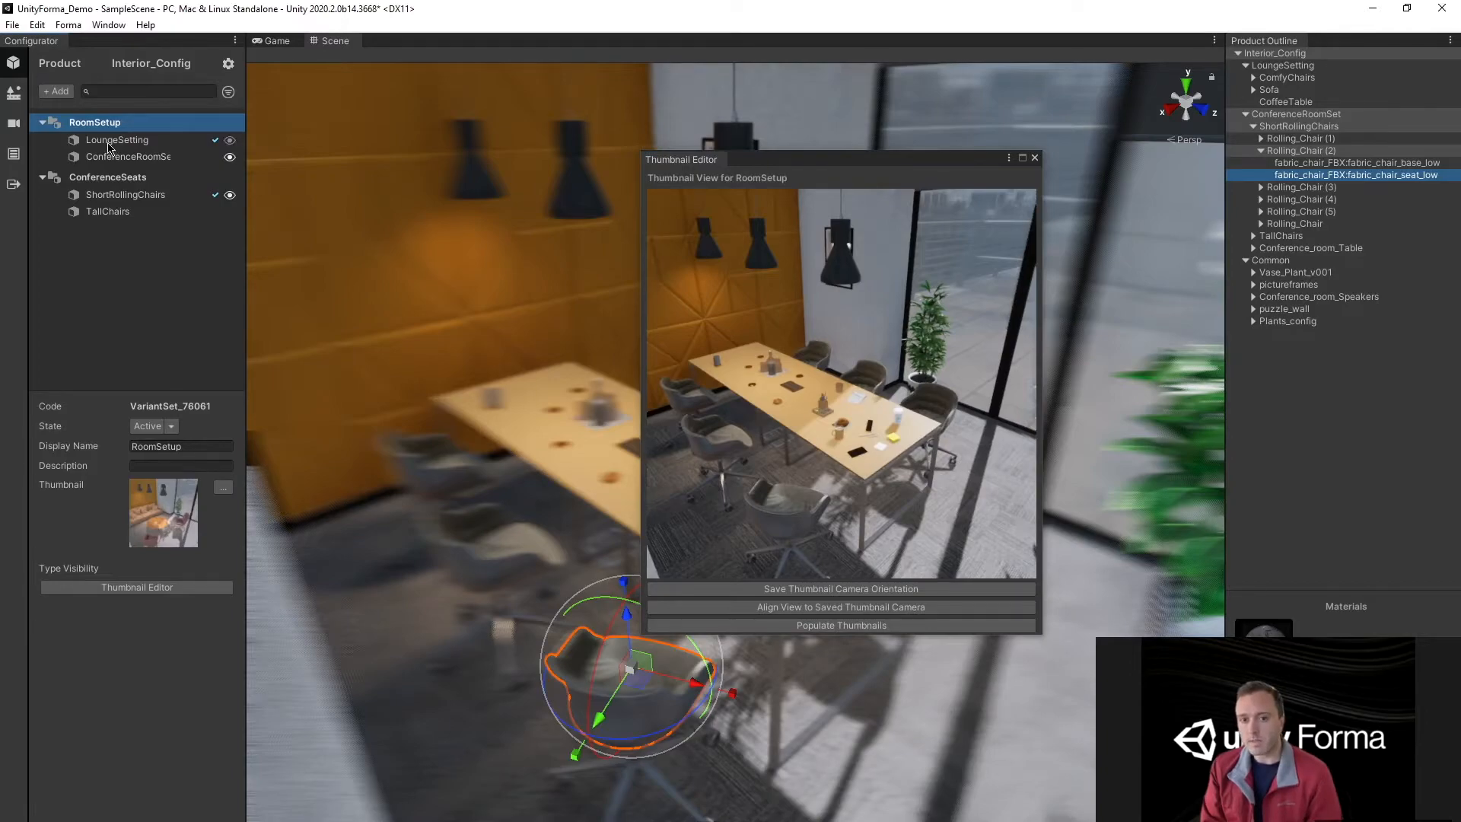
pyautogui.click(117, 140)
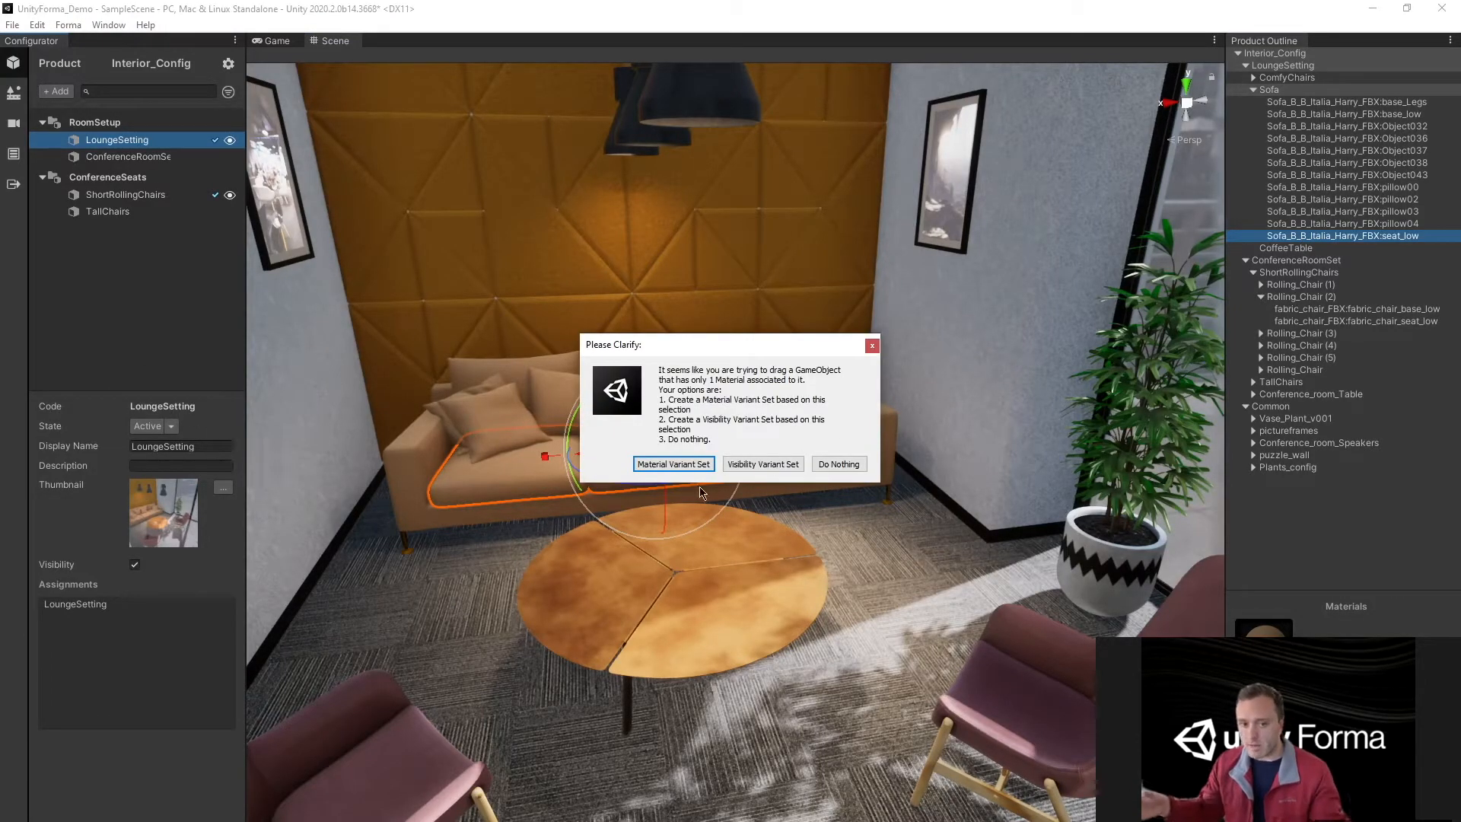
# - Make a material variant set CouchColors from the sofa with herringbone fabrics and preview blue and dark red
pyautogui.click(673, 464)
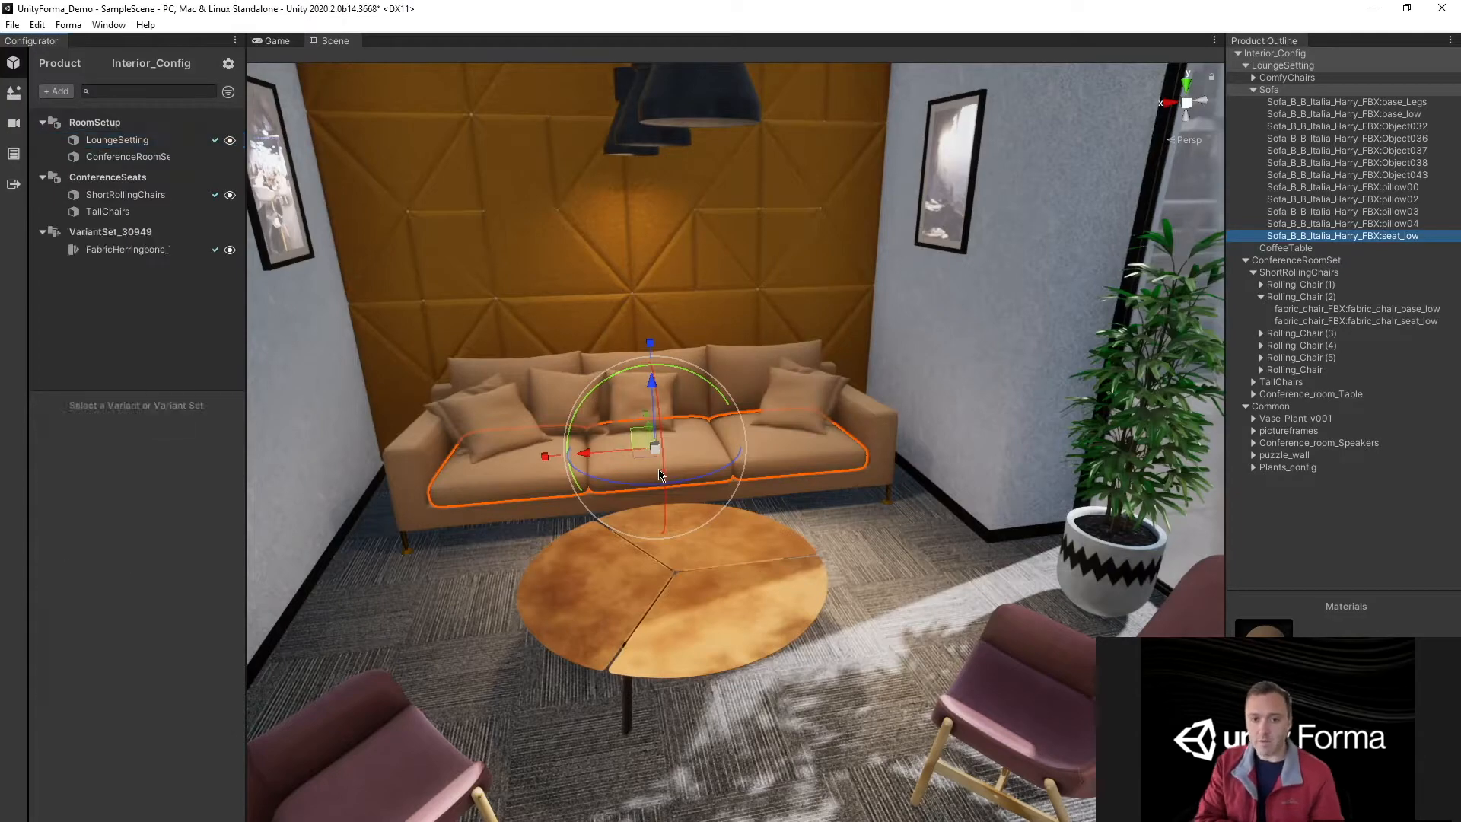
pyautogui.click(109, 232)
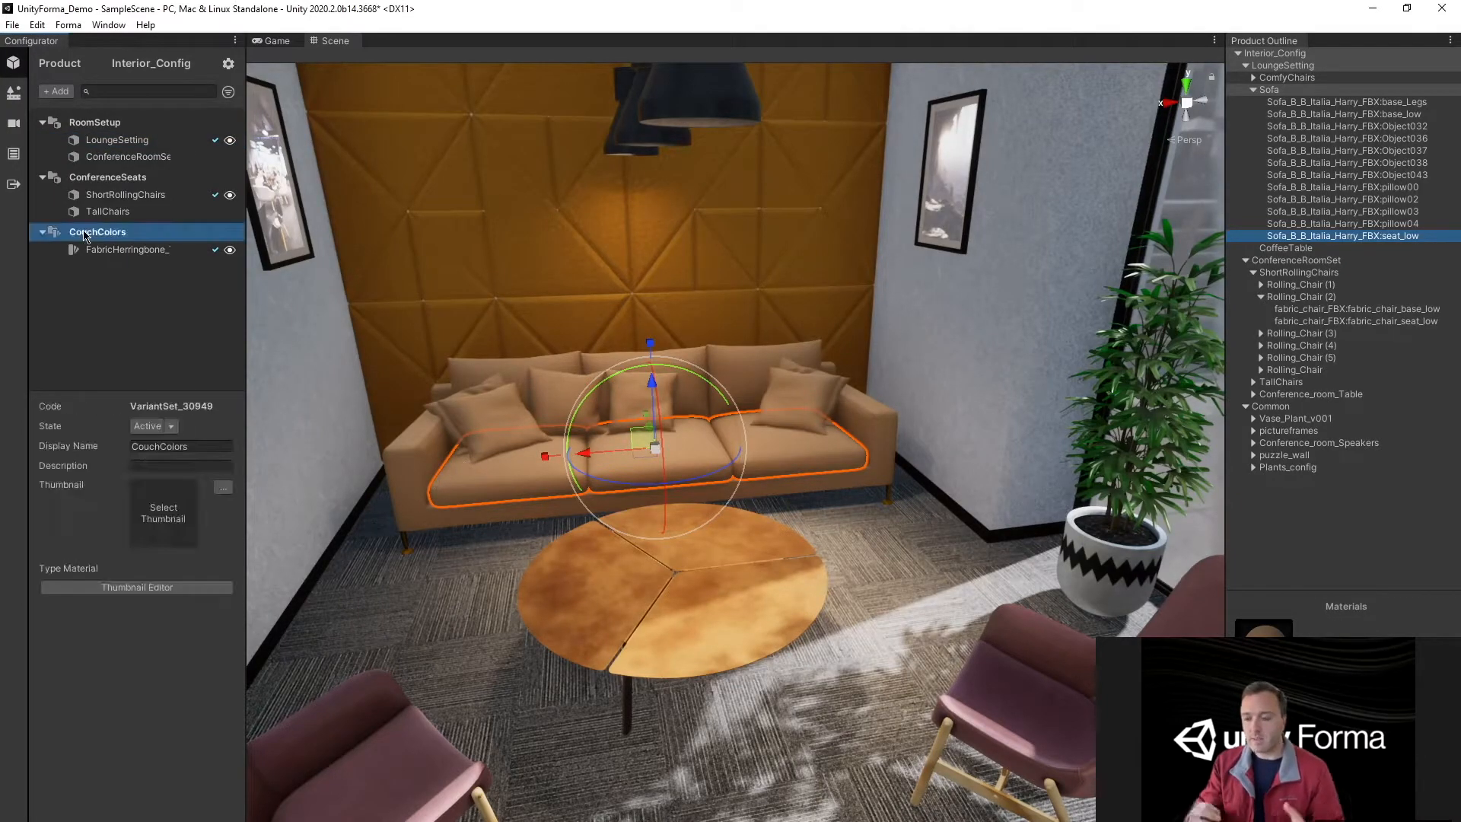
pyautogui.click(67, 24)
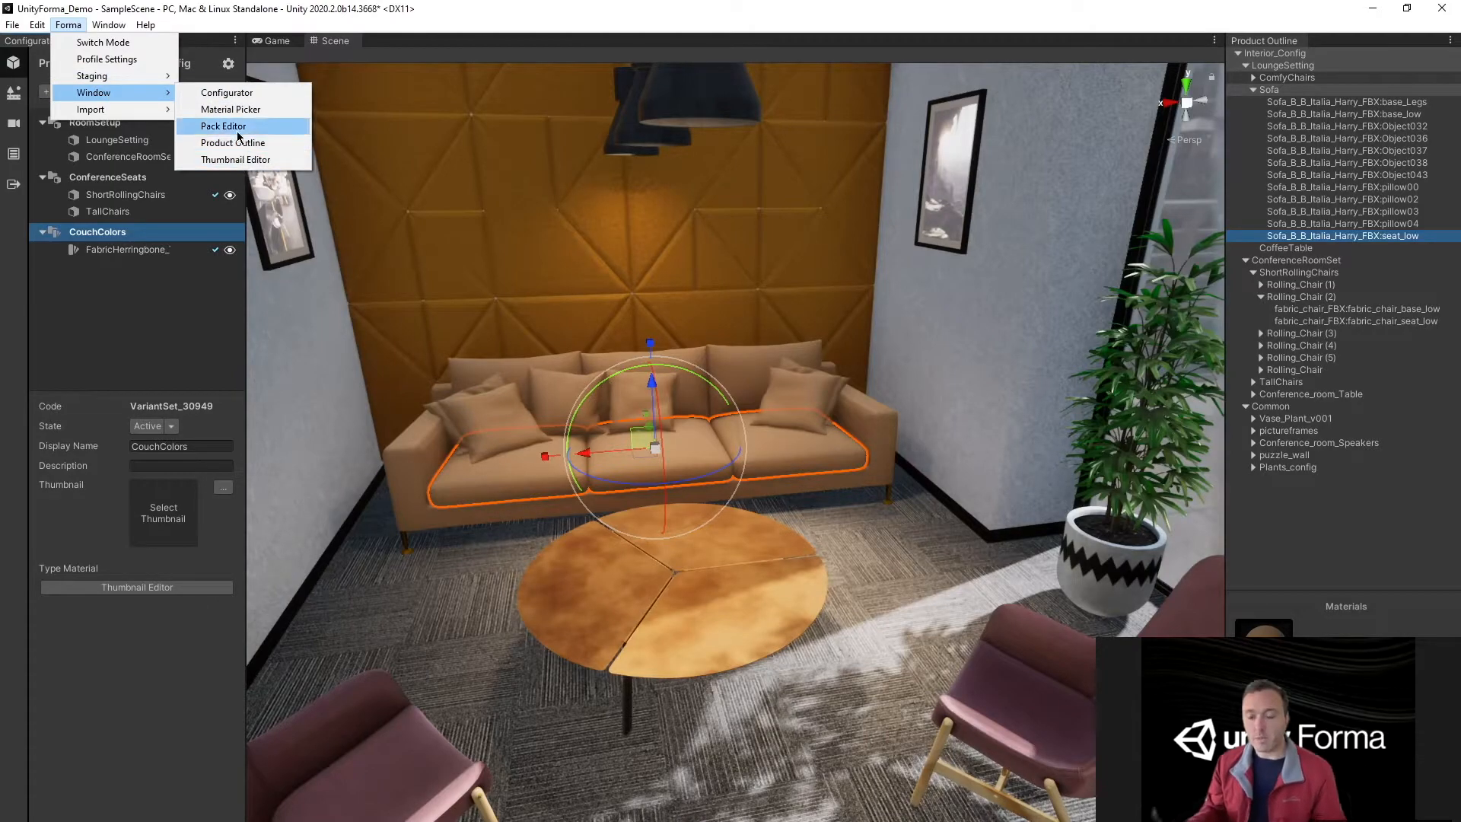
pyautogui.moveTo(230, 110)
pyautogui.write('fabrich')
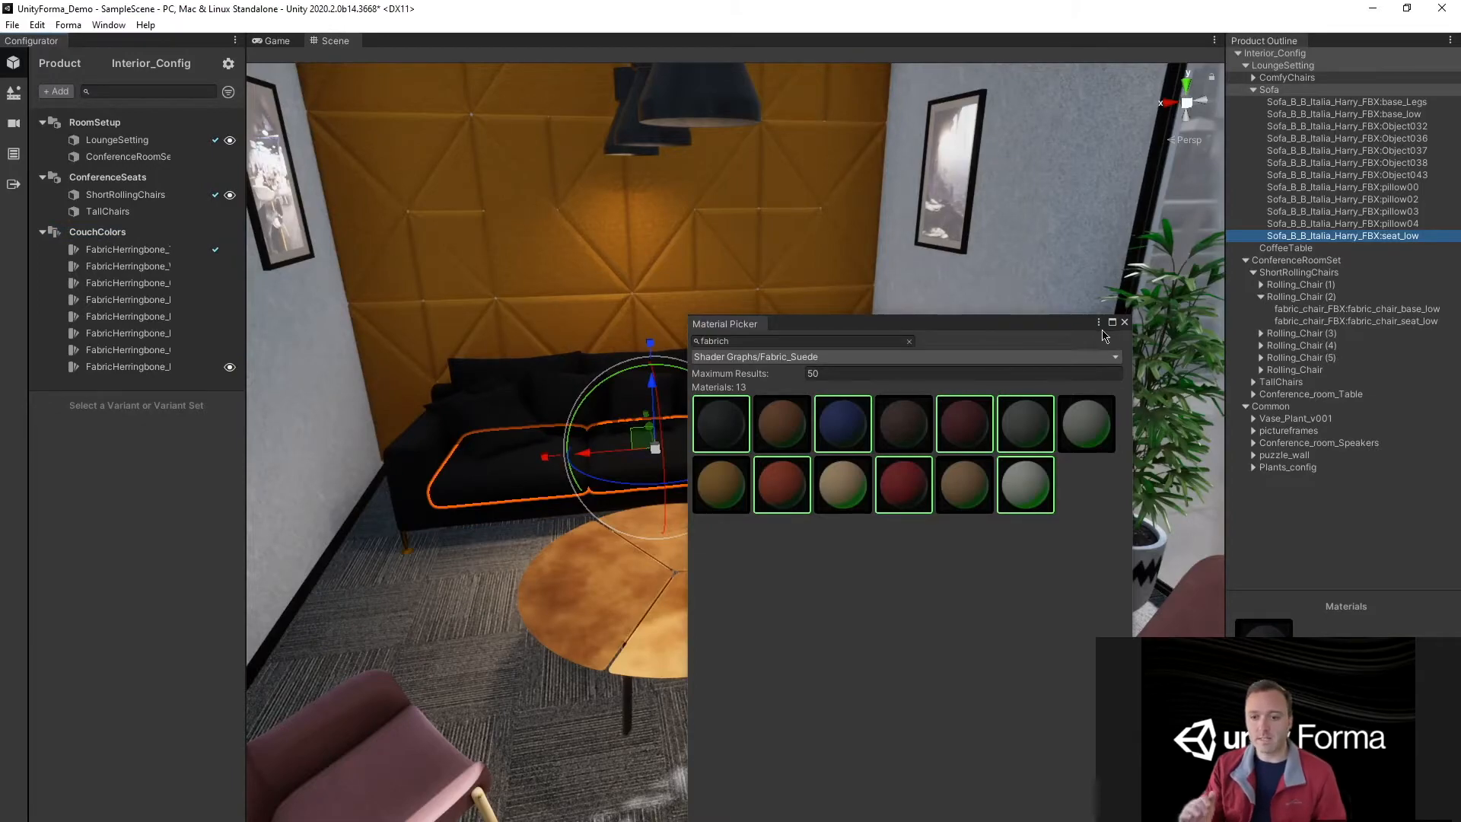
pyautogui.click(1123, 321)
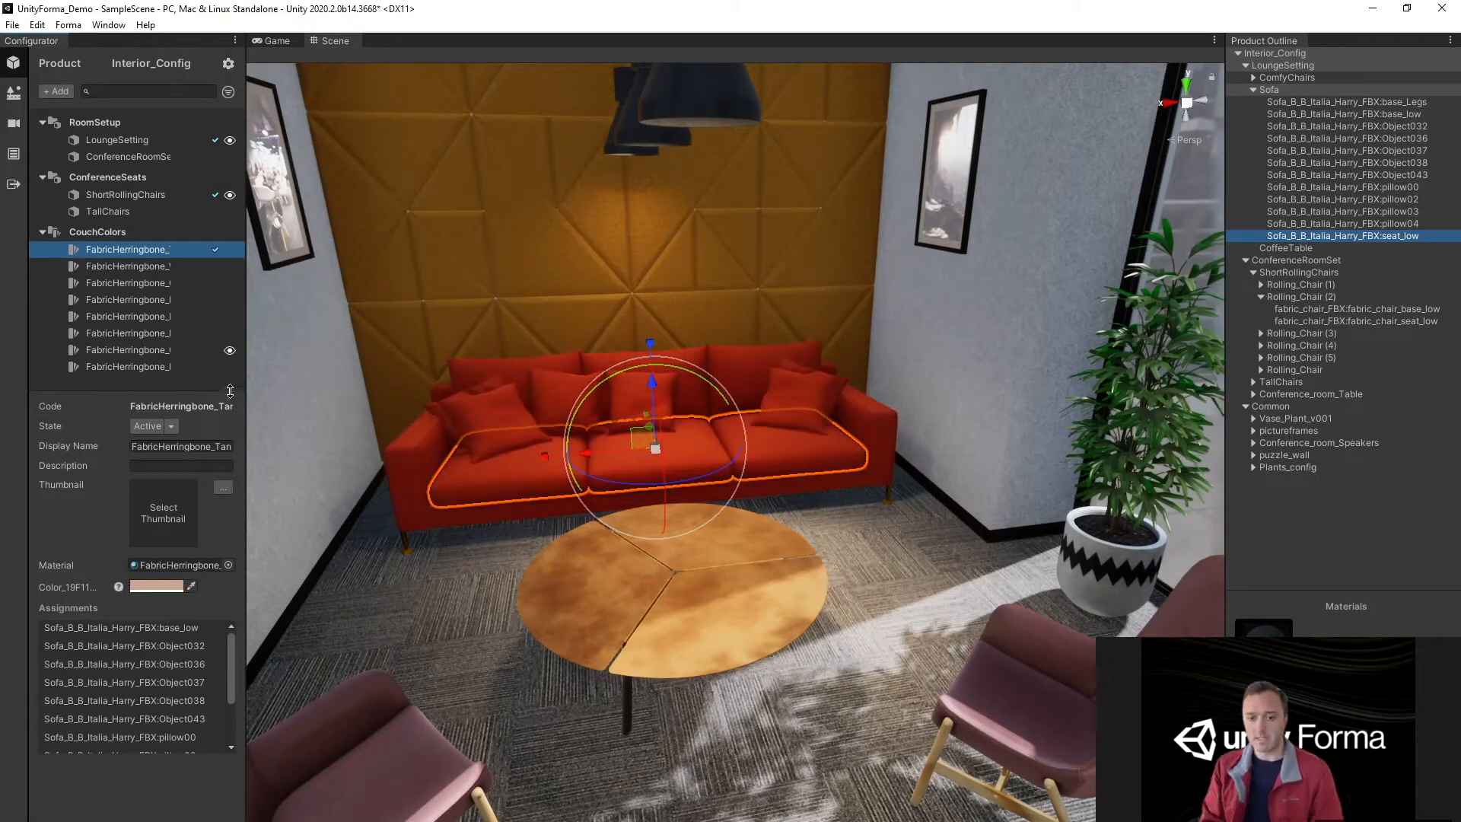
pyautogui.click(128, 333)
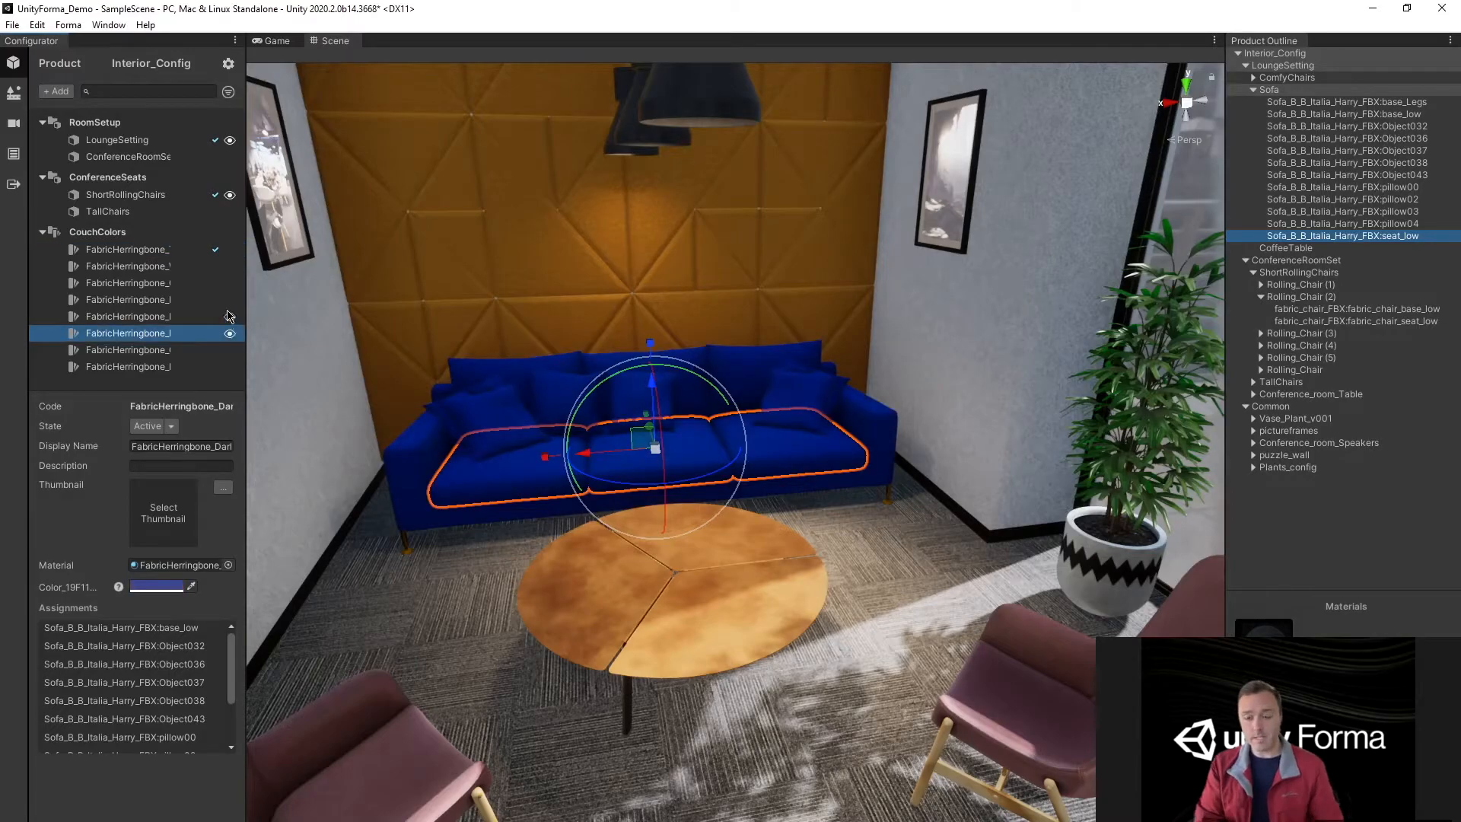
pyautogui.click(128, 316)
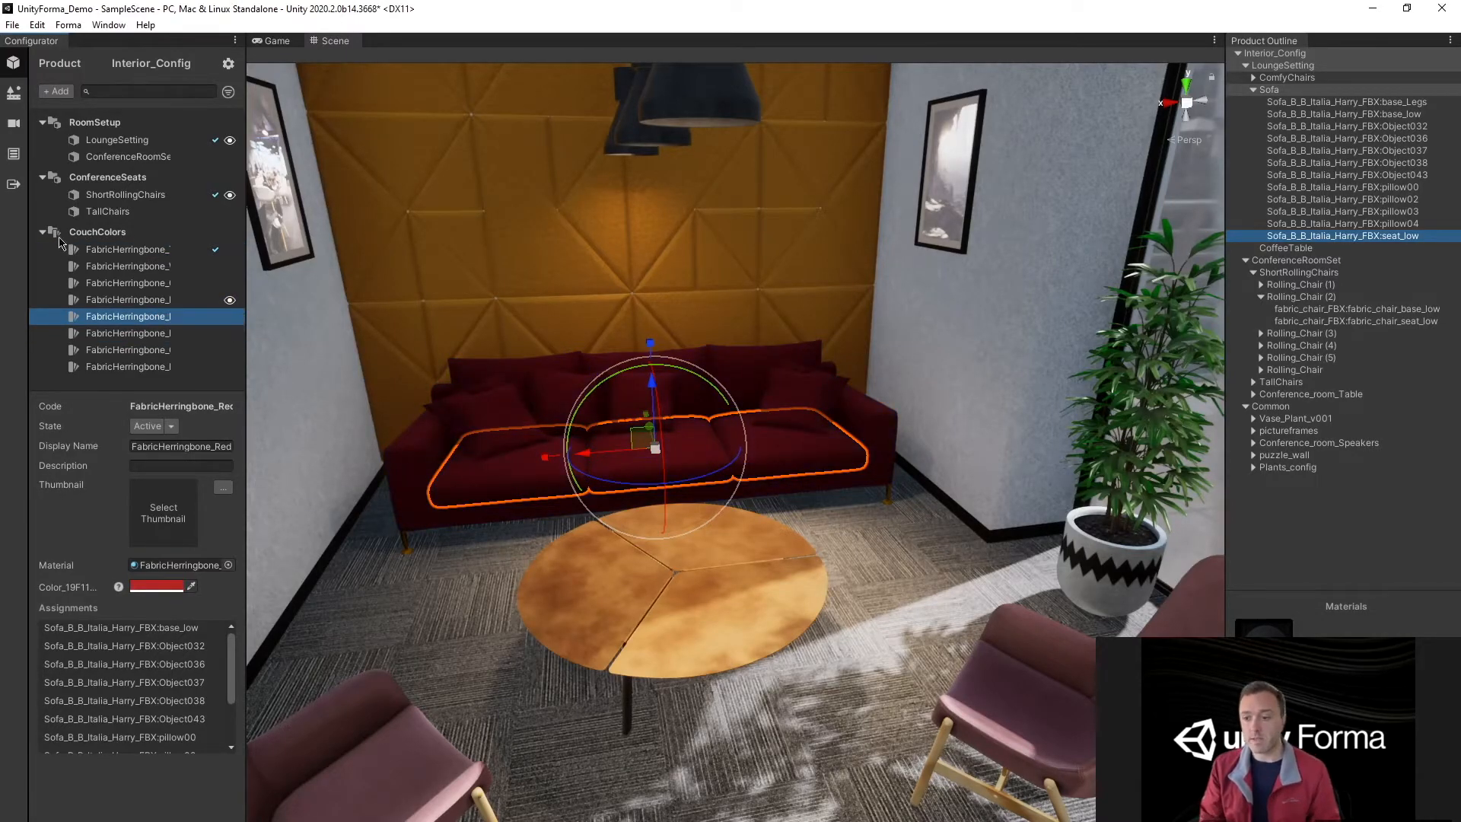
pyautogui.click(98, 231)
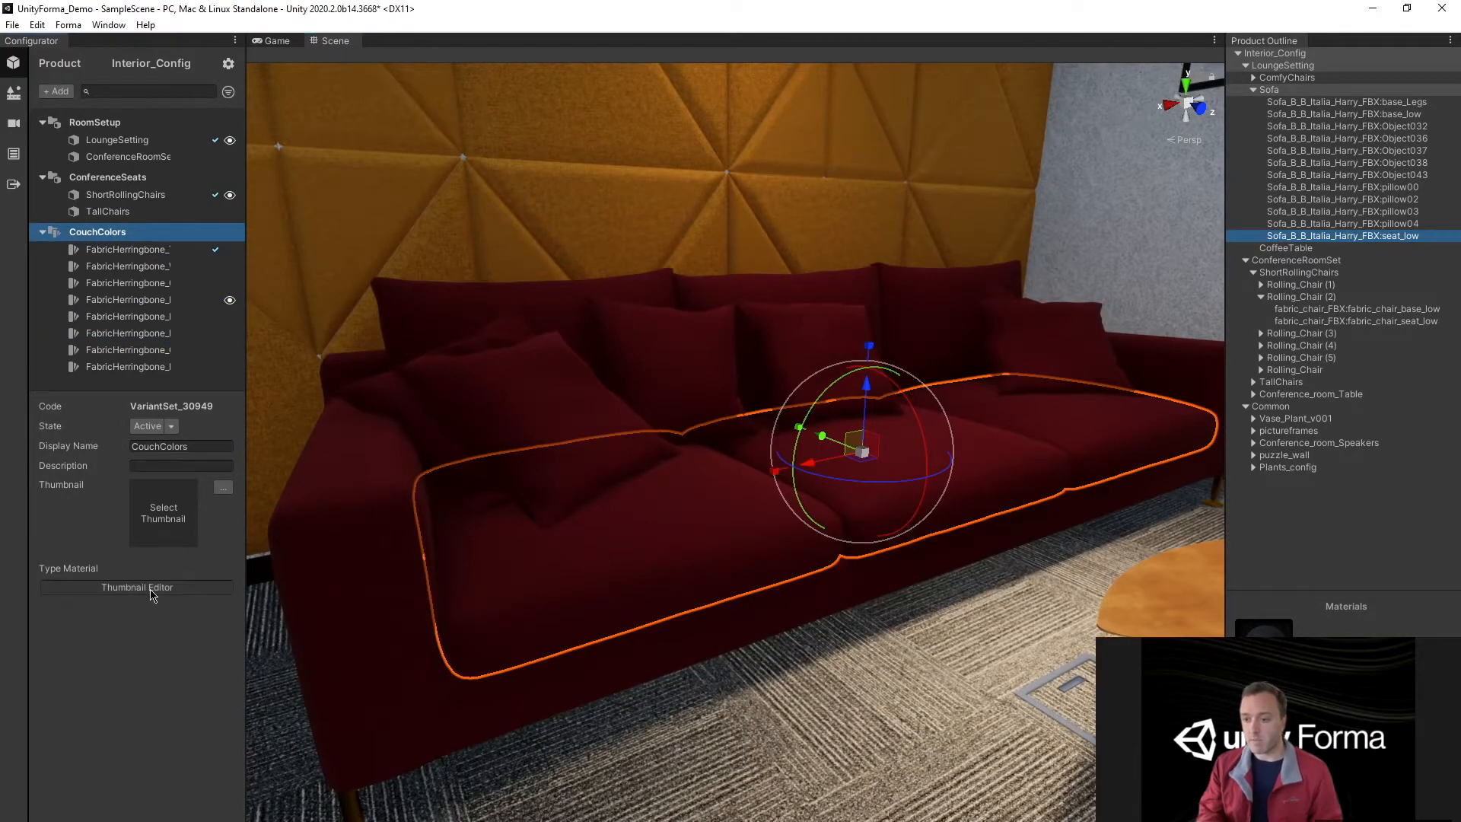
# - Generate thumbnails for the CouchColors set and its fabric variants, reviewing them in the Thumbnail Editor
pyautogui.click(135, 588)
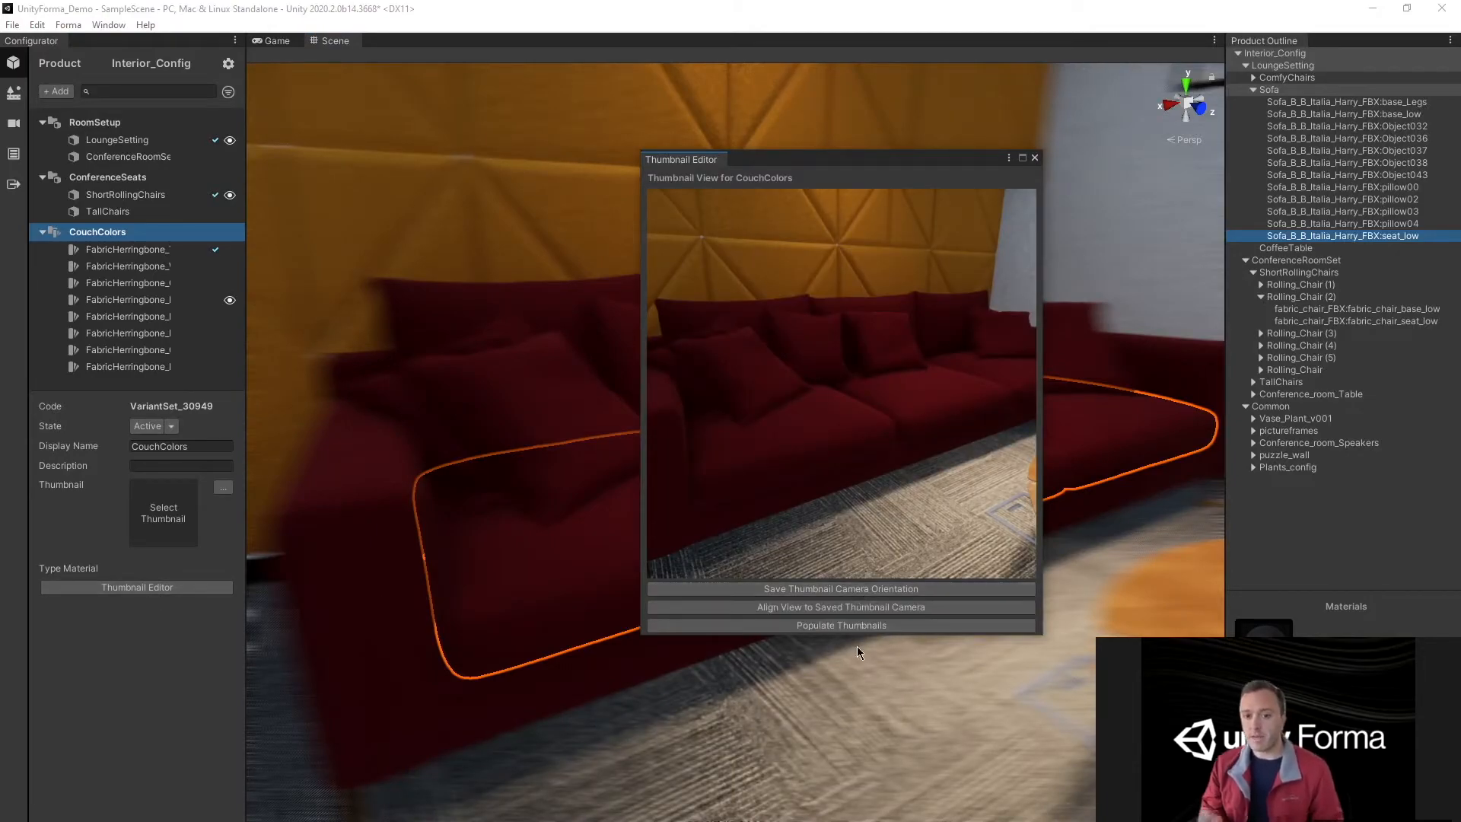
pyautogui.click(127, 265)
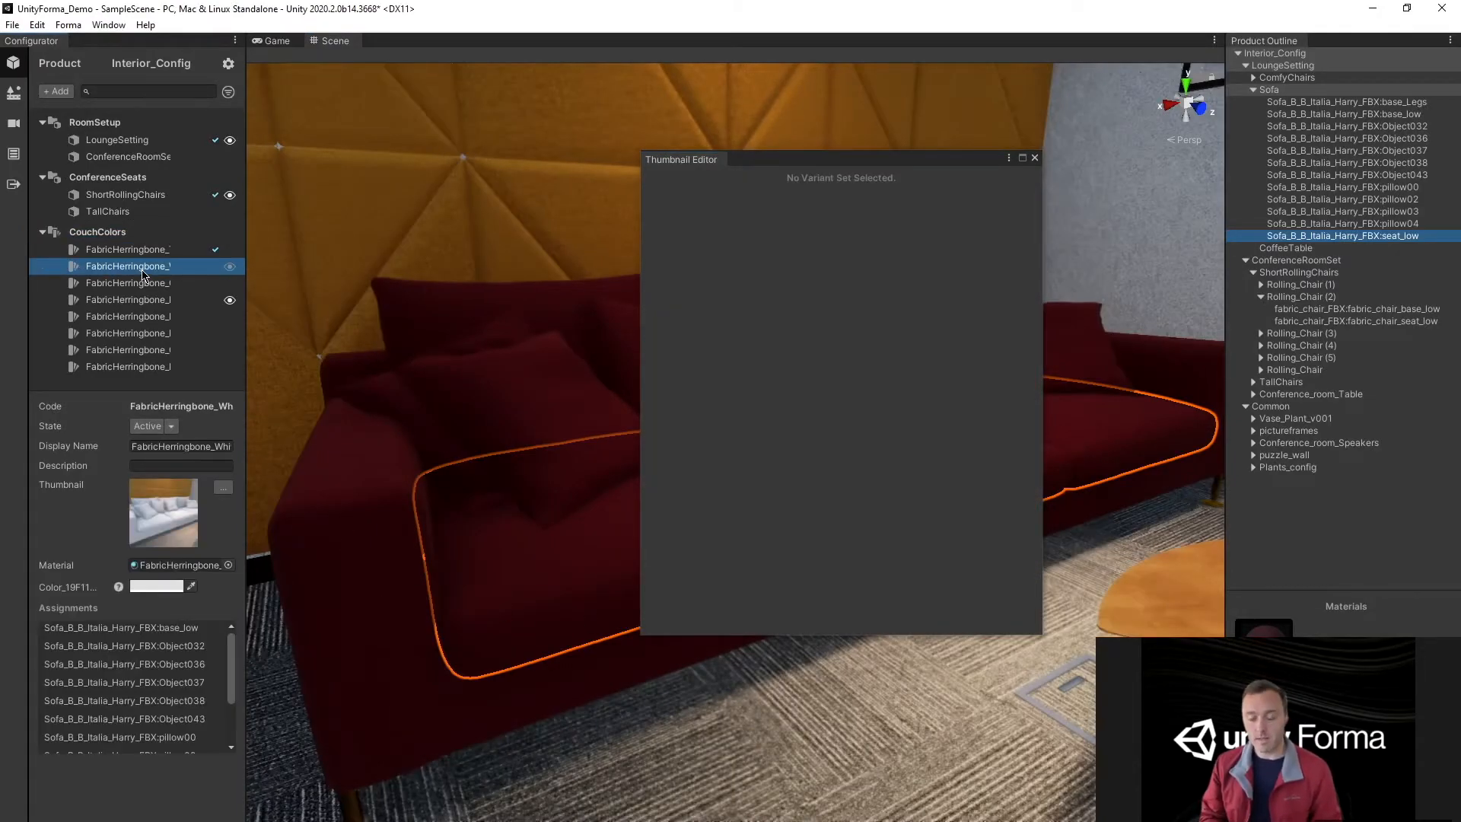
pyautogui.click(128, 317)
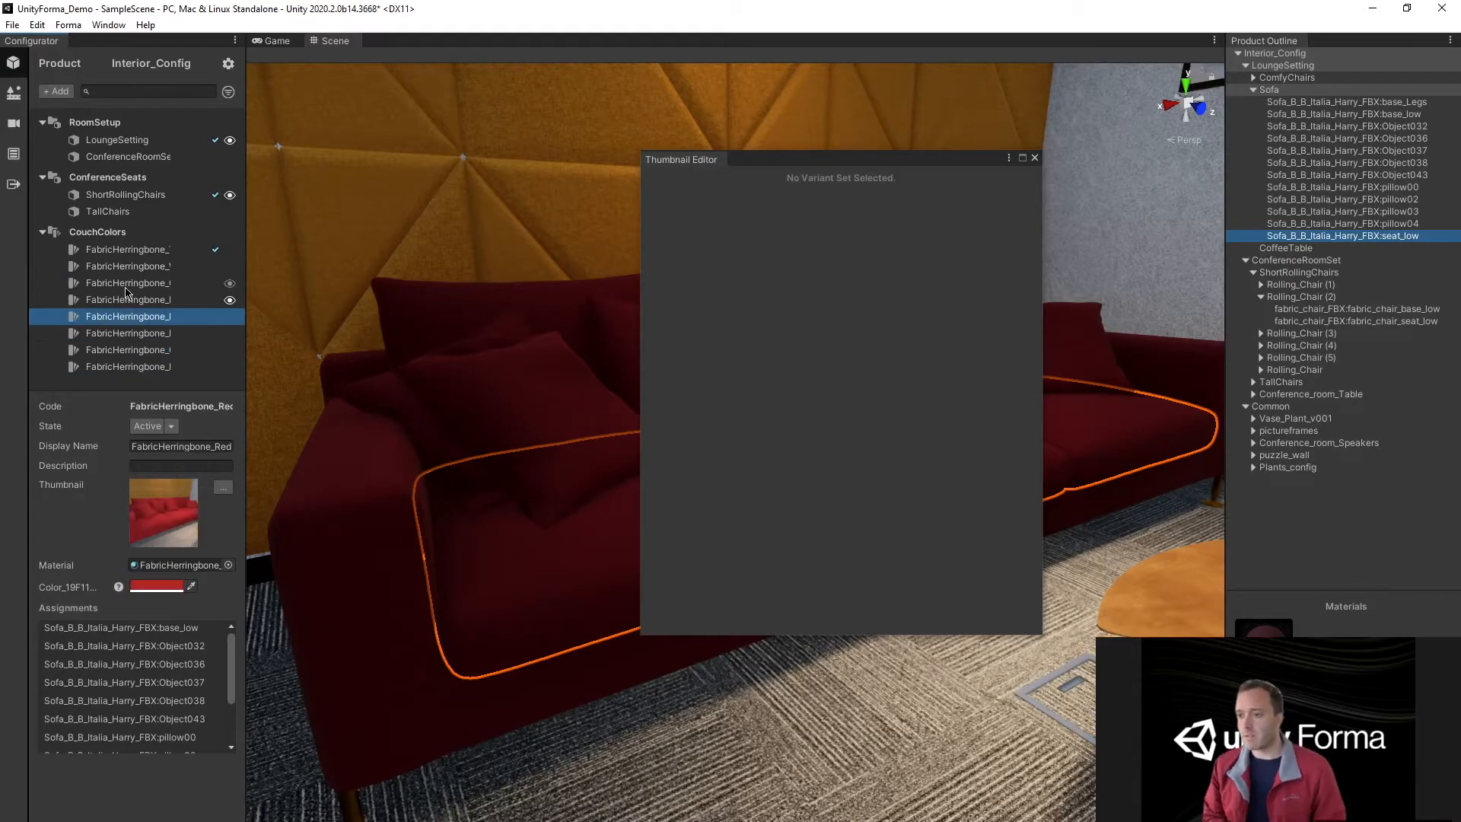
pyautogui.click(97, 232)
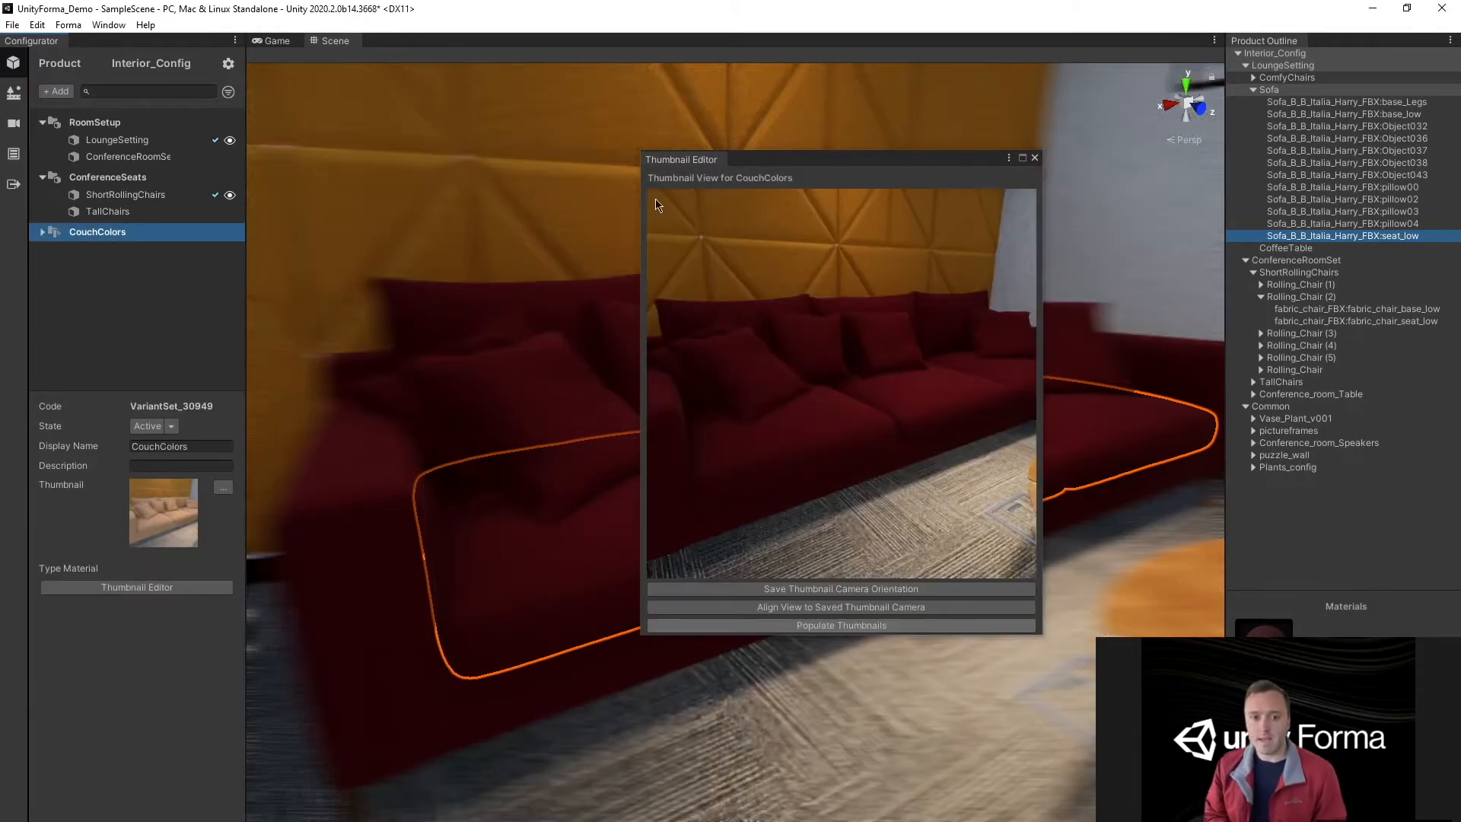
pyautogui.click(1034, 157)
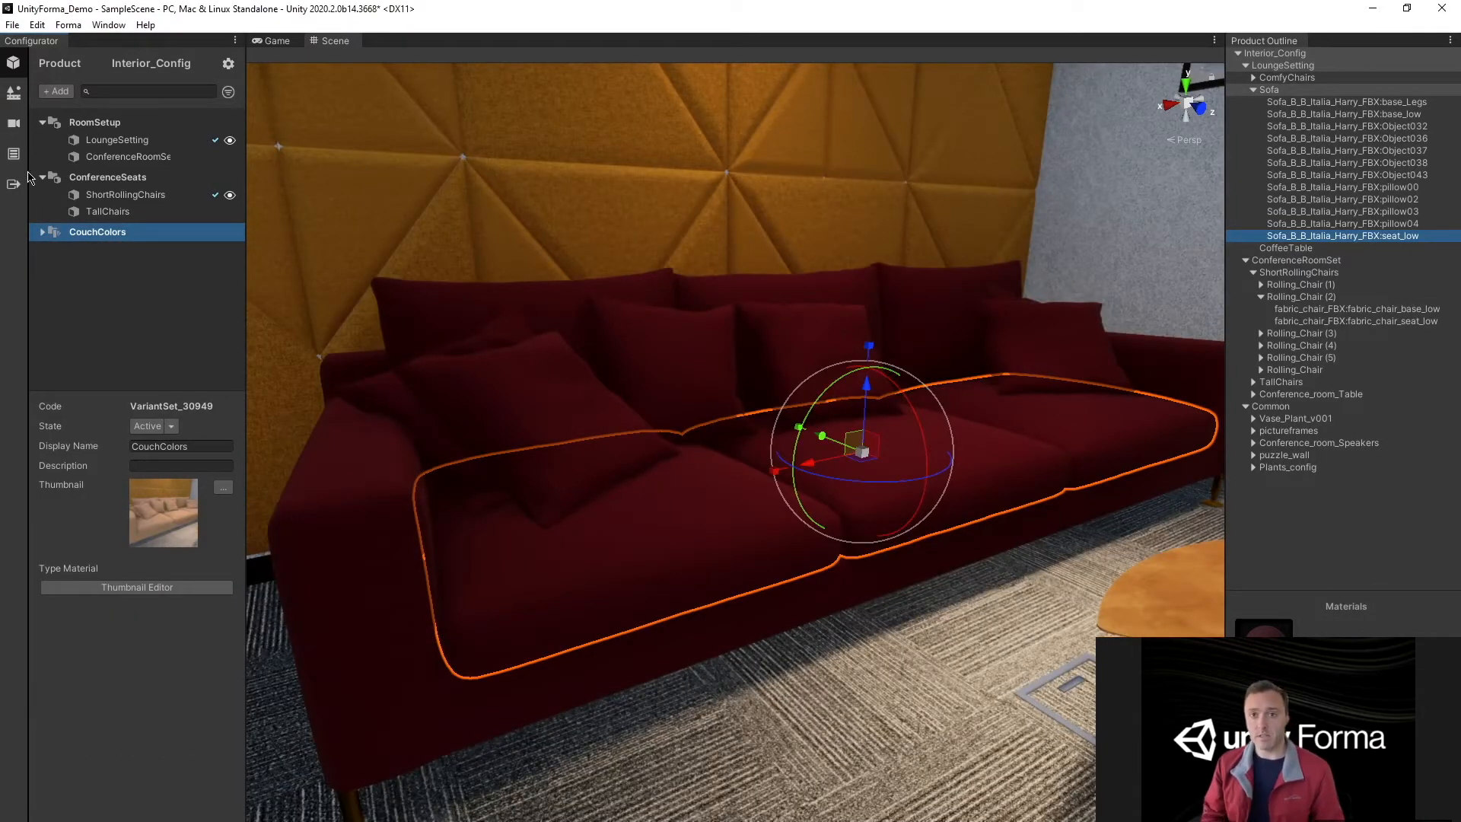
# - Collapse the variant set lists and move to the Camera module
pyautogui.click(93, 121)
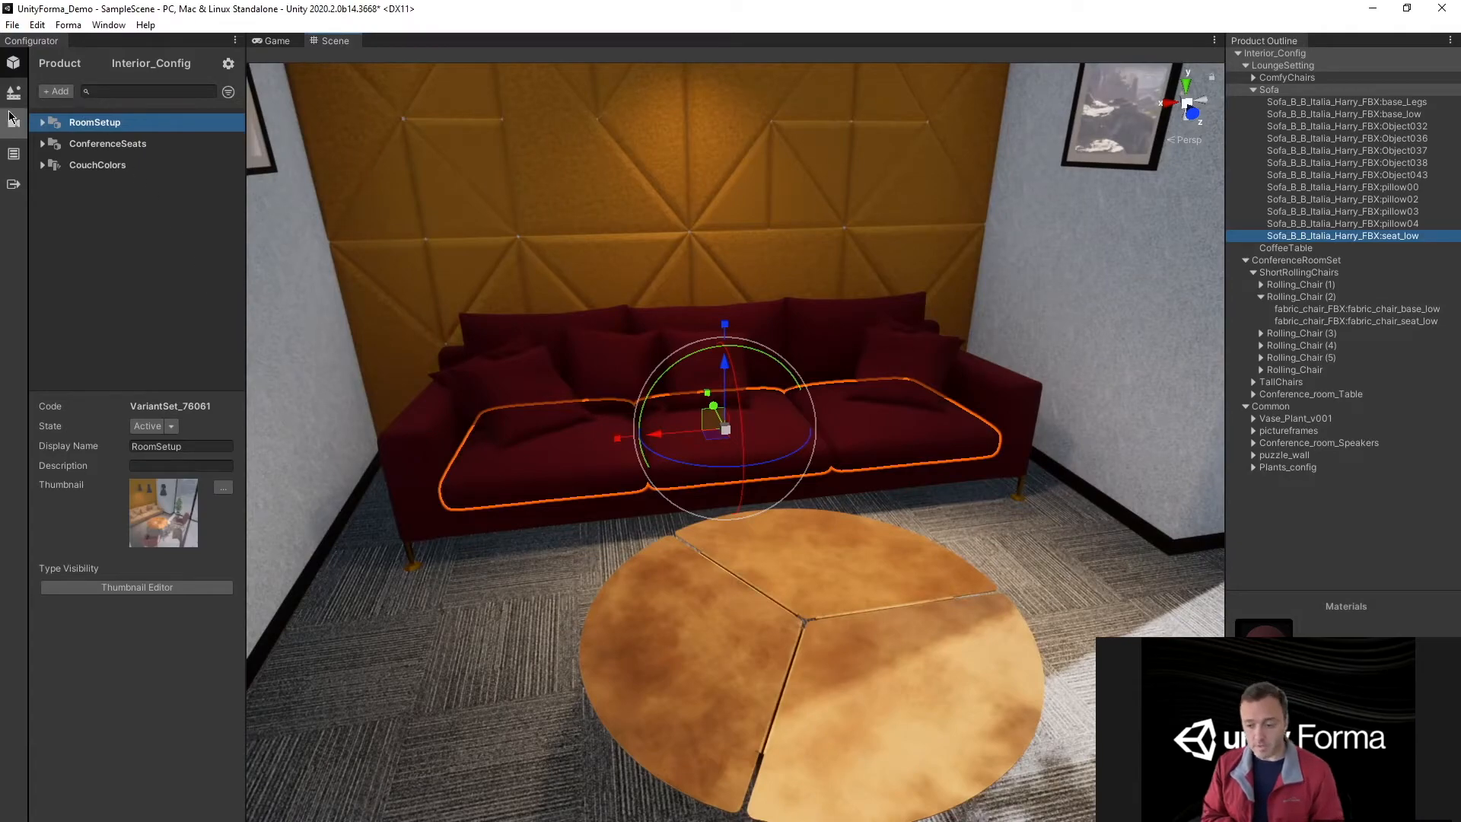
pyautogui.click(13, 100)
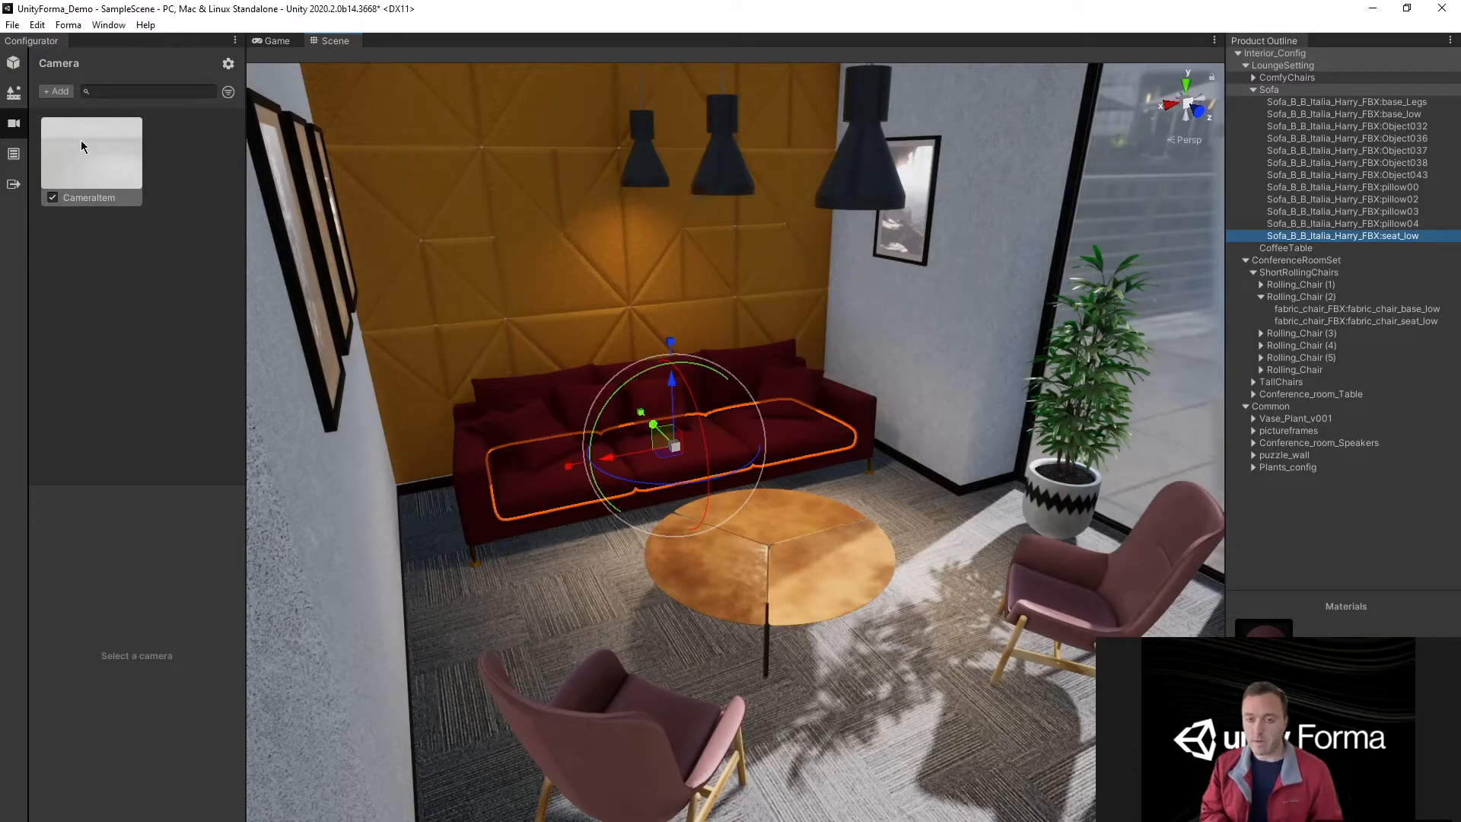
# - Update CameraItem to capture the current scene viewpoint of the lounge
pyautogui.click(90, 154)
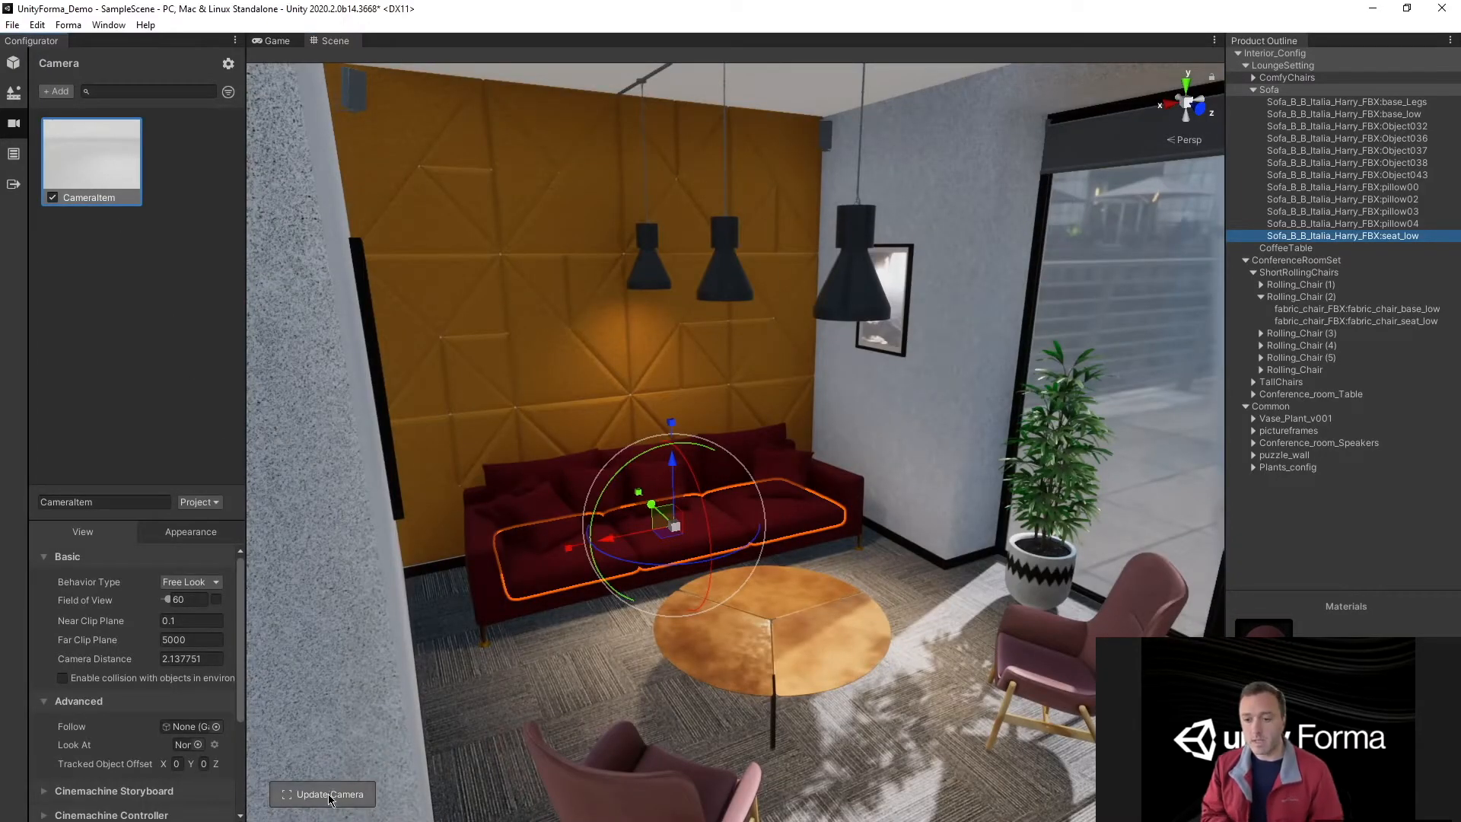
pyautogui.click(329, 794)
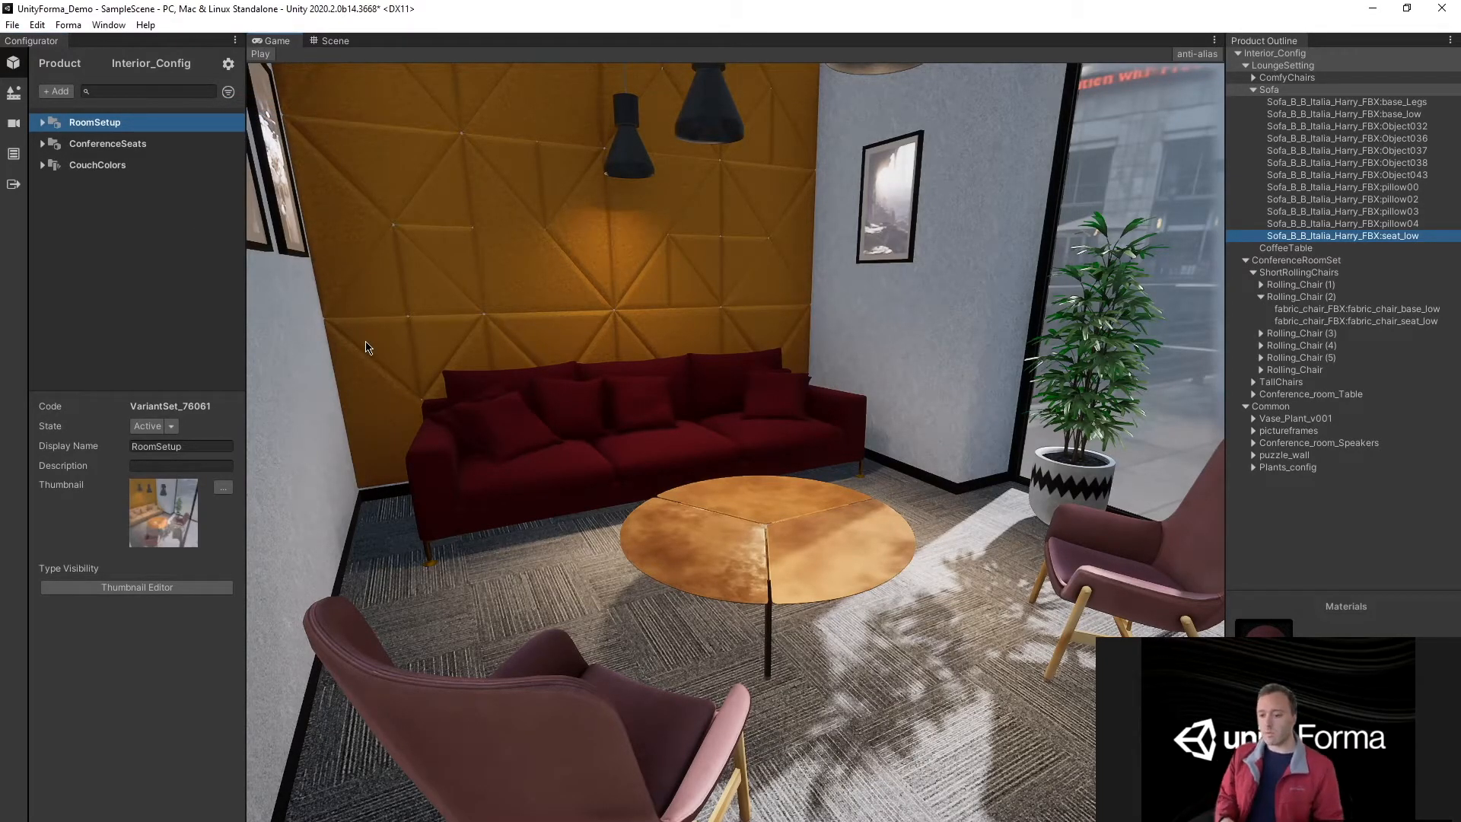
# - In play mode, switch RoomSetup to the ConferenceRoomSet layout
pyautogui.click(260, 55)
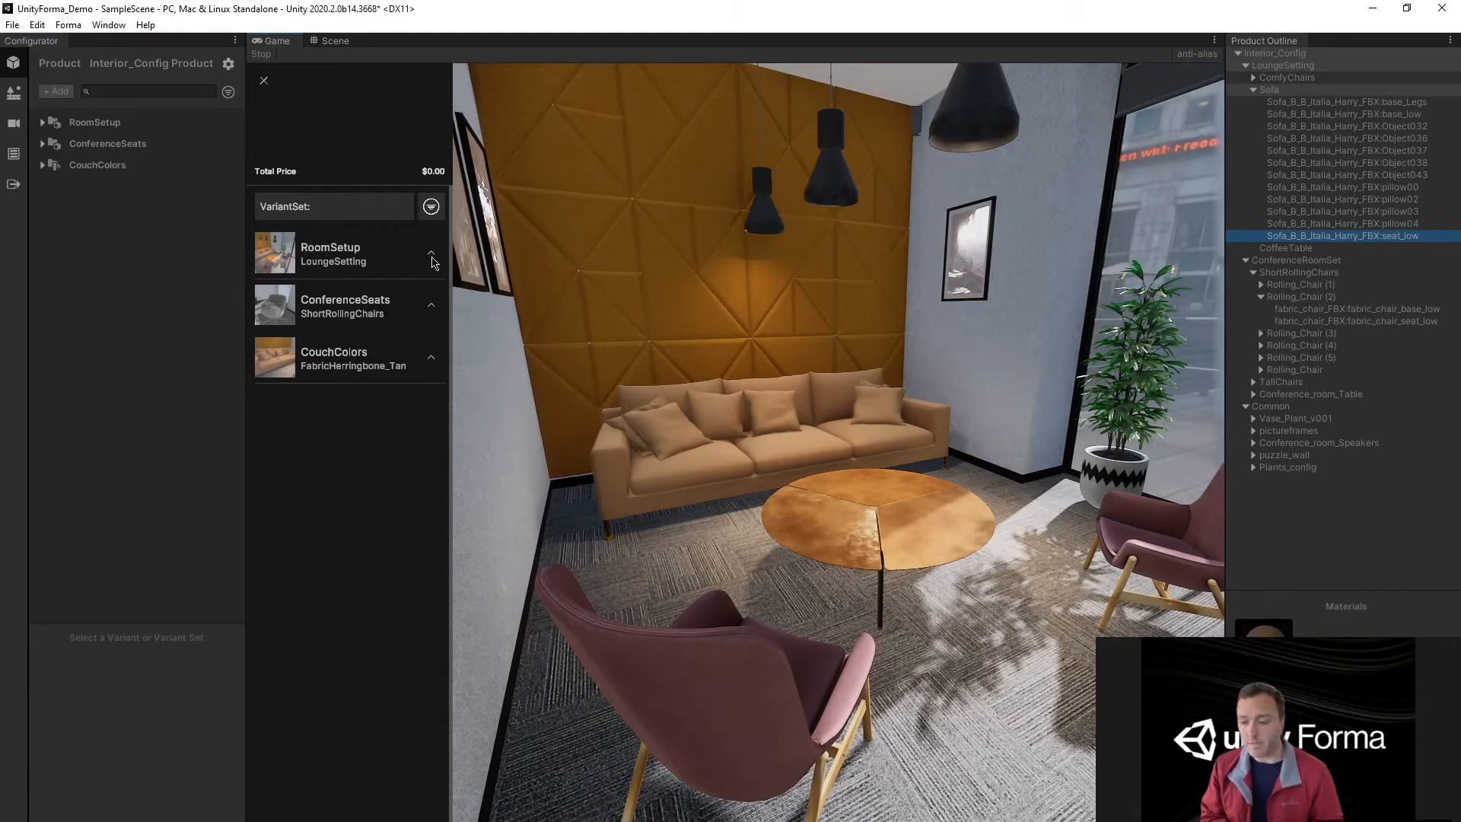
pyautogui.click(431, 259)
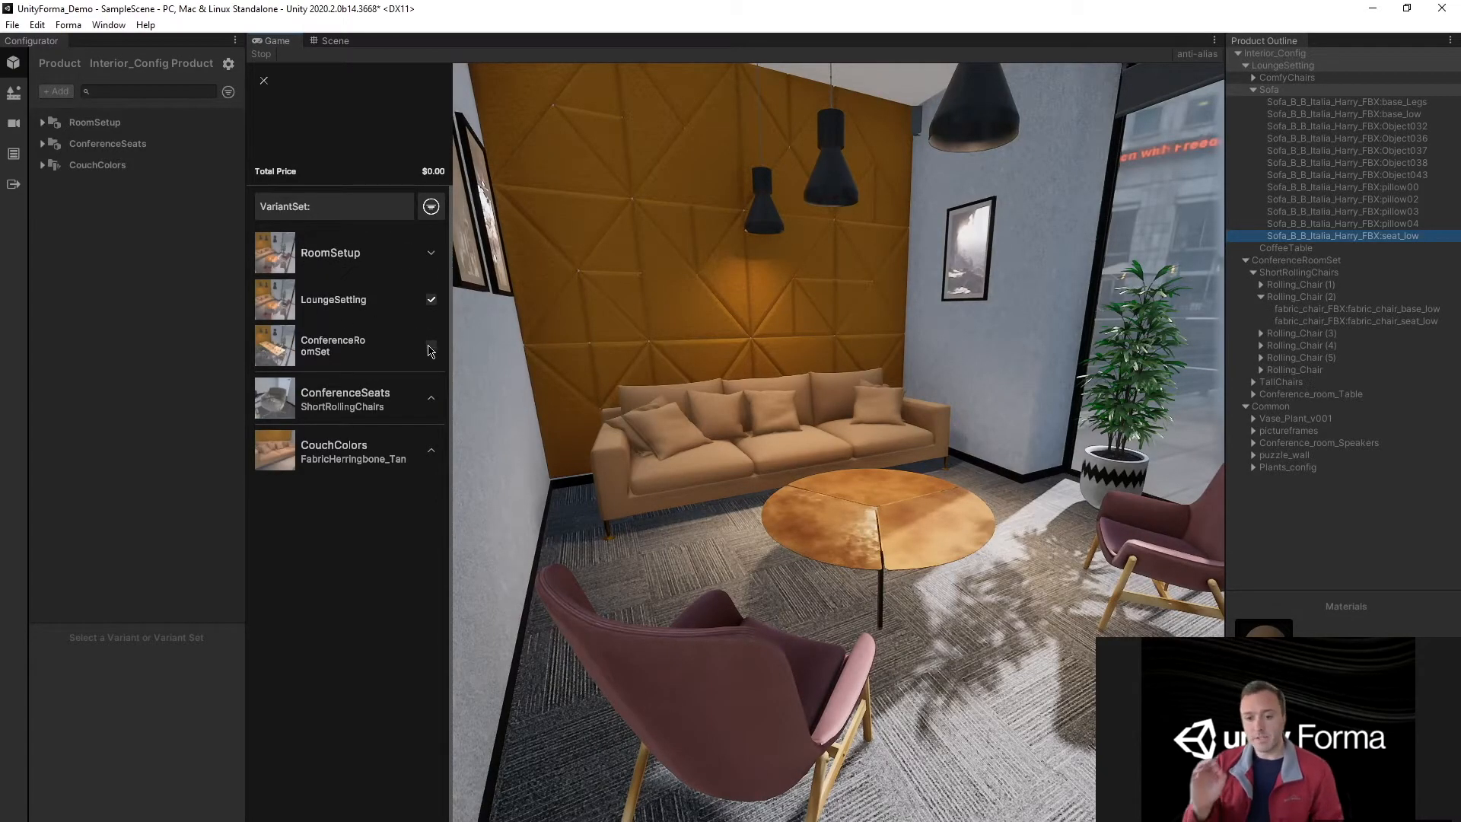
pyautogui.click(430, 346)
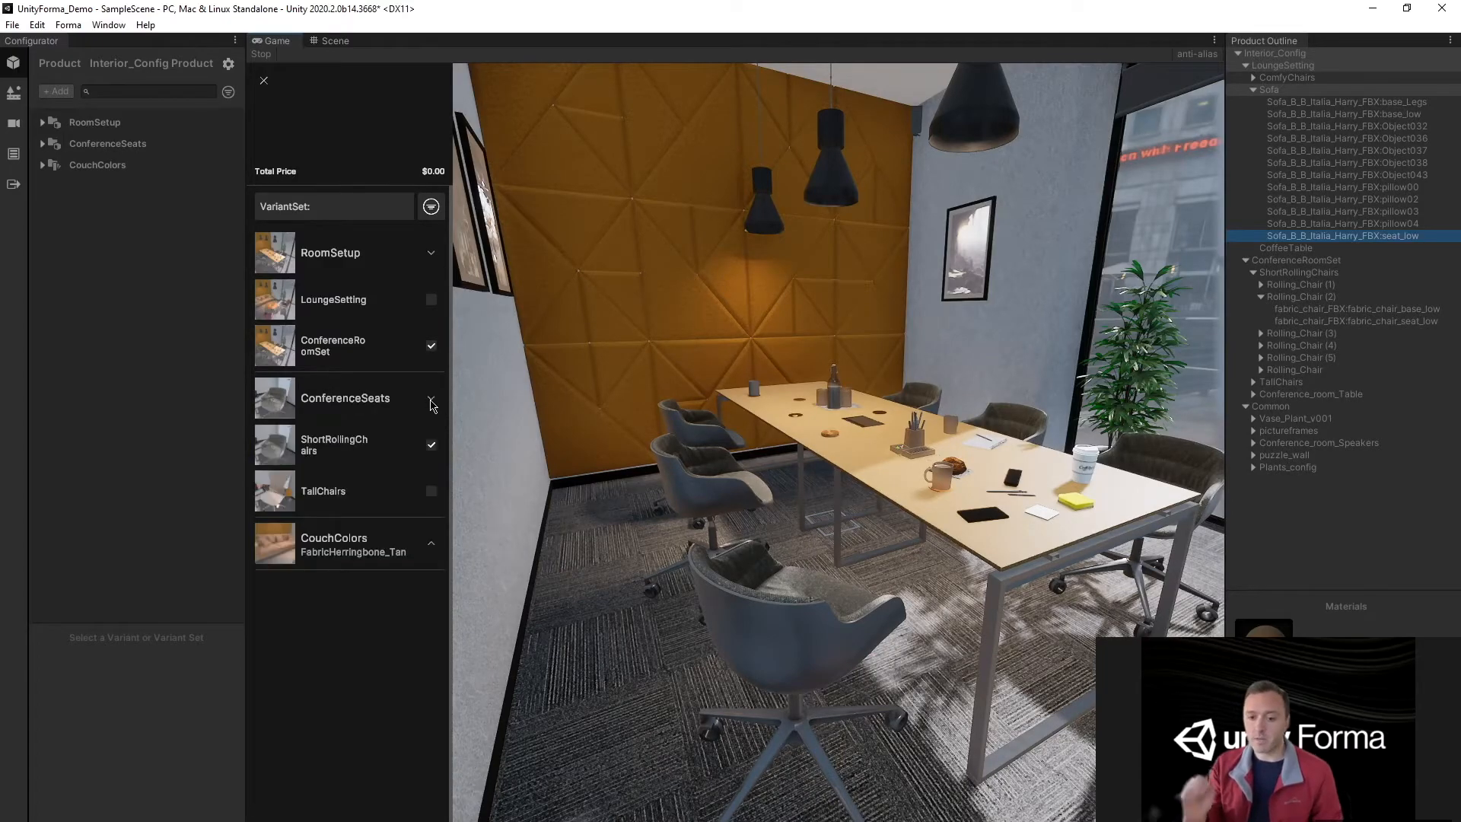
# - Expand ConferenceSeats and change the couch to the grey fabric colour
pyautogui.click(431, 492)
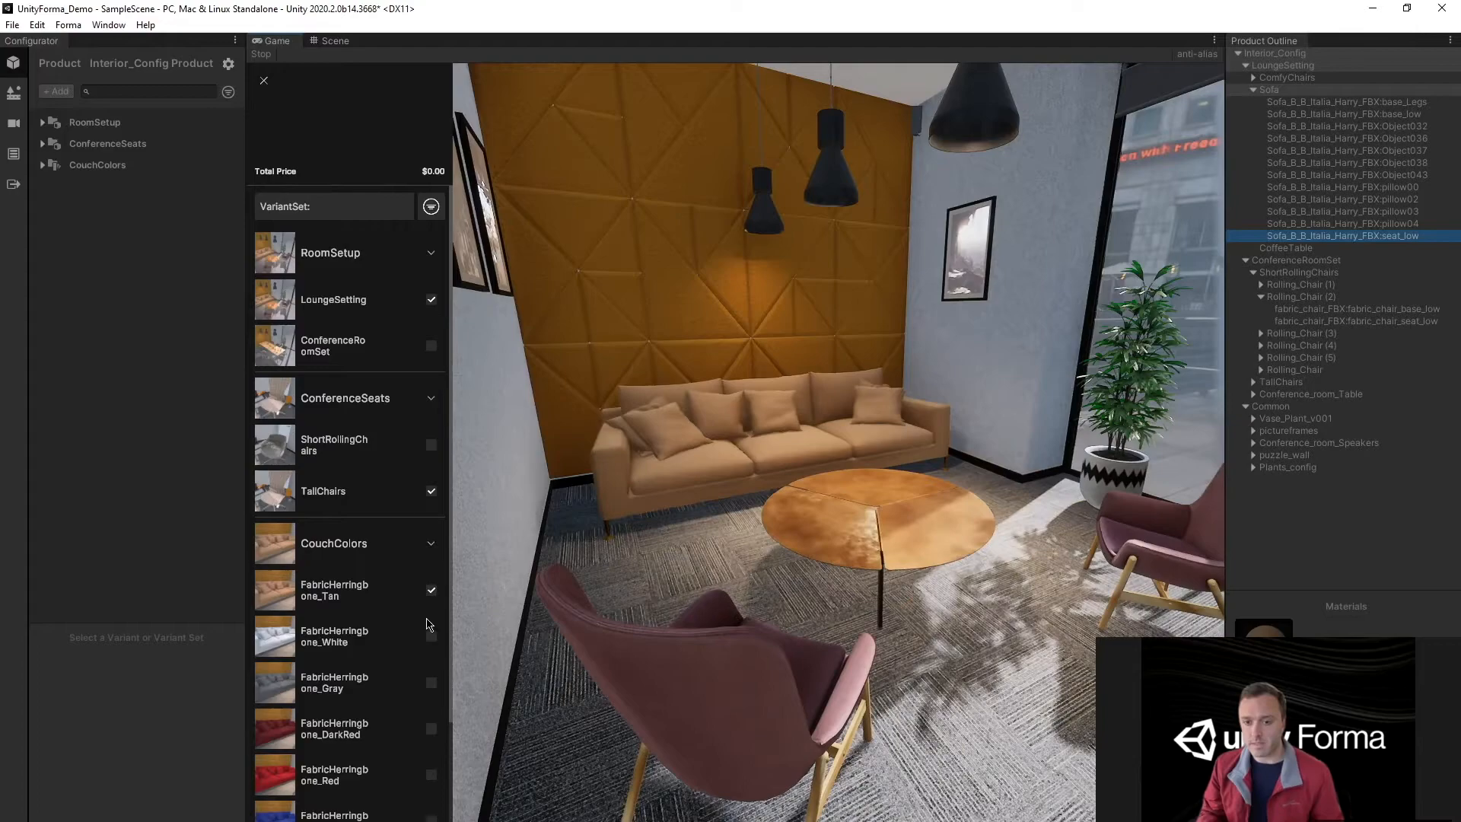
pyautogui.click(430, 682)
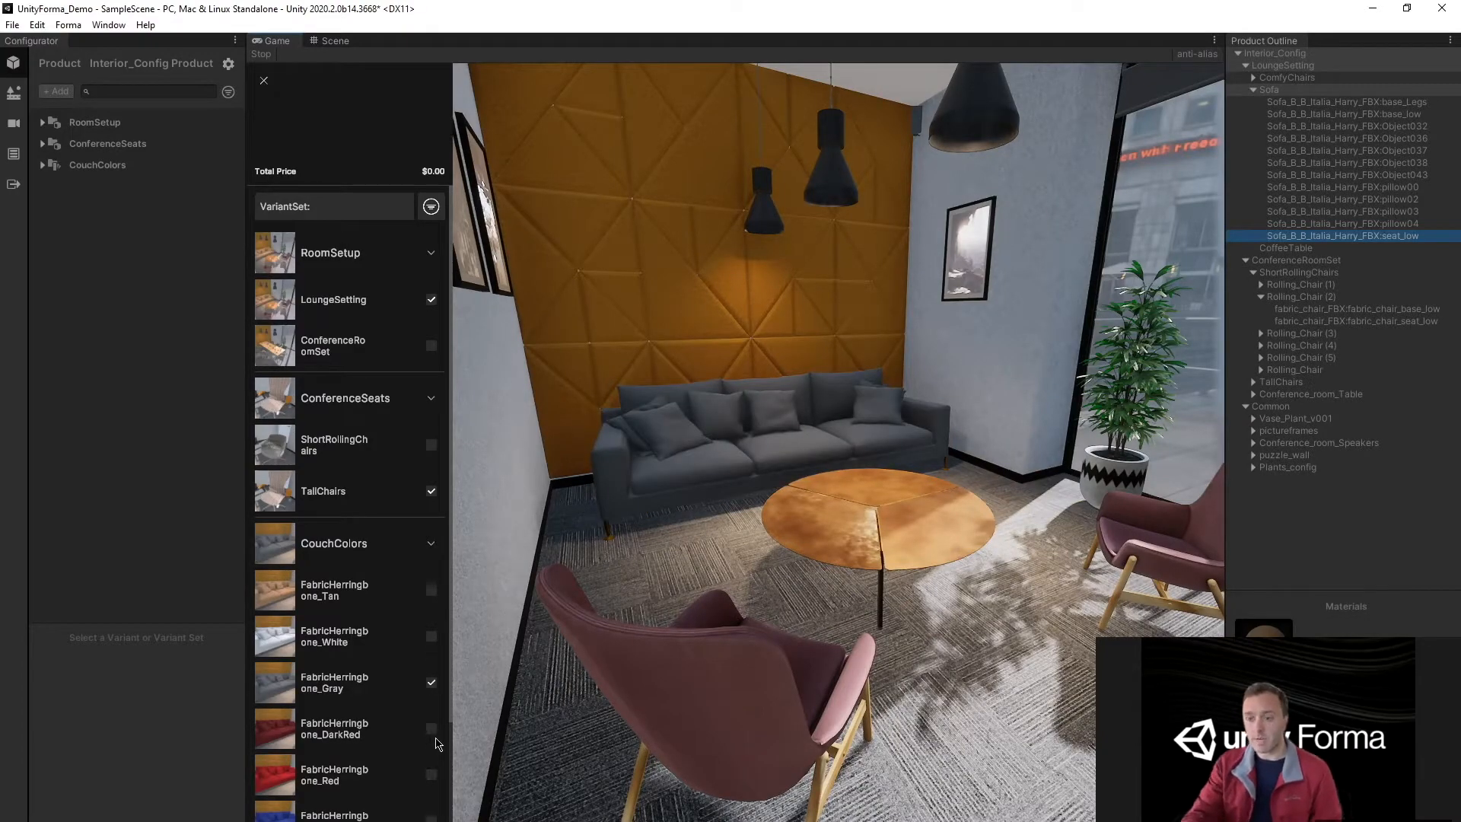
pyautogui.click(431, 728)
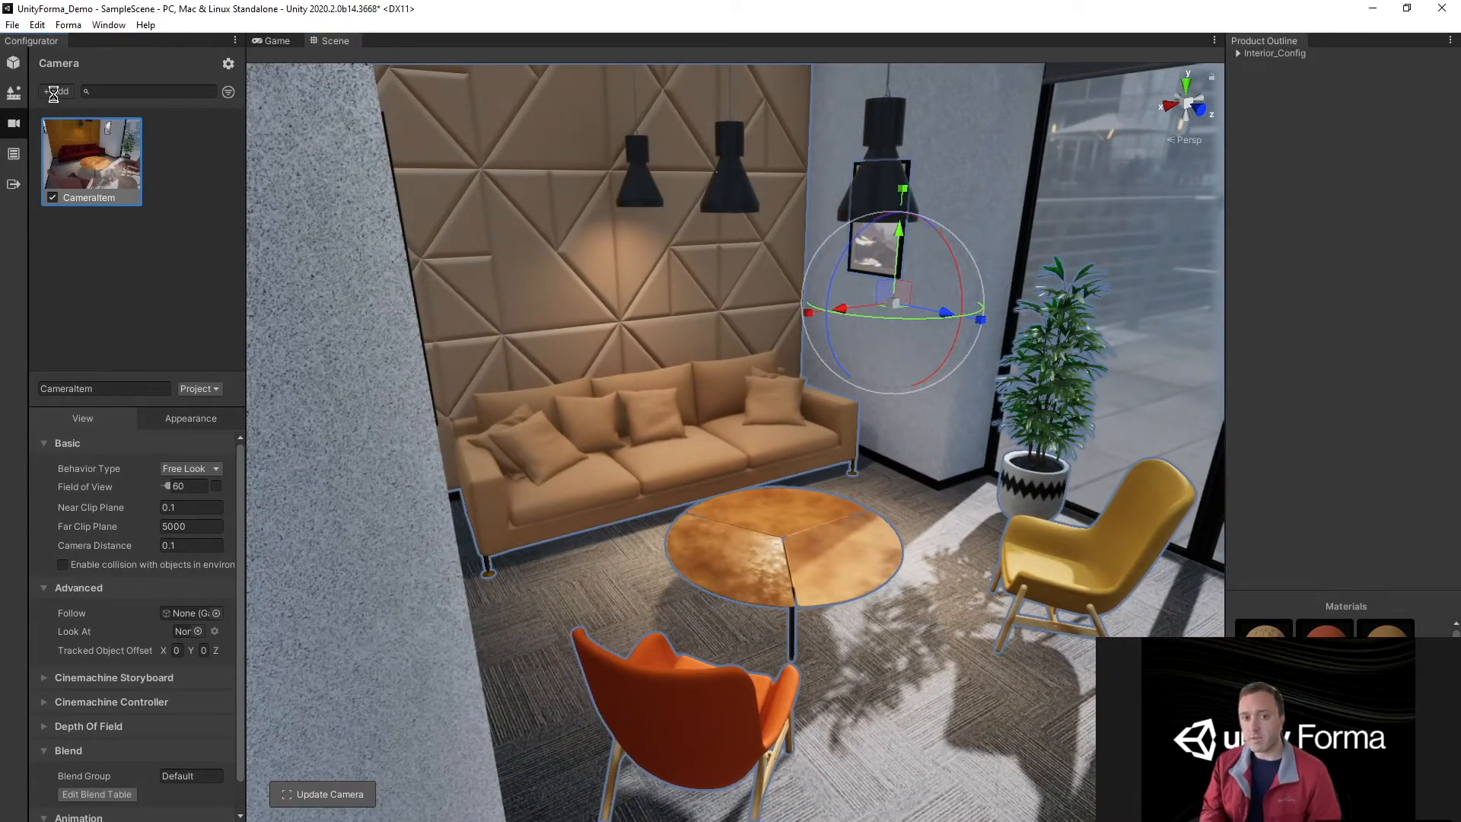
# - Add a second camera, CameraItem 1, and a new row in the Interior blend table
pyautogui.click(54, 90)
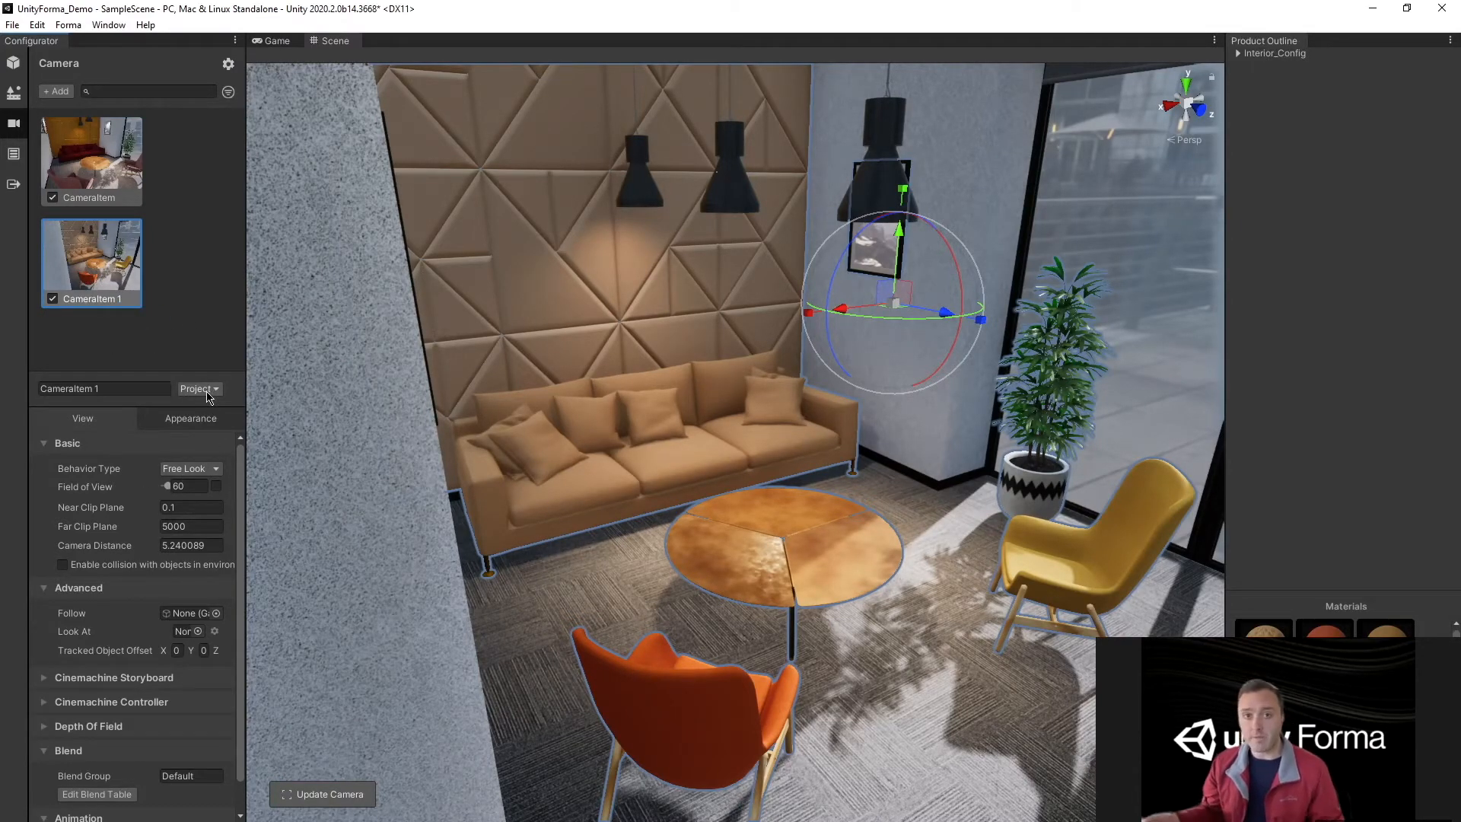
pyautogui.click(96, 795)
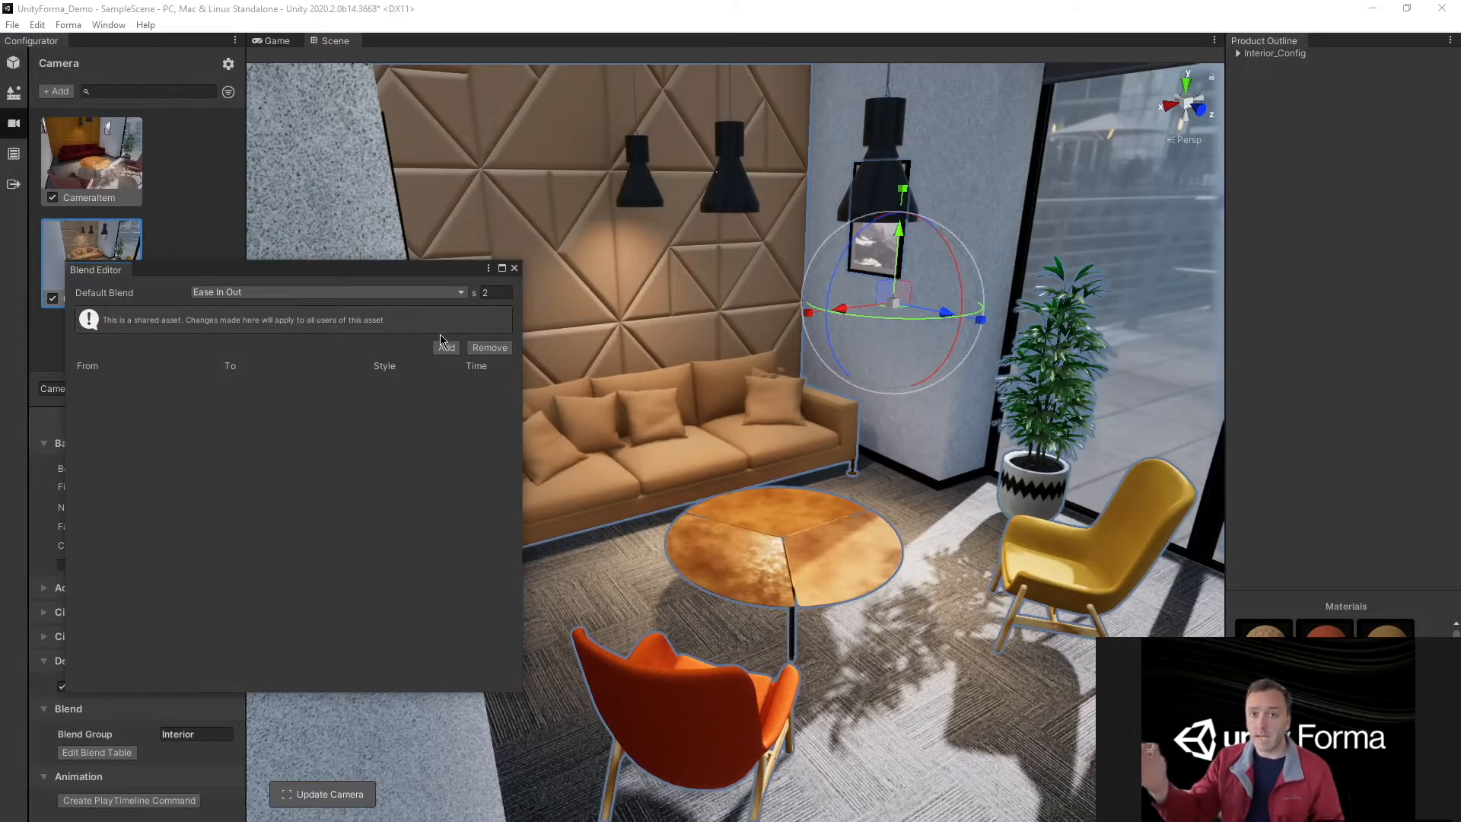
pyautogui.click(446, 347)
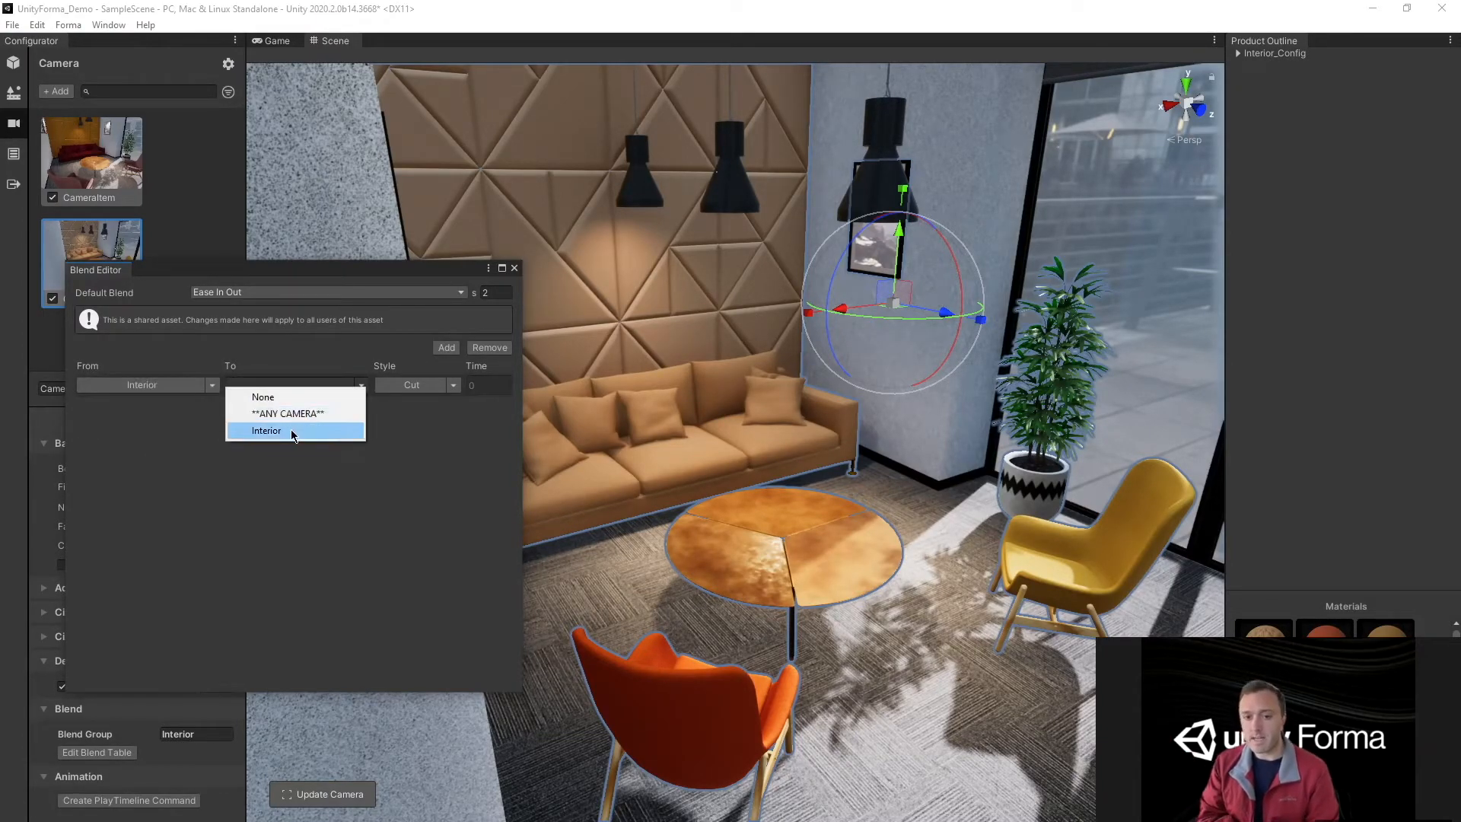
# - Make the blend go to the Interior group with EaseInOut style, then start playing
pyautogui.click(265, 430)
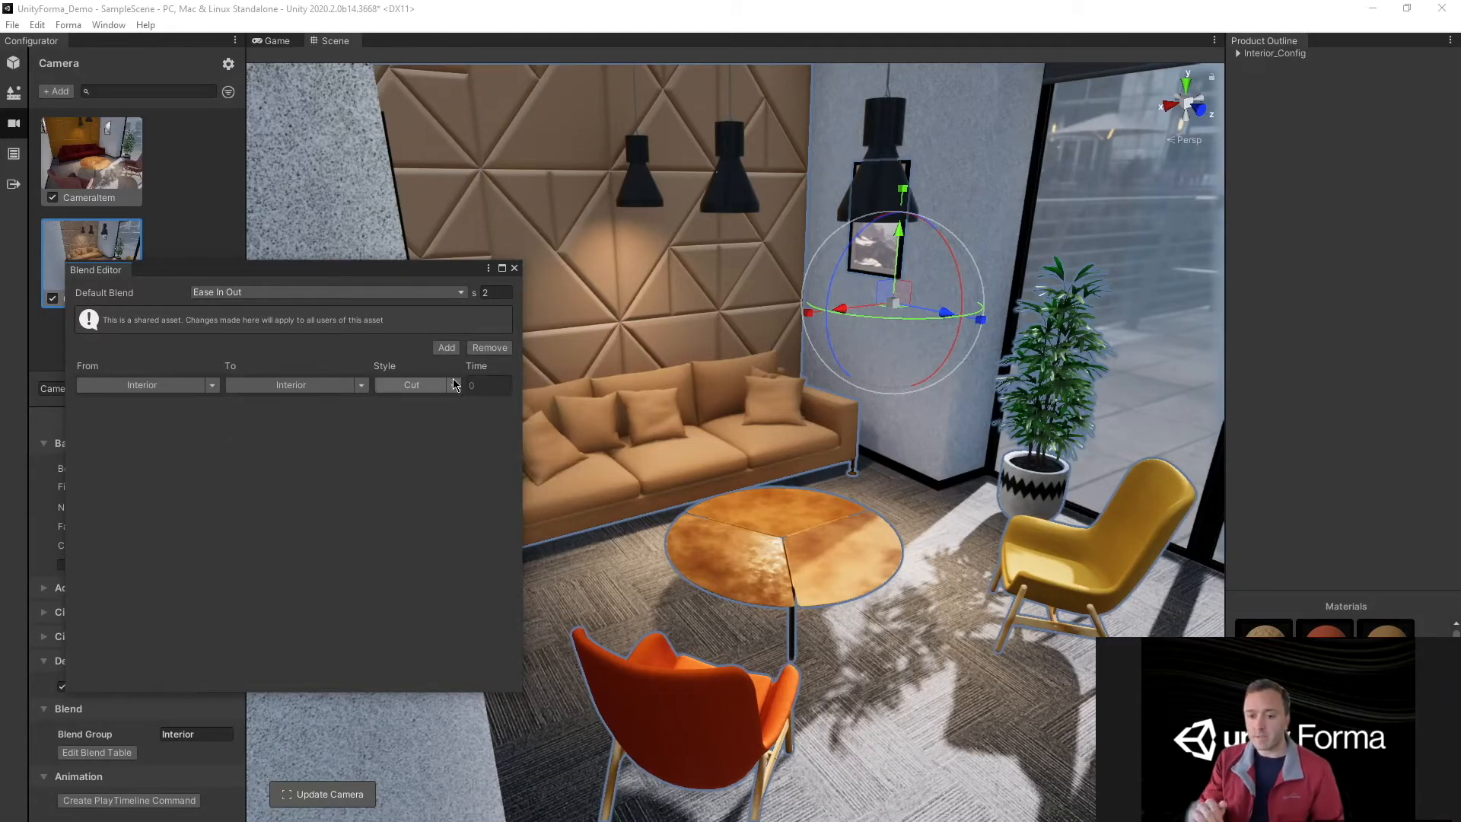
pyautogui.click(453, 384)
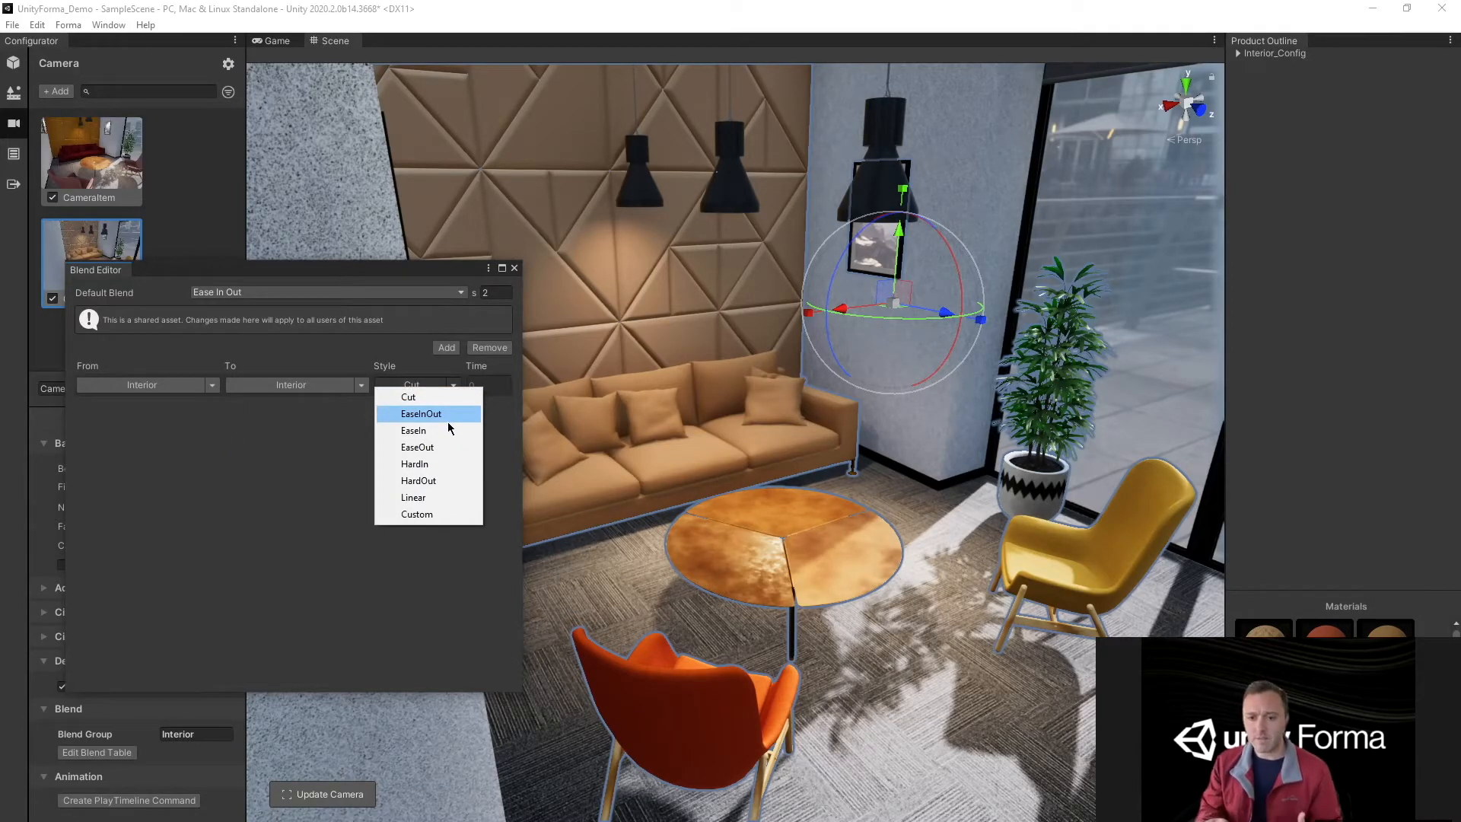
pyautogui.click(420, 412)
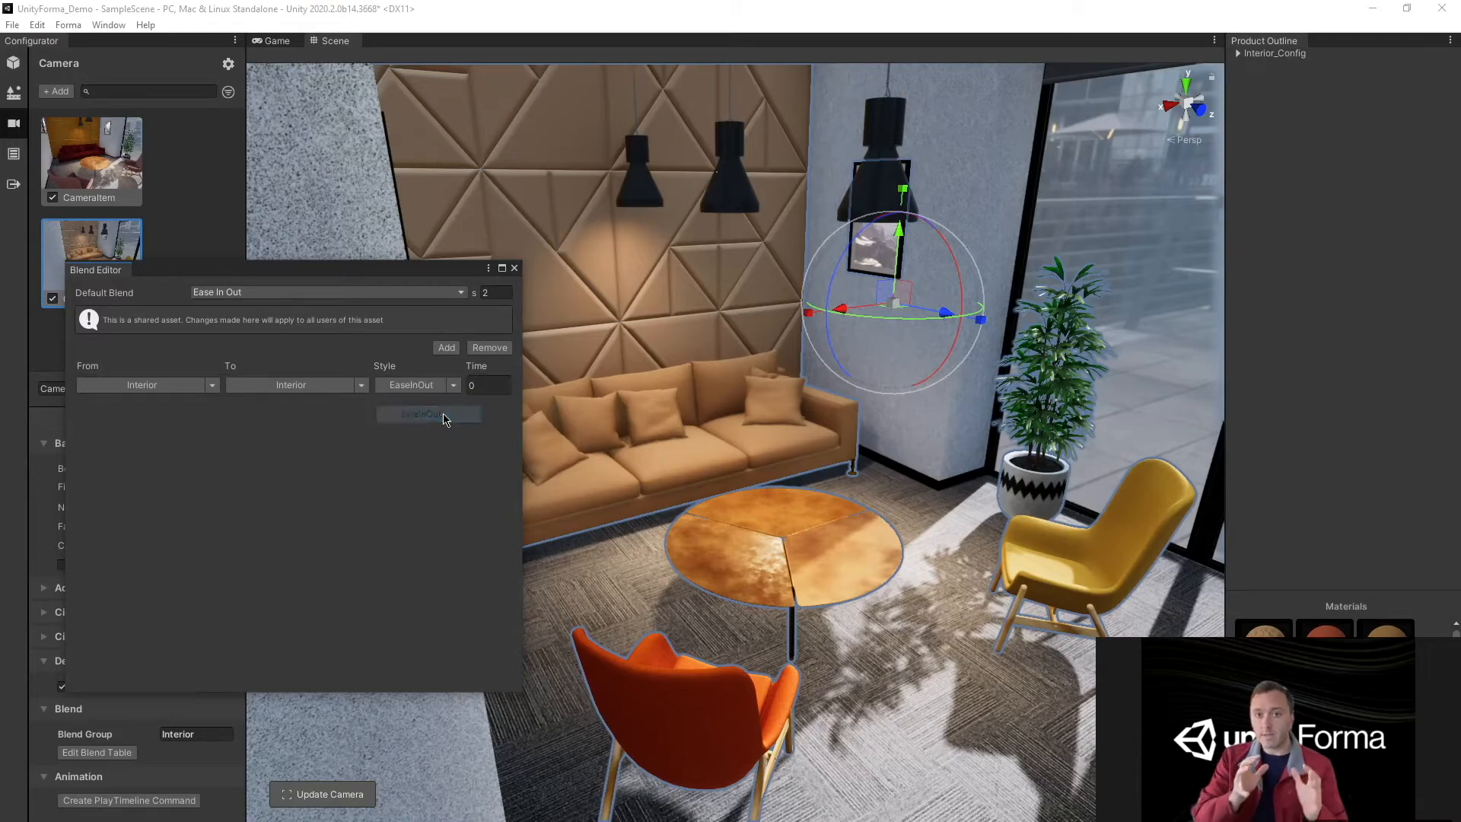
pyautogui.click(513, 267)
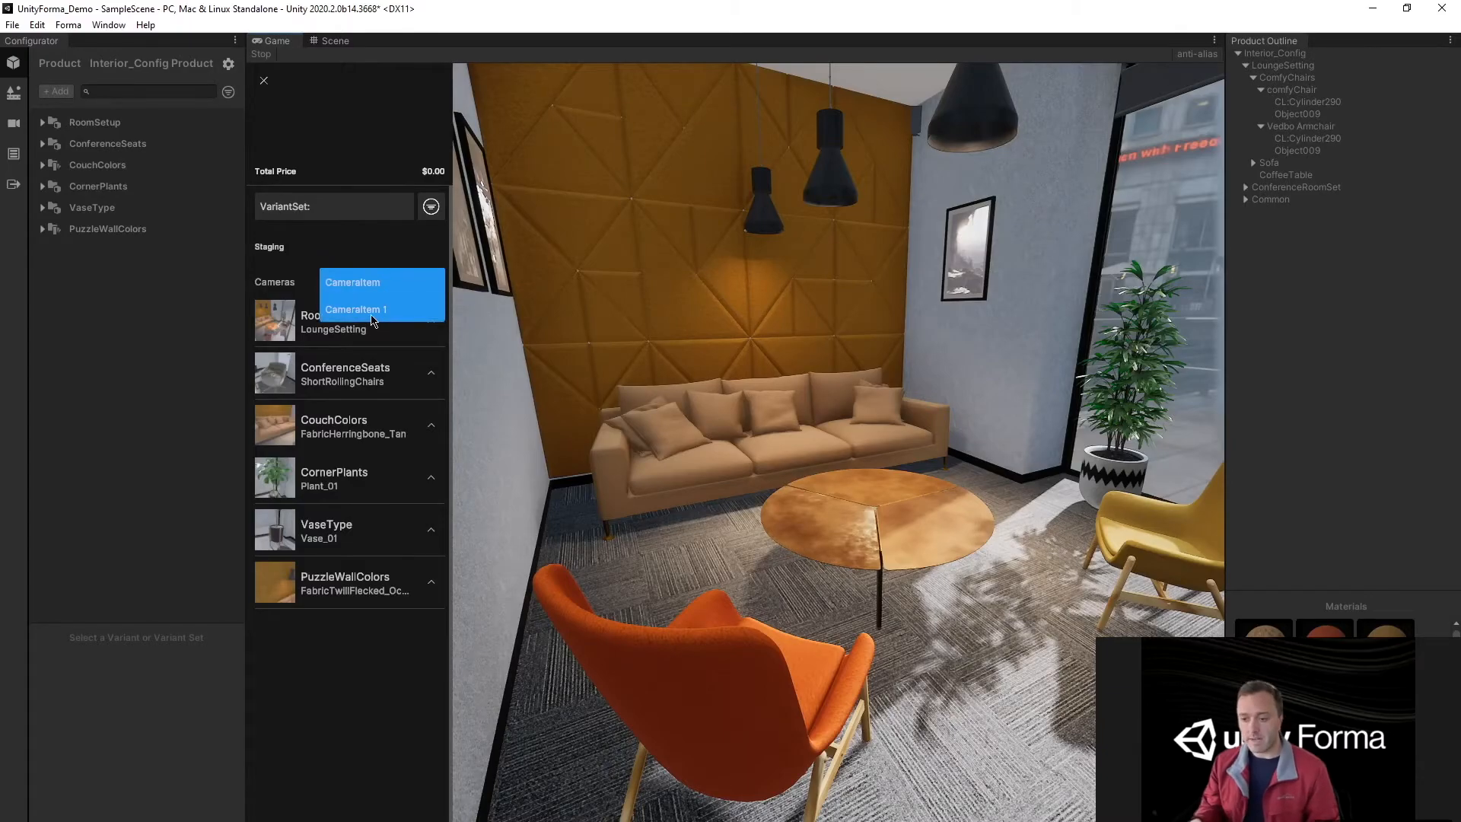
# - View the room from one of the cameras, stop playing and return to camera settings
pyautogui.click(355, 309)
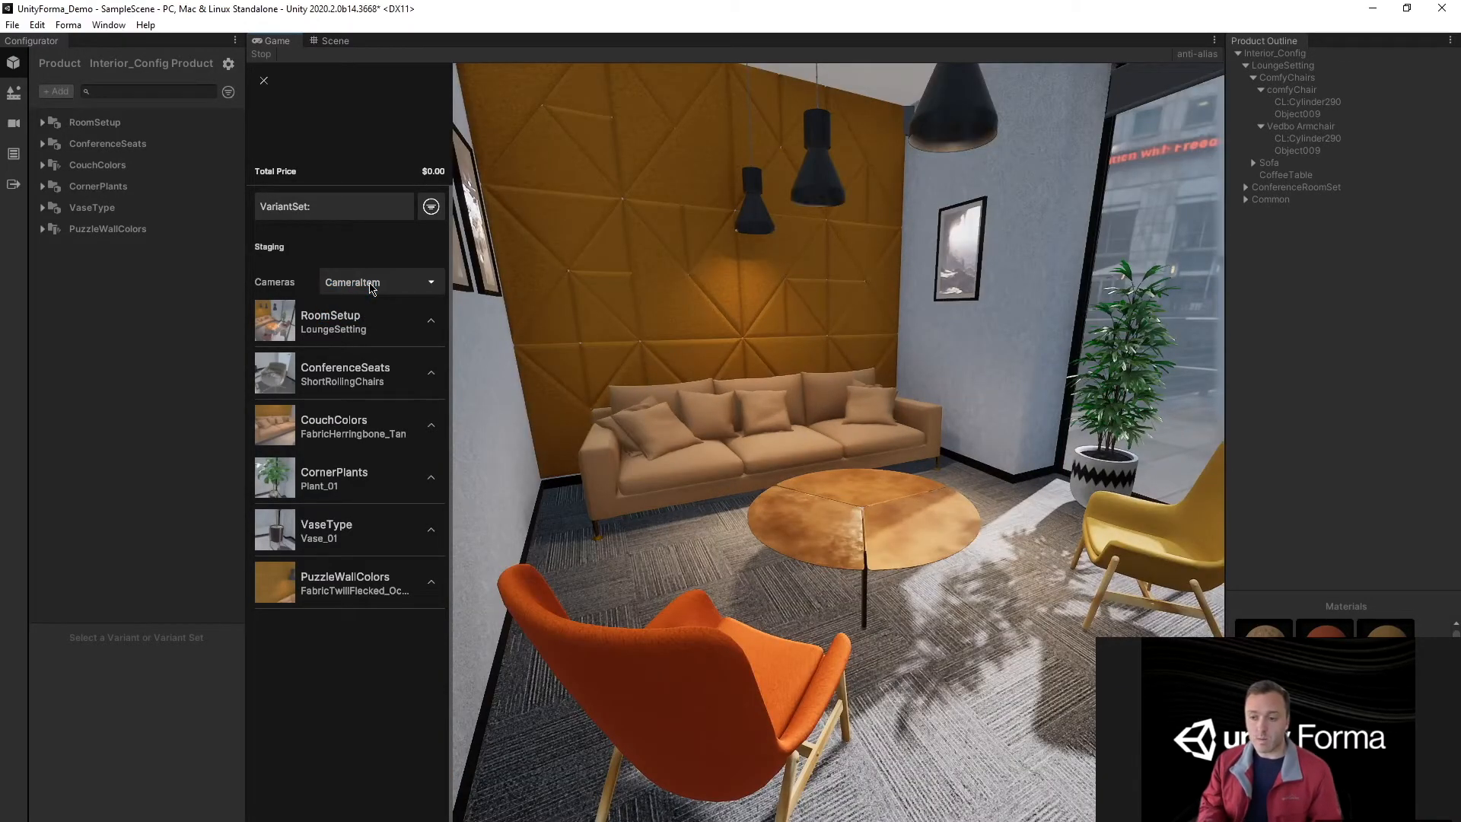
pyautogui.click(380, 283)
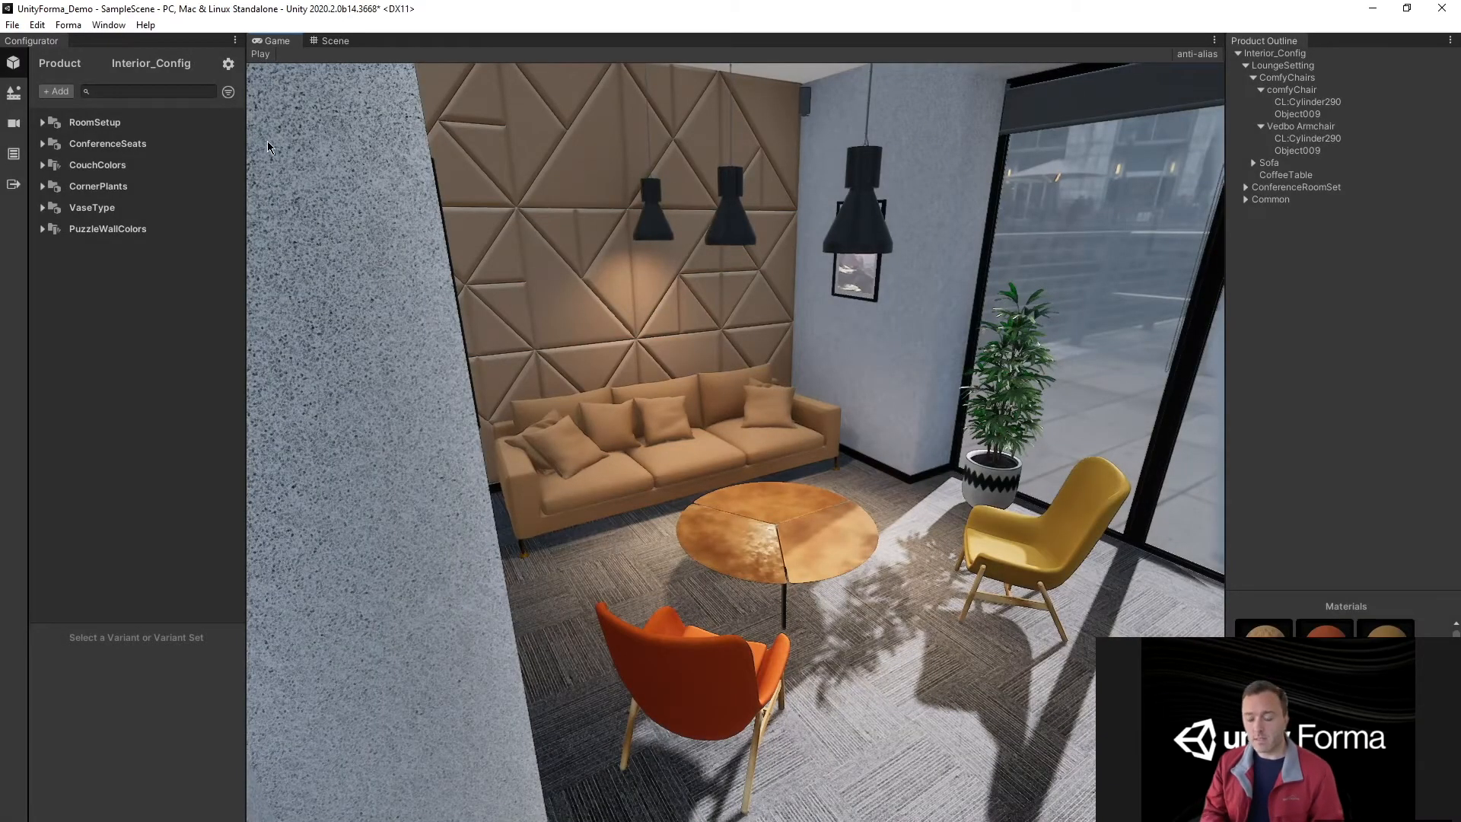
pyautogui.click(14, 126)
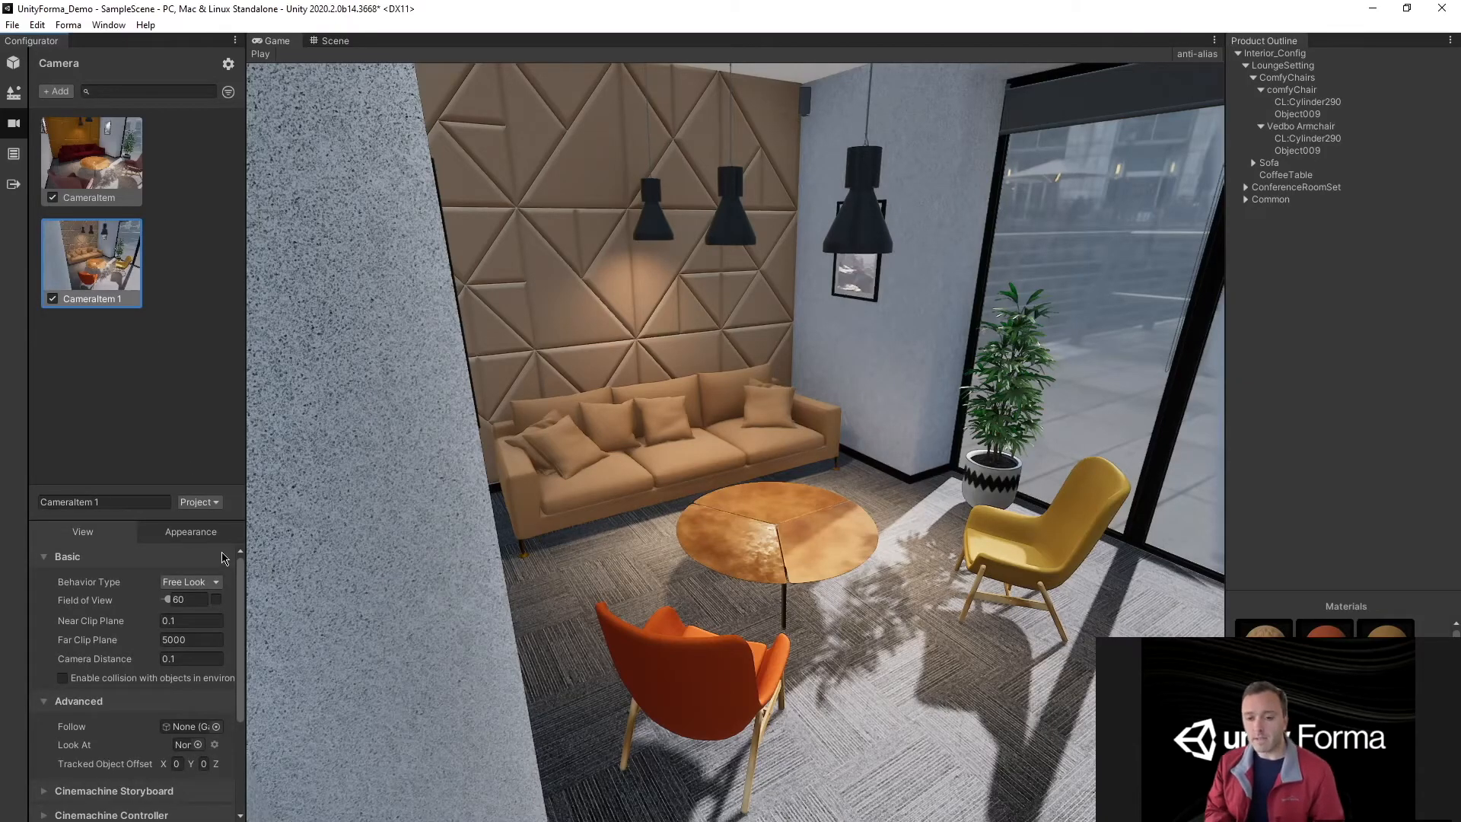
# - Set the Interior blend time to 3 seconds and play again to test the longer blend
pyautogui.click(96, 761)
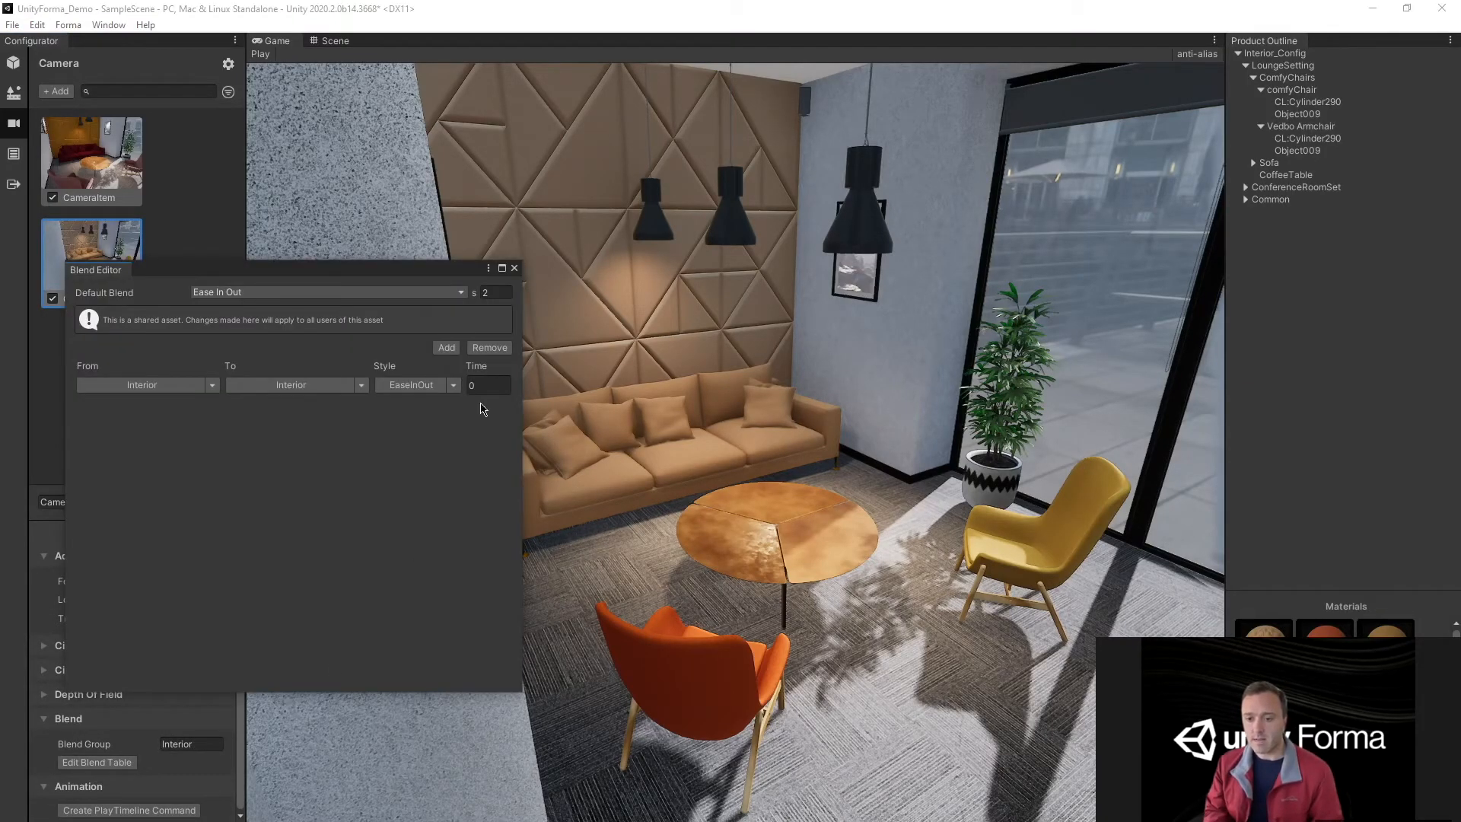
pyautogui.click(487, 385)
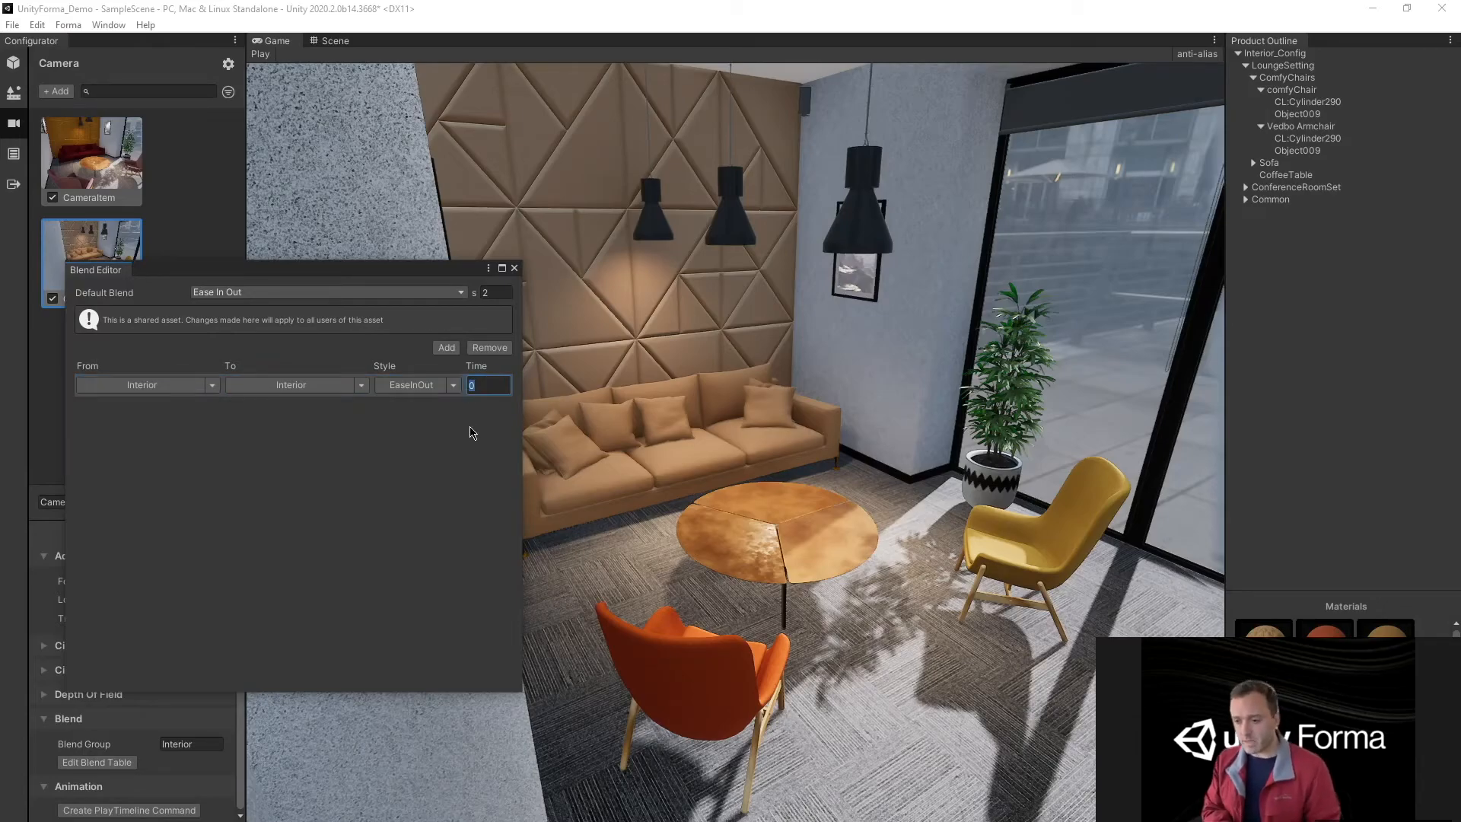
pyautogui.write('3')
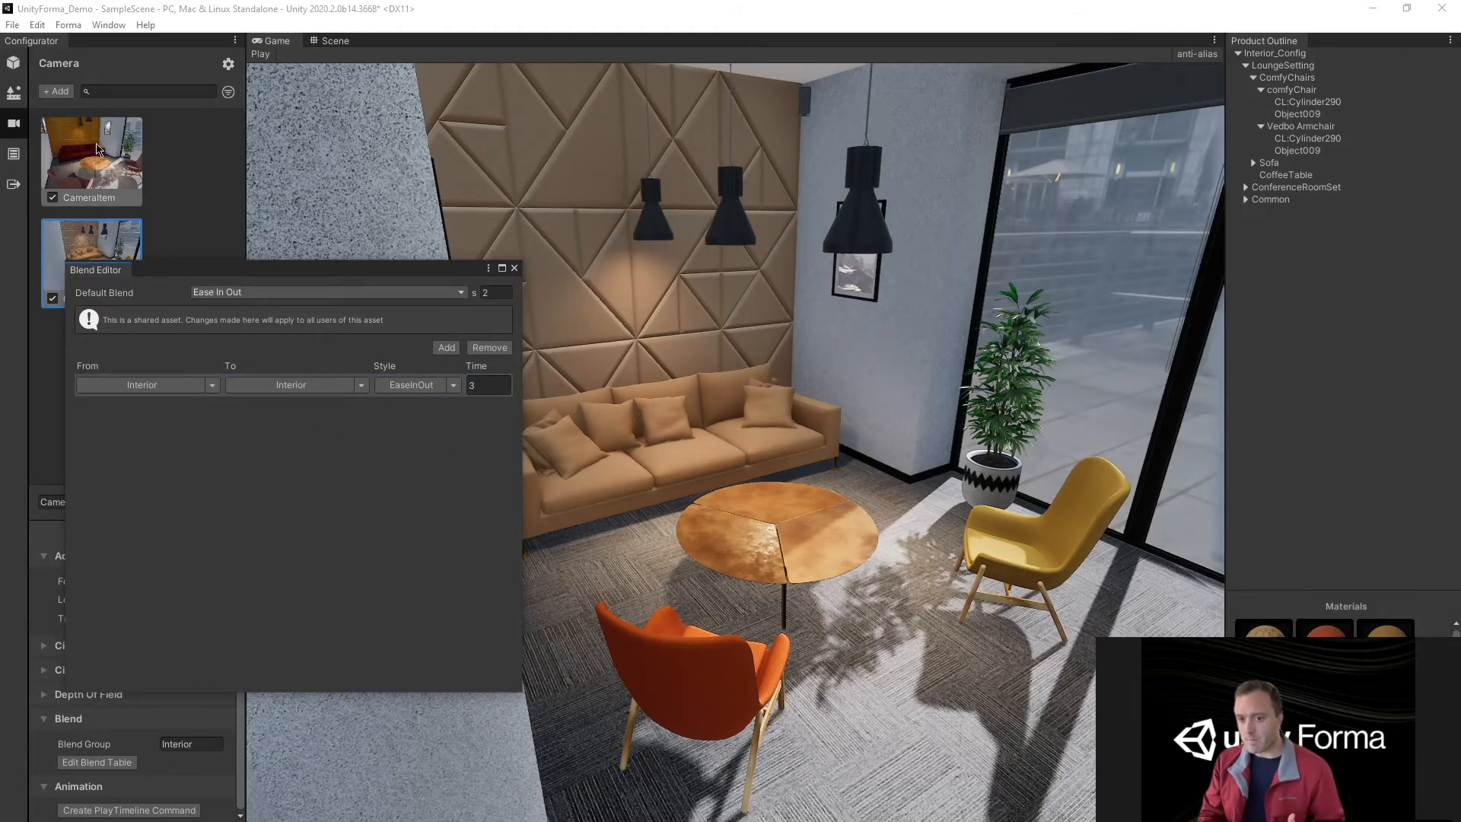
pyautogui.click(260, 53)
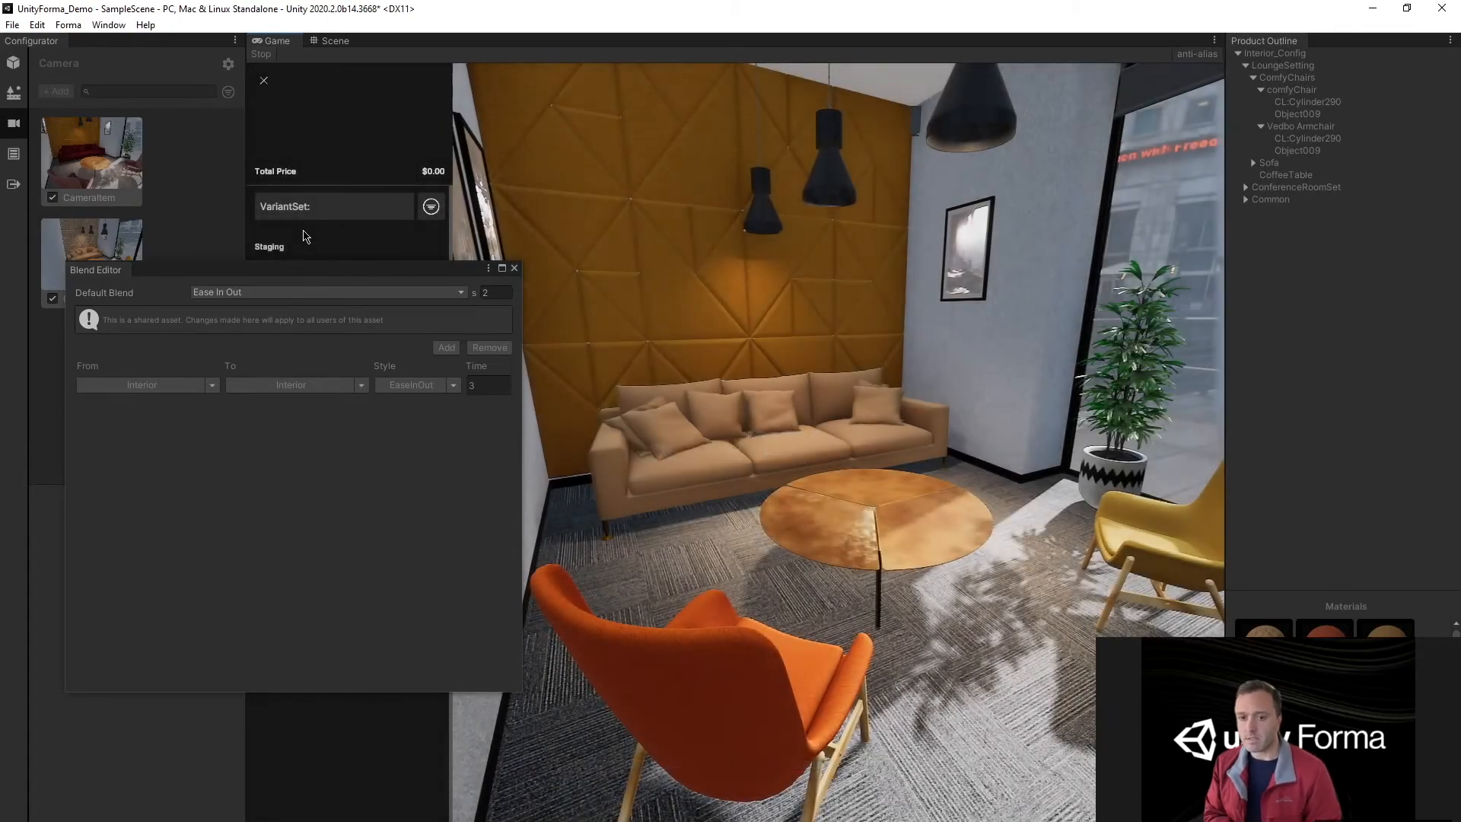
pyautogui.click(513, 270)
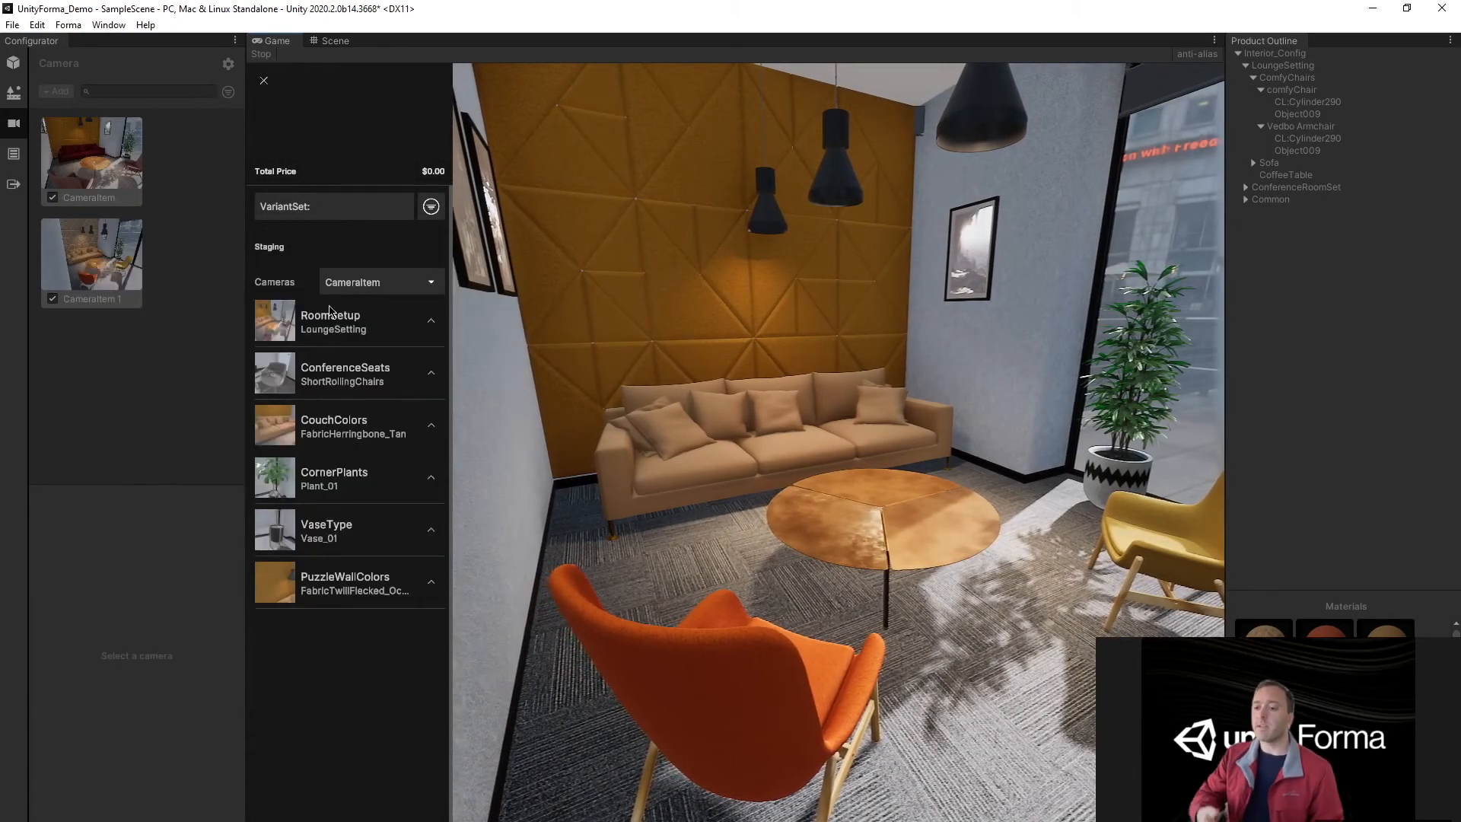